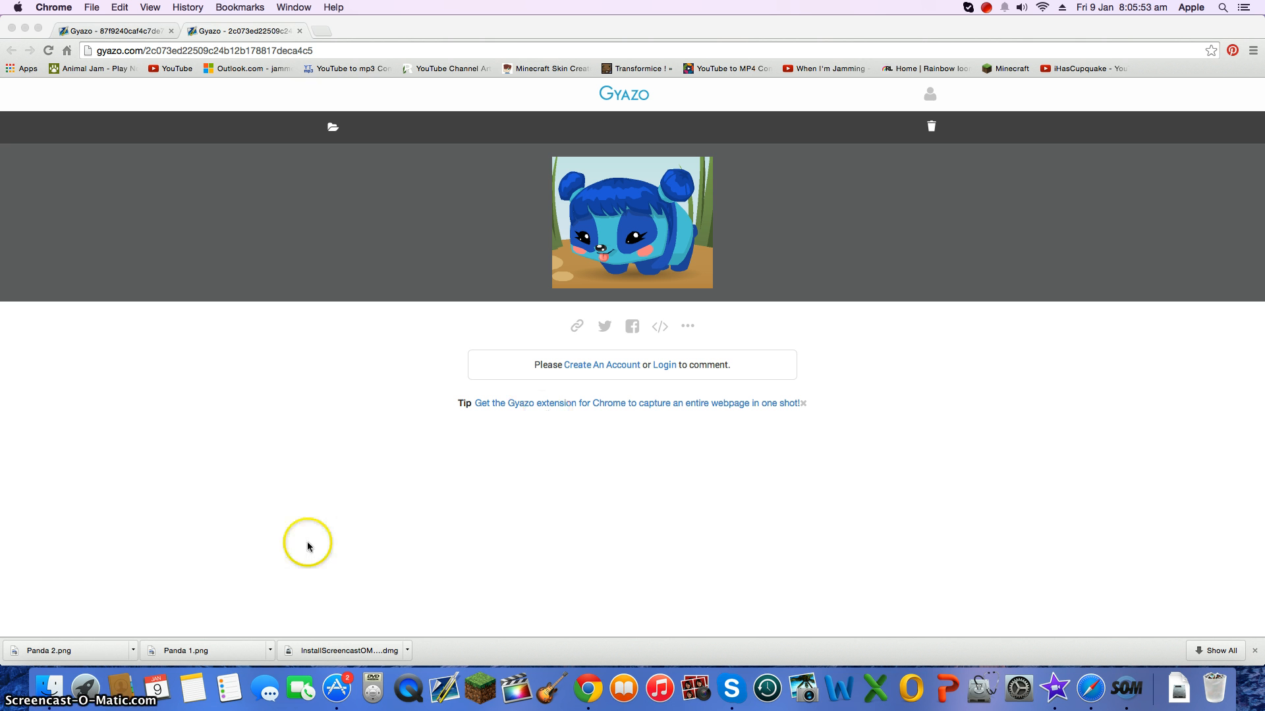
mouse_move(135, 687)
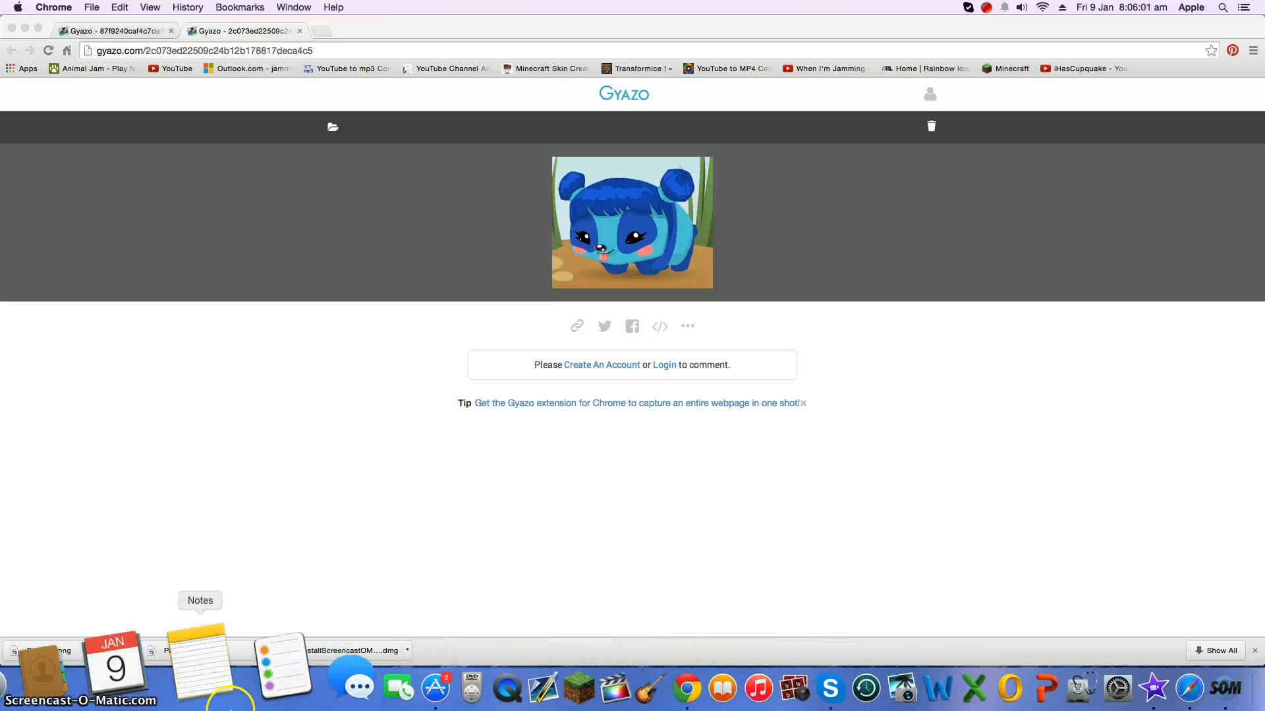
mouse_move(1036, 666)
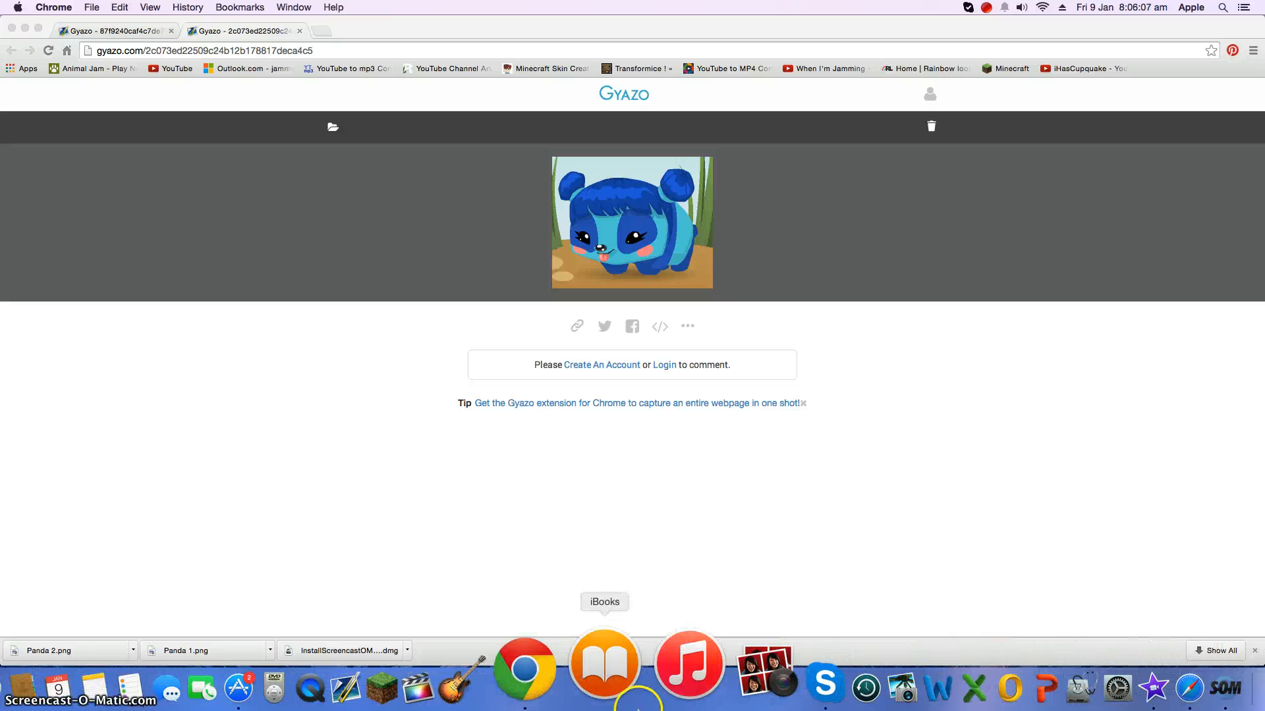
mouse_move(442, 669)
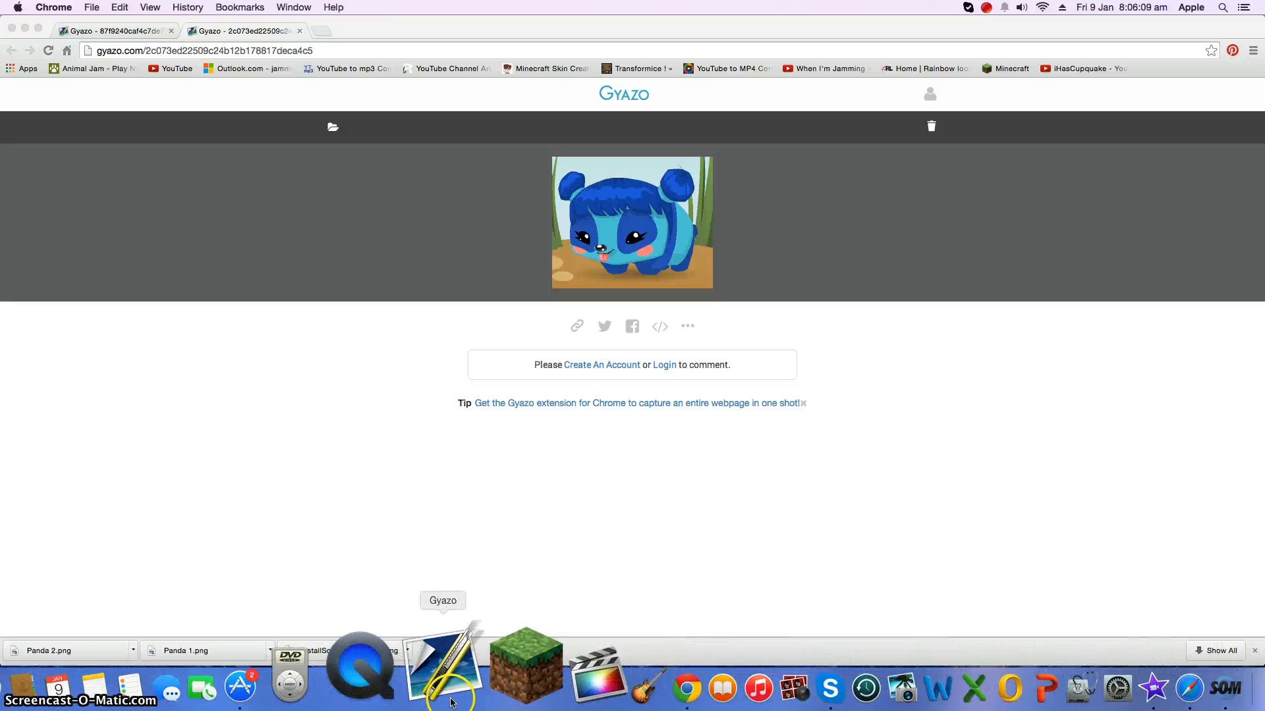
mouse_move(474, 687)
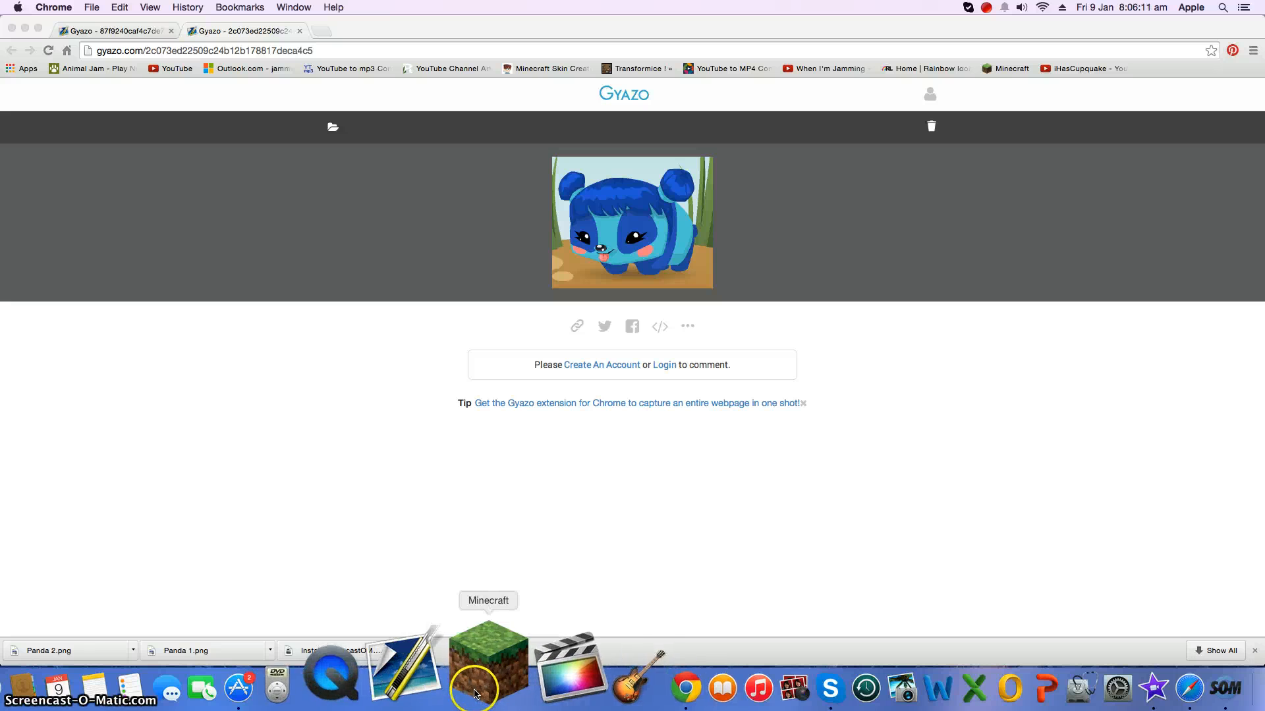
mouse_move(508, 666)
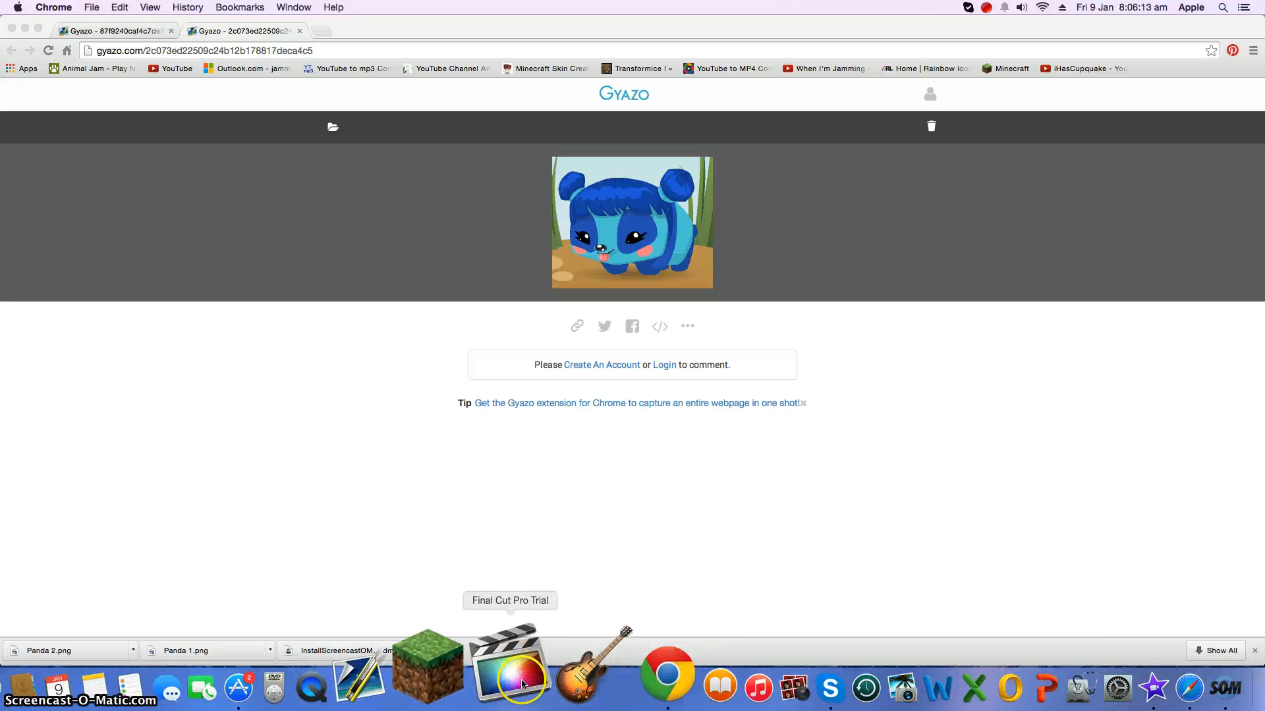
mouse_move(474, 665)
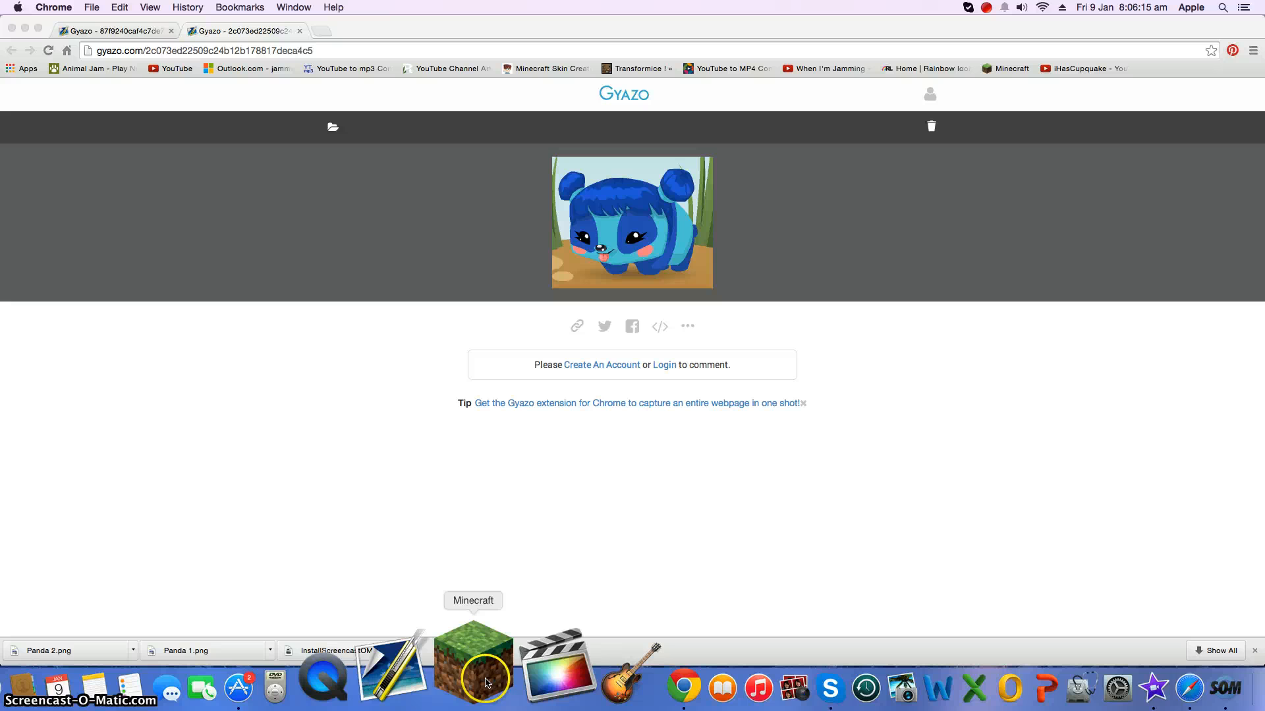
mouse_move(773, 510)
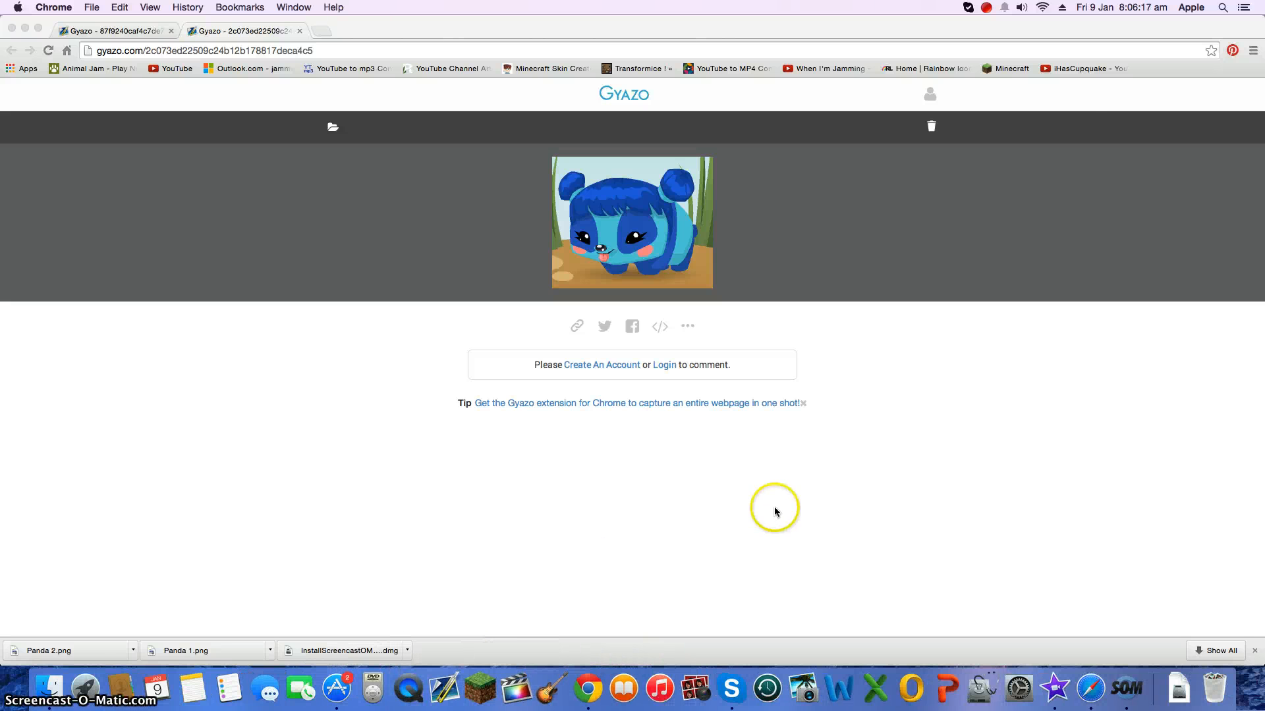
mouse_move(734, 407)
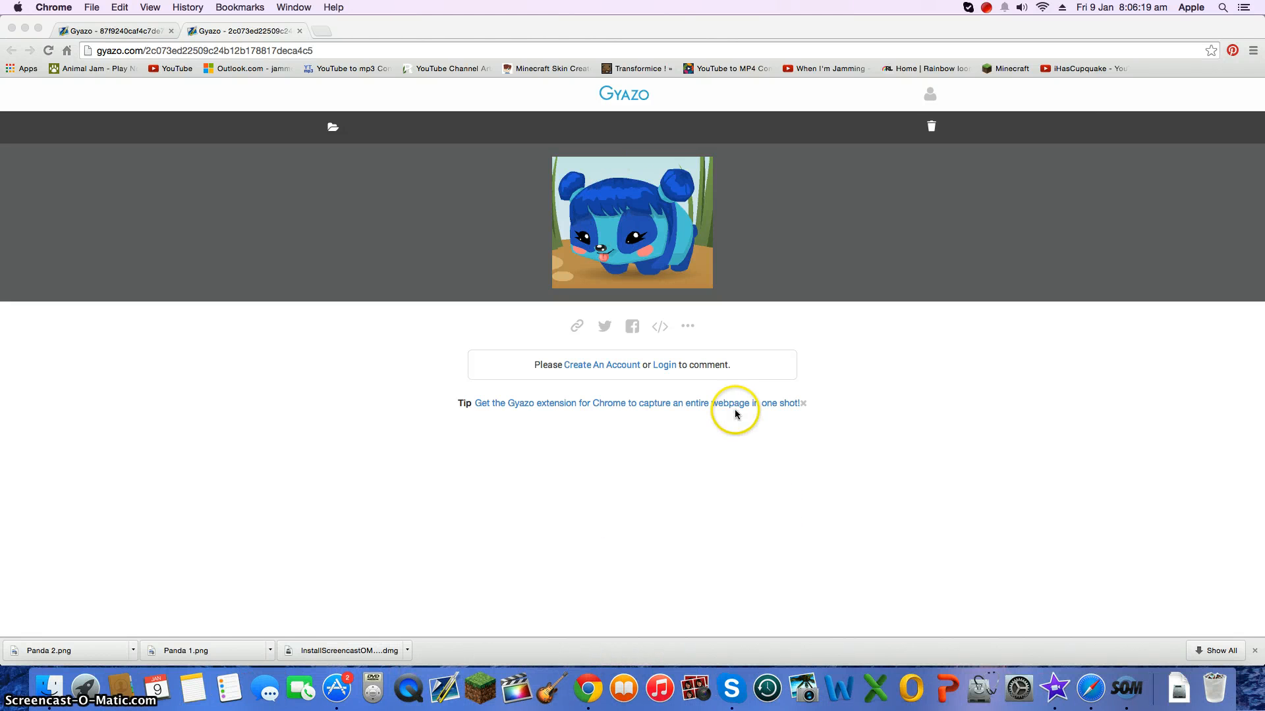
mouse_move(587, 521)
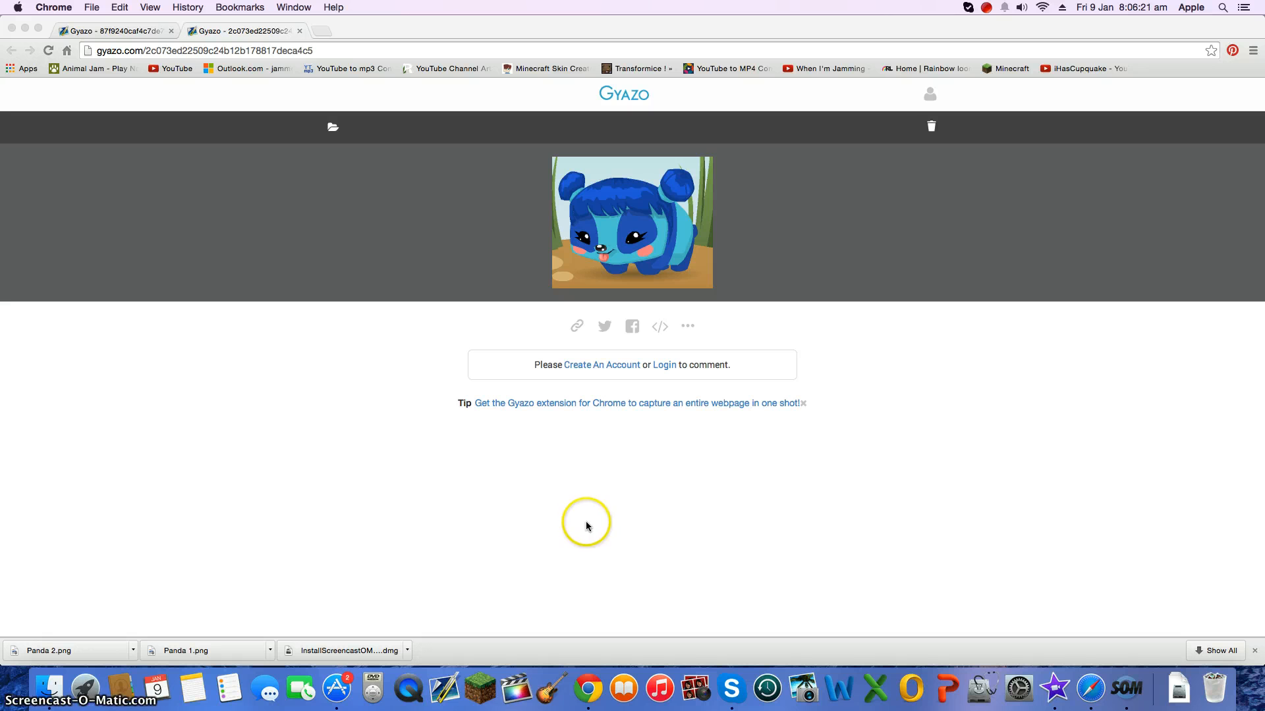
mouse_move(879, 603)
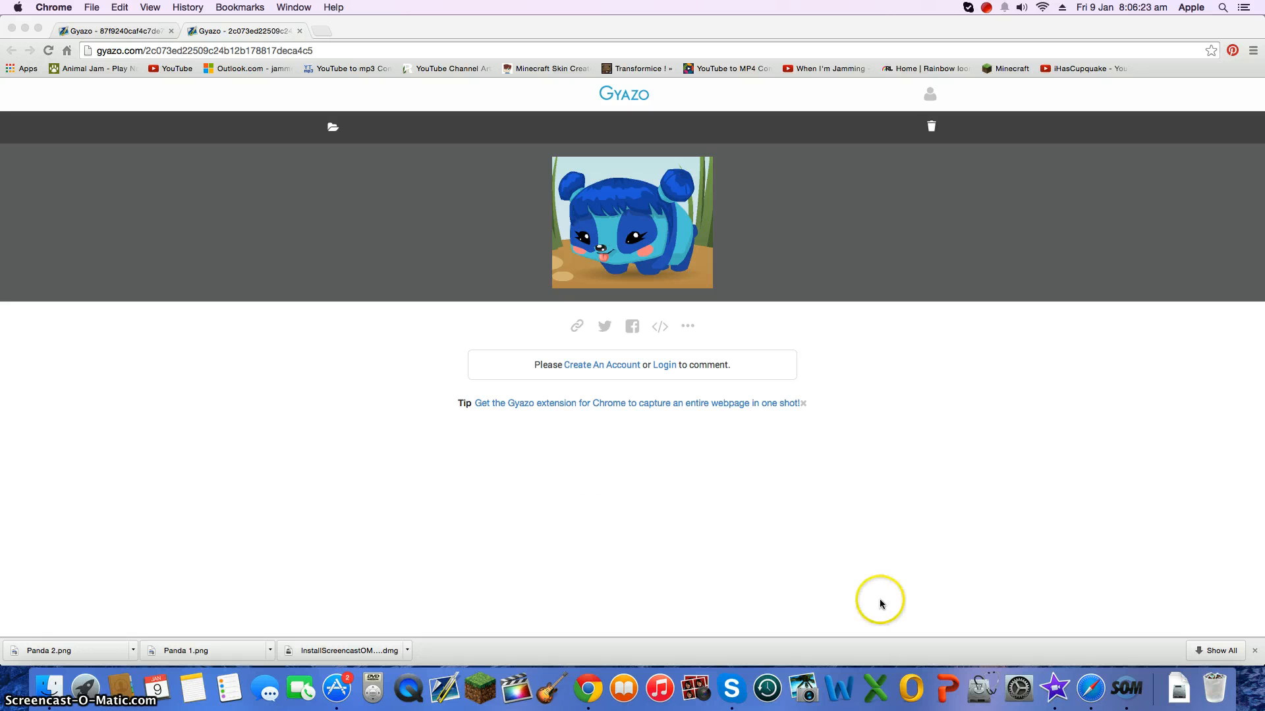
mouse_move(1254, 635)
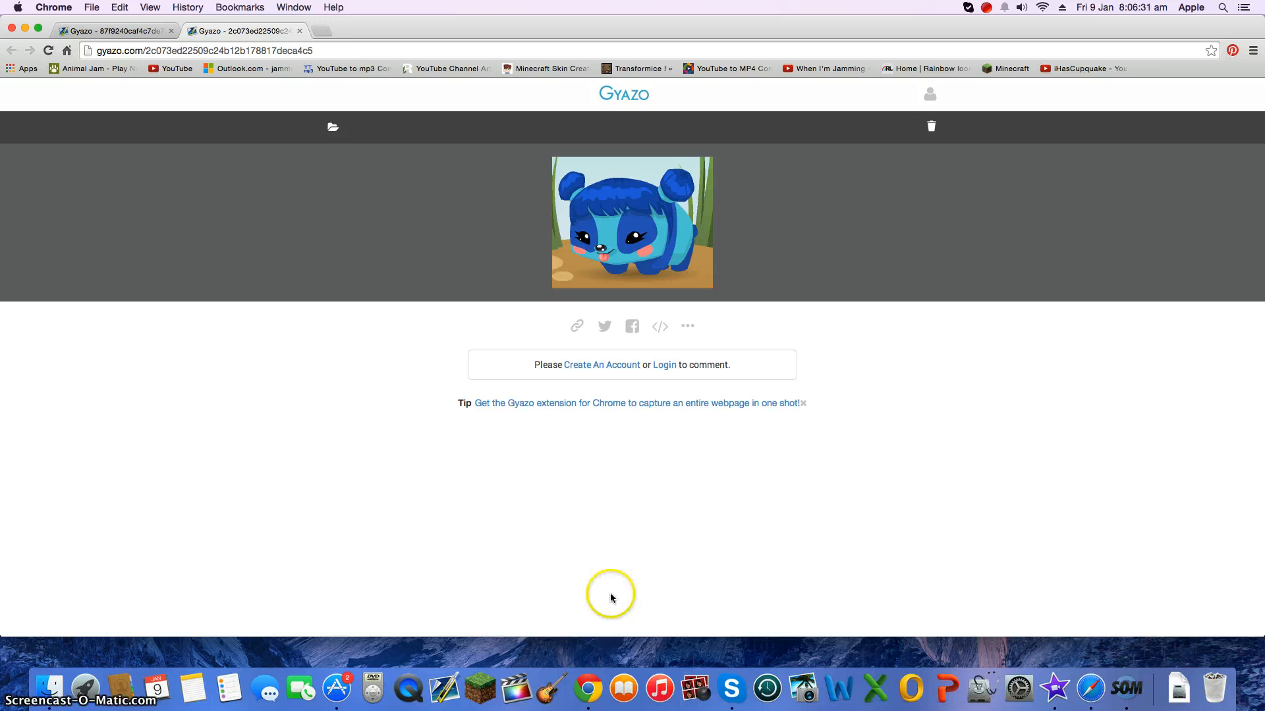
mouse_move(550, 684)
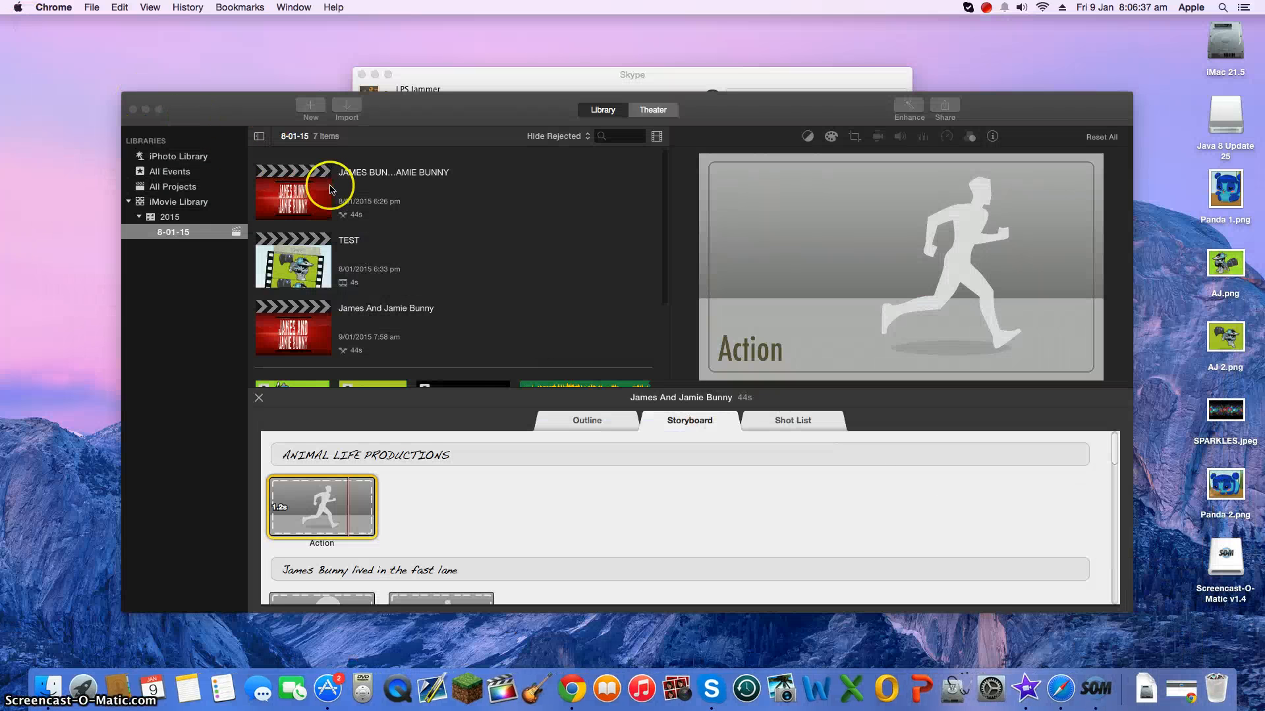
mouse_move(494, 193)
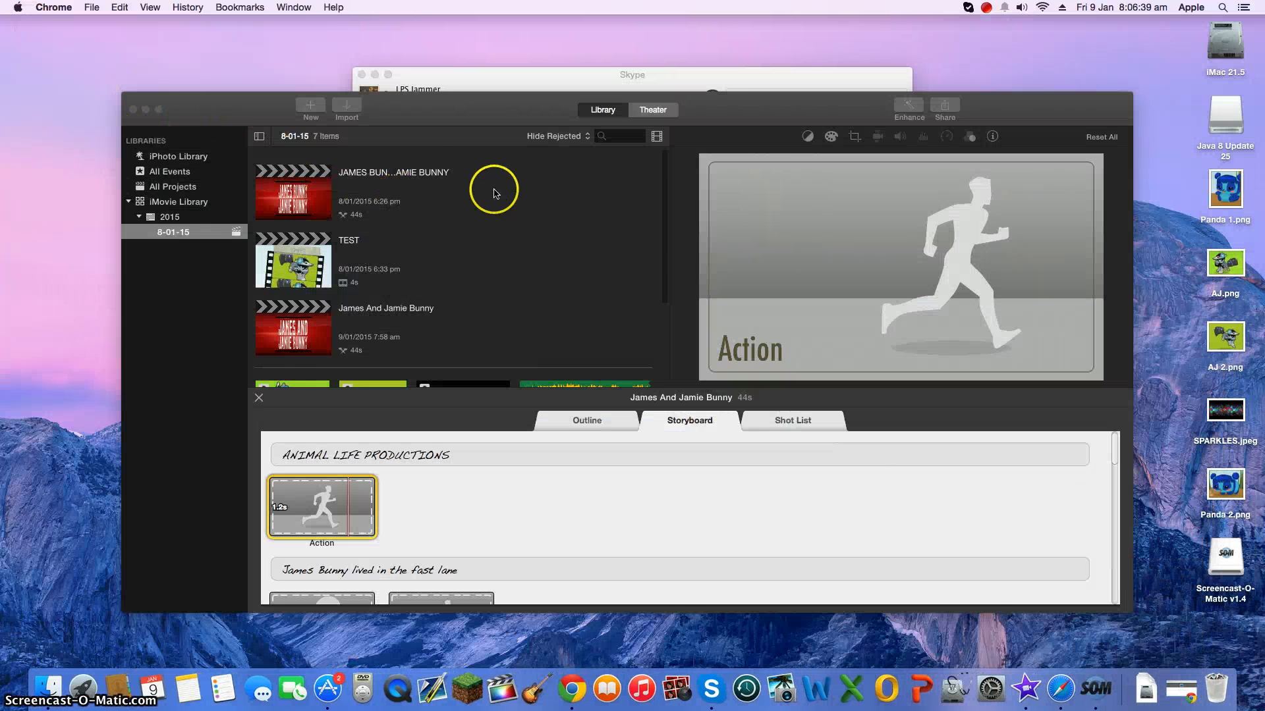
Step: Bring iMovie forward, showing the James And Jamie Bunny trailer storyboard in the Library
click(663, 267)
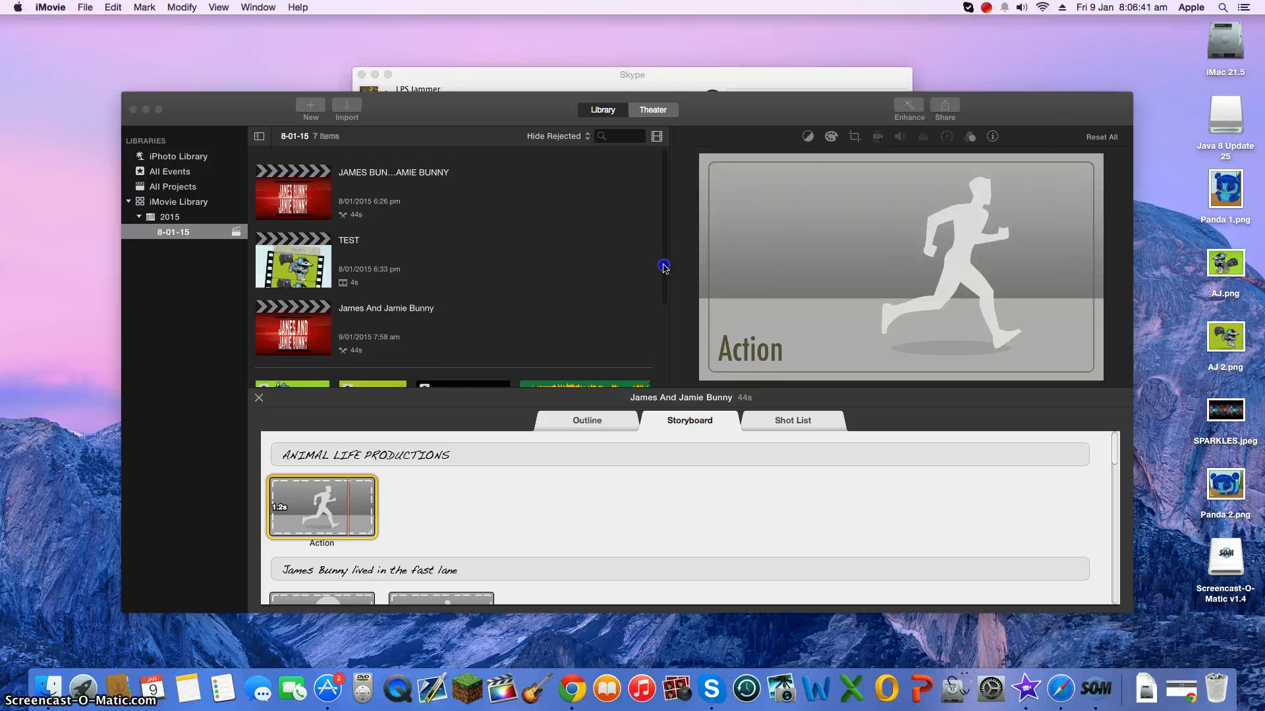
mouse_move(665, 236)
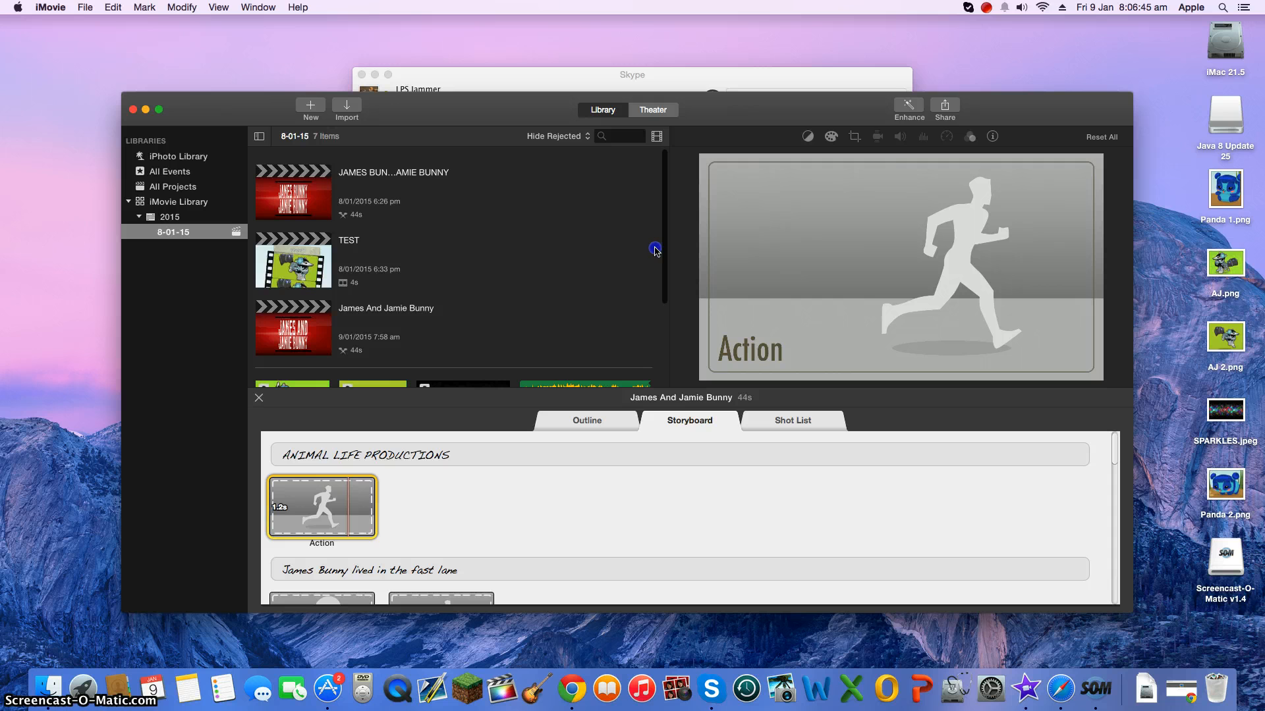
mouse_move(283, 355)
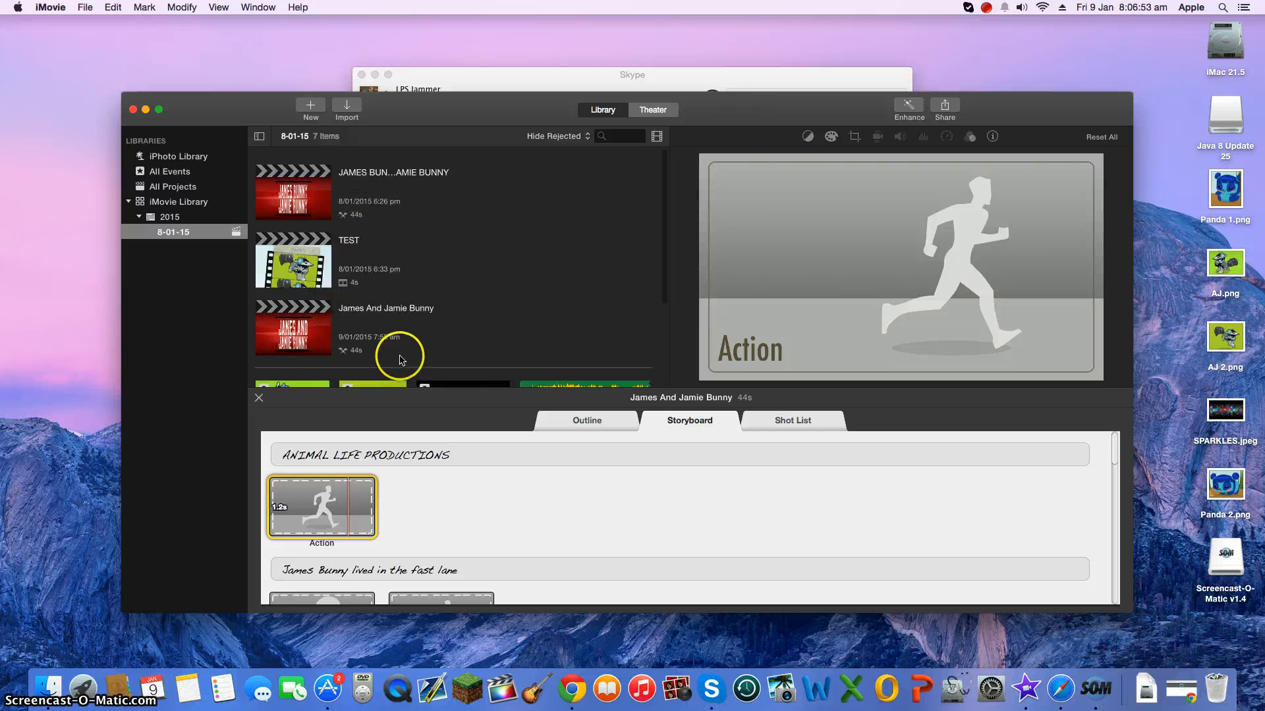
mouse_move(427, 244)
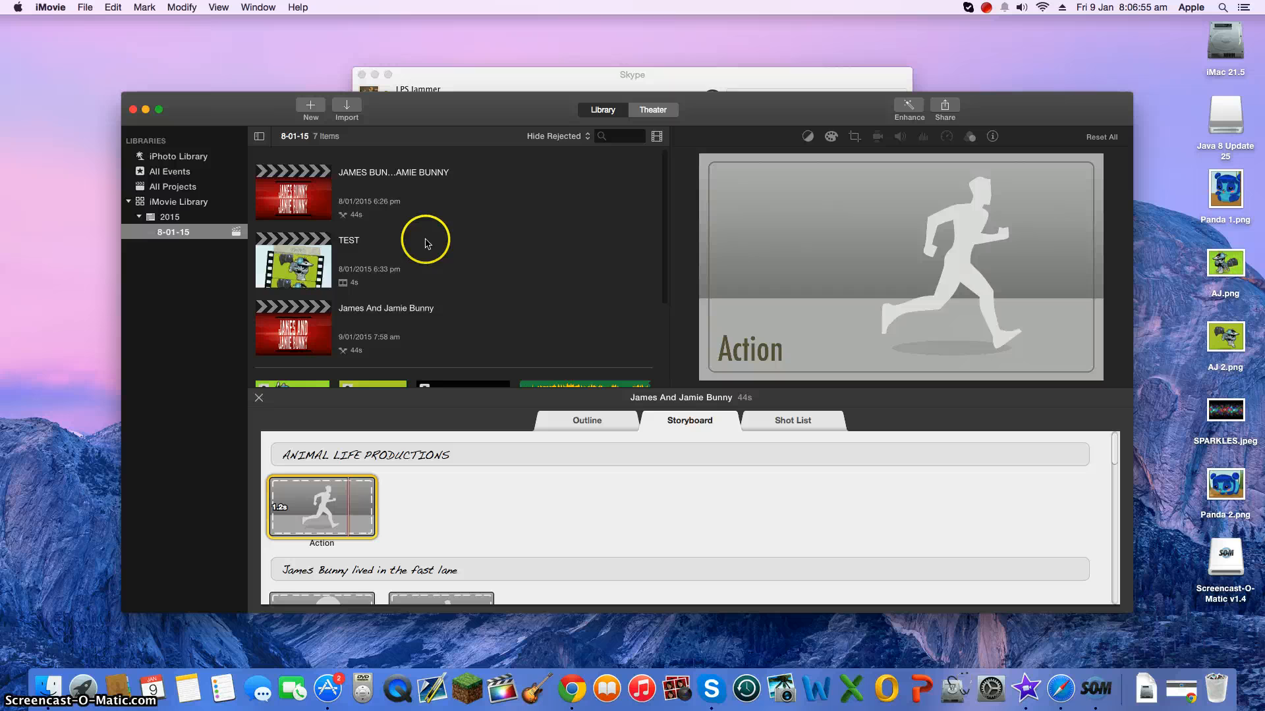
mouse_move(327, 266)
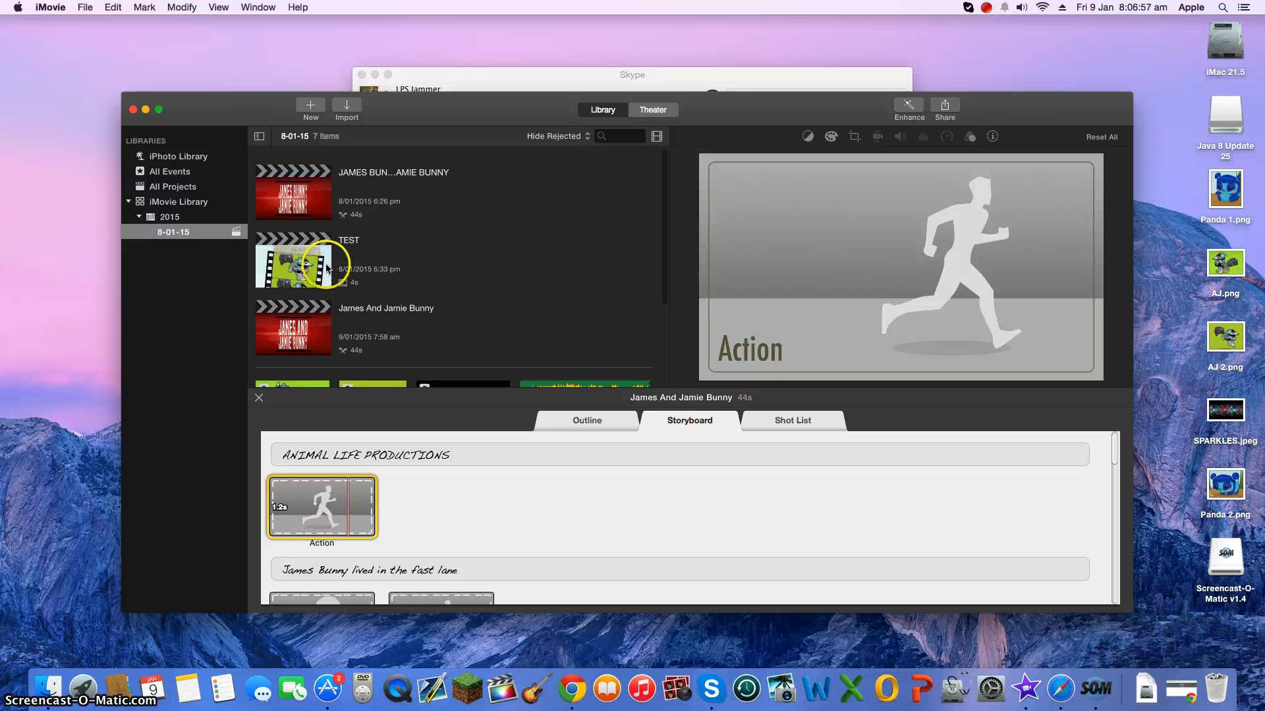
Step: Select the TEST project to show its 4-second, 720p preview in the viewer
click(293, 260)
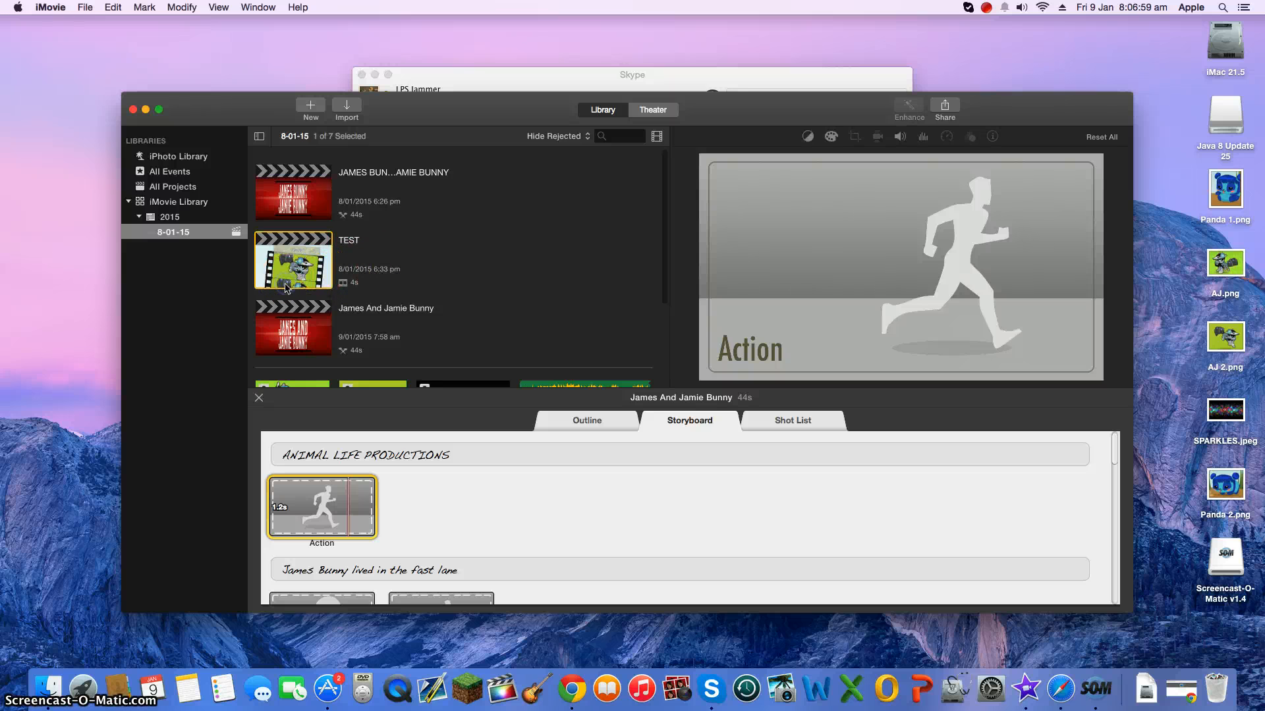
click(293, 259)
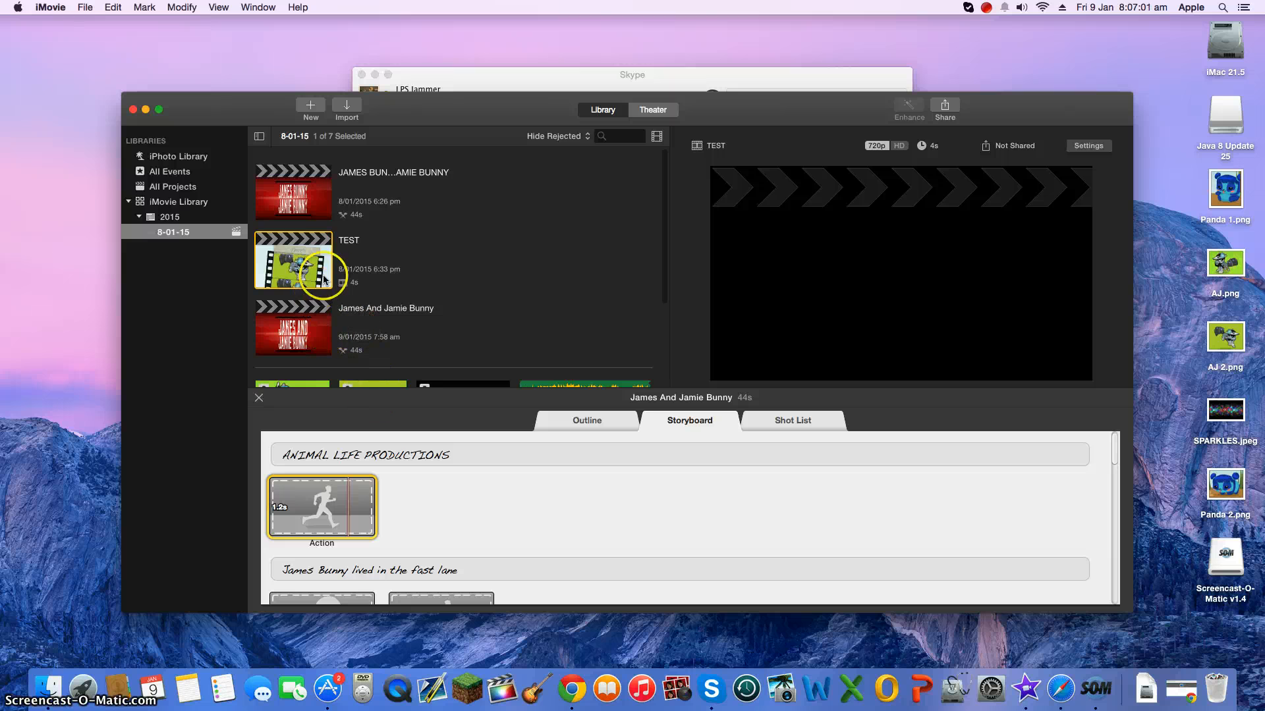
mouse_move(534, 305)
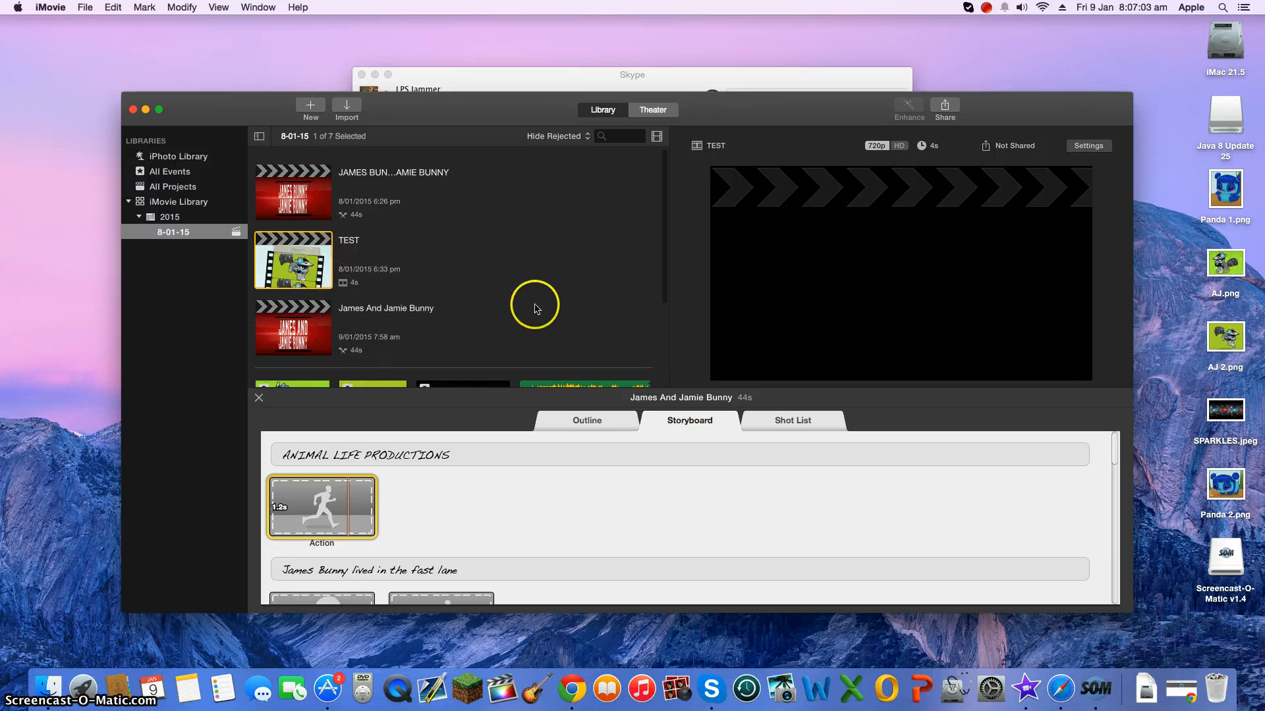
mouse_move(906, 288)
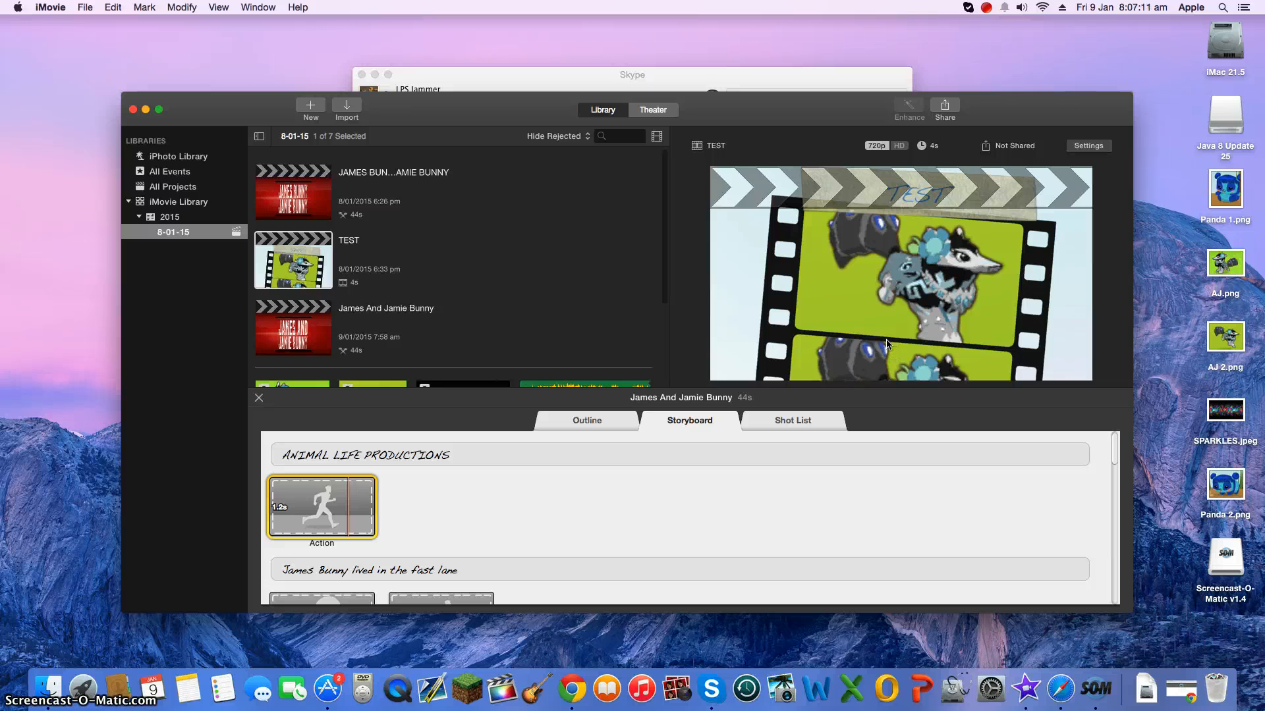
mouse_move(874, 339)
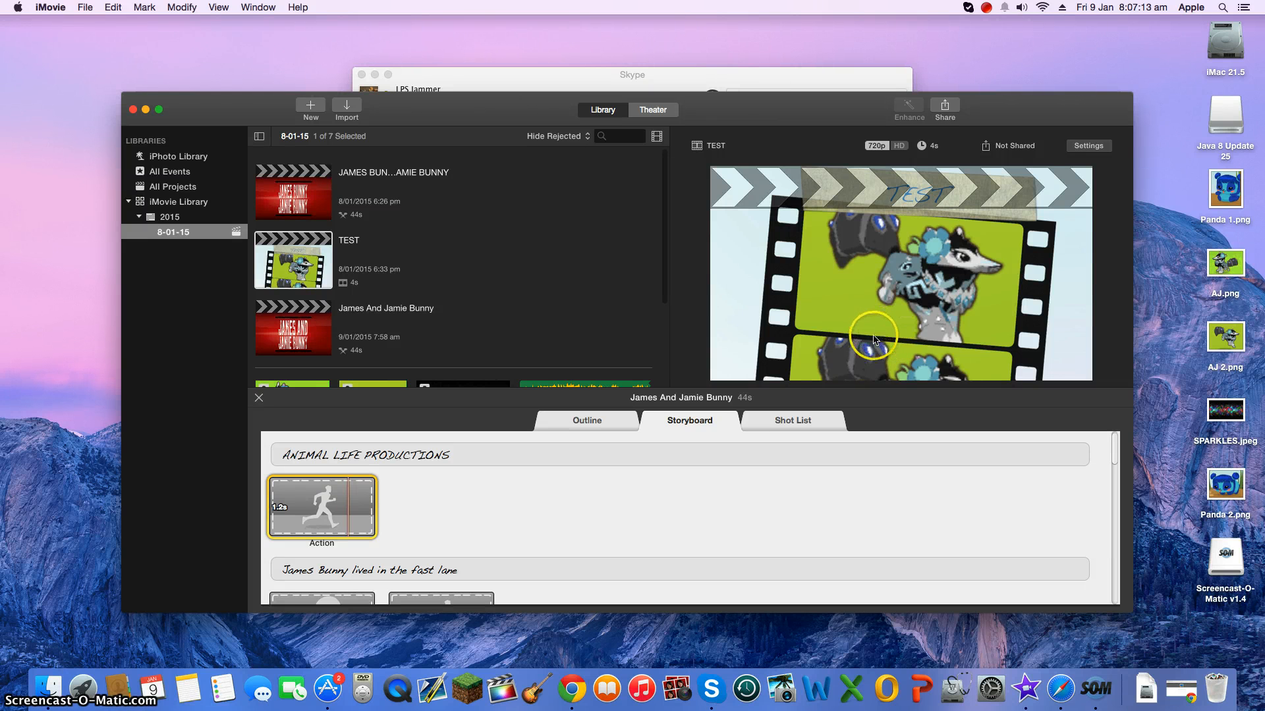
mouse_move(911, 323)
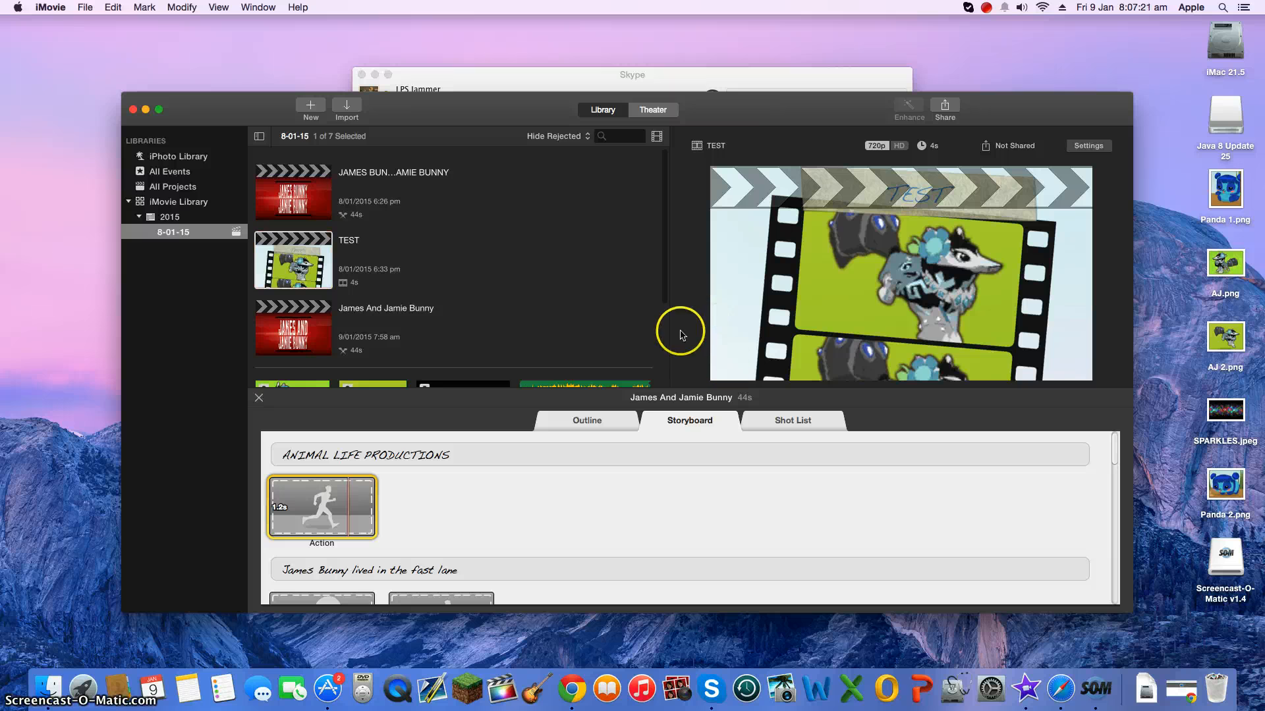
mouse_move(873, 291)
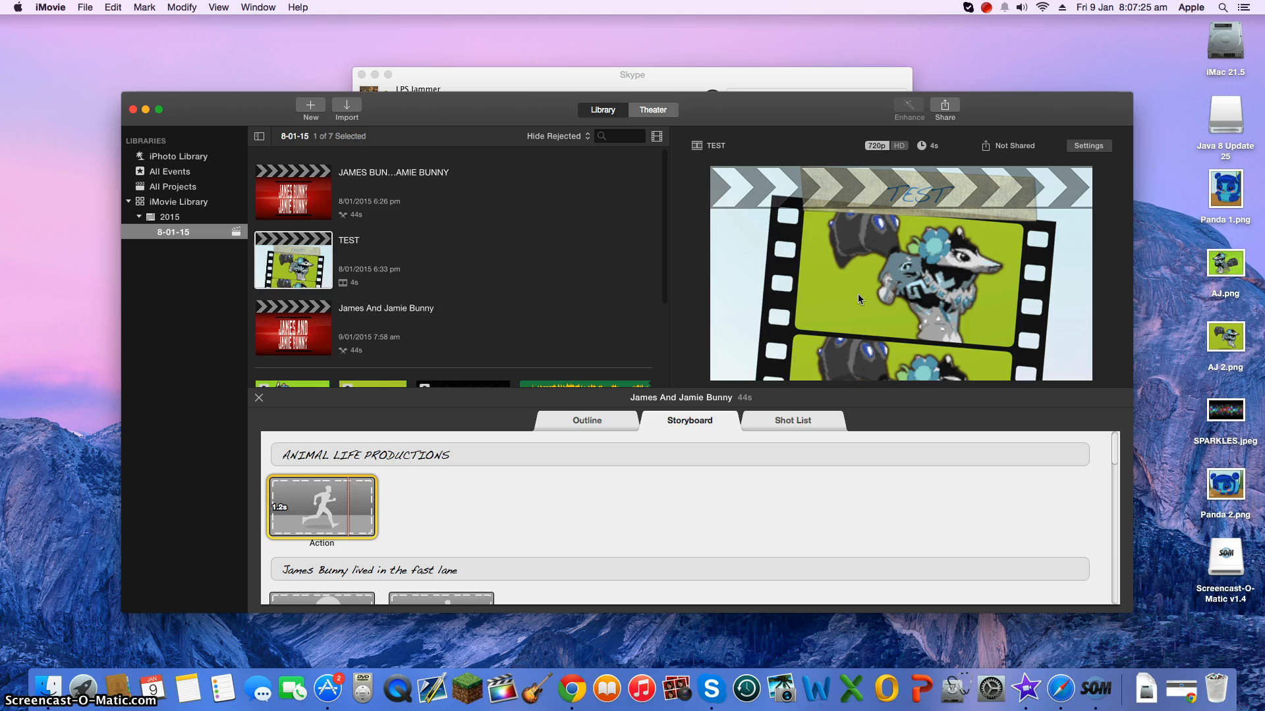
mouse_move(617, 271)
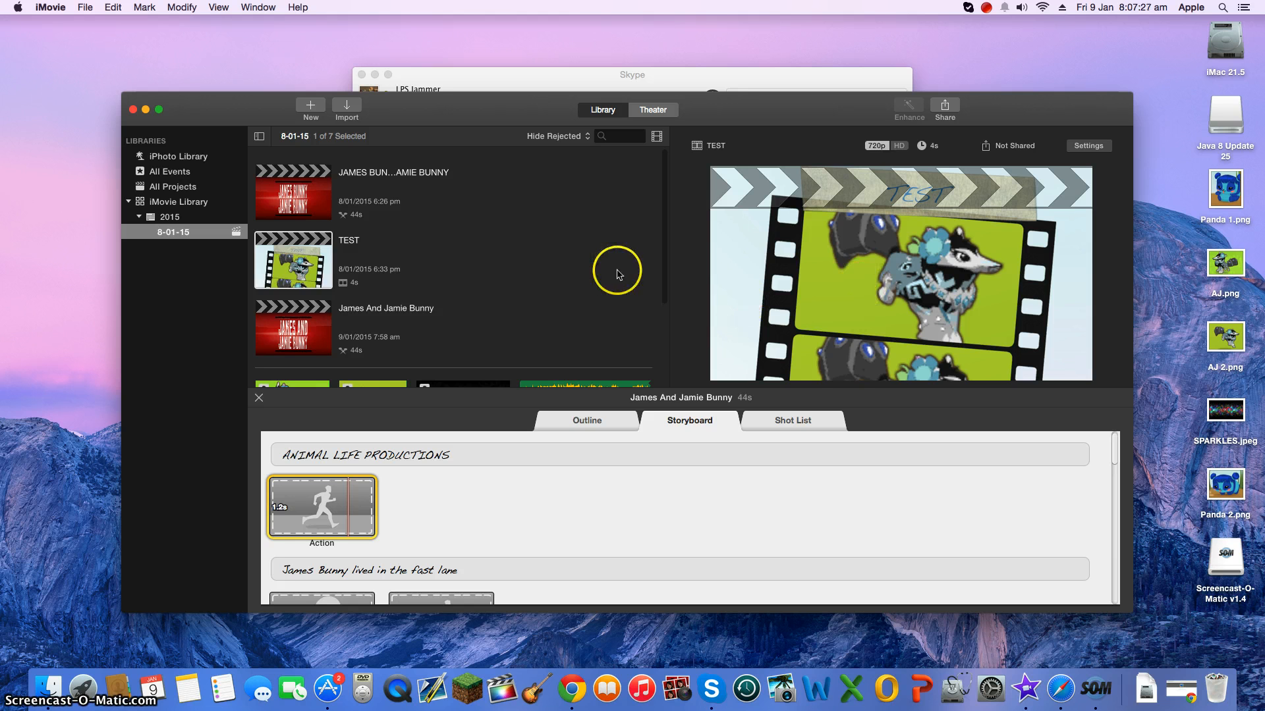
mouse_move(439, 323)
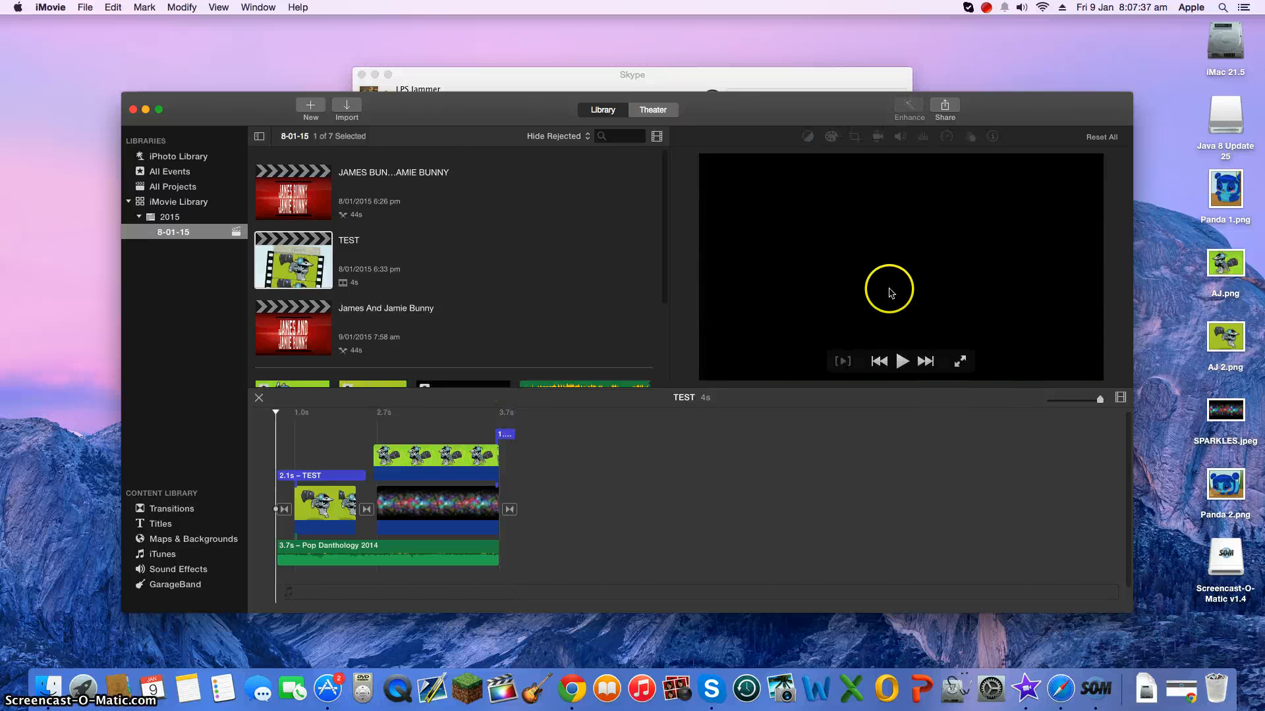
Step: Play the 4-second TEST movie in the viewer through to its end
click(901, 360)
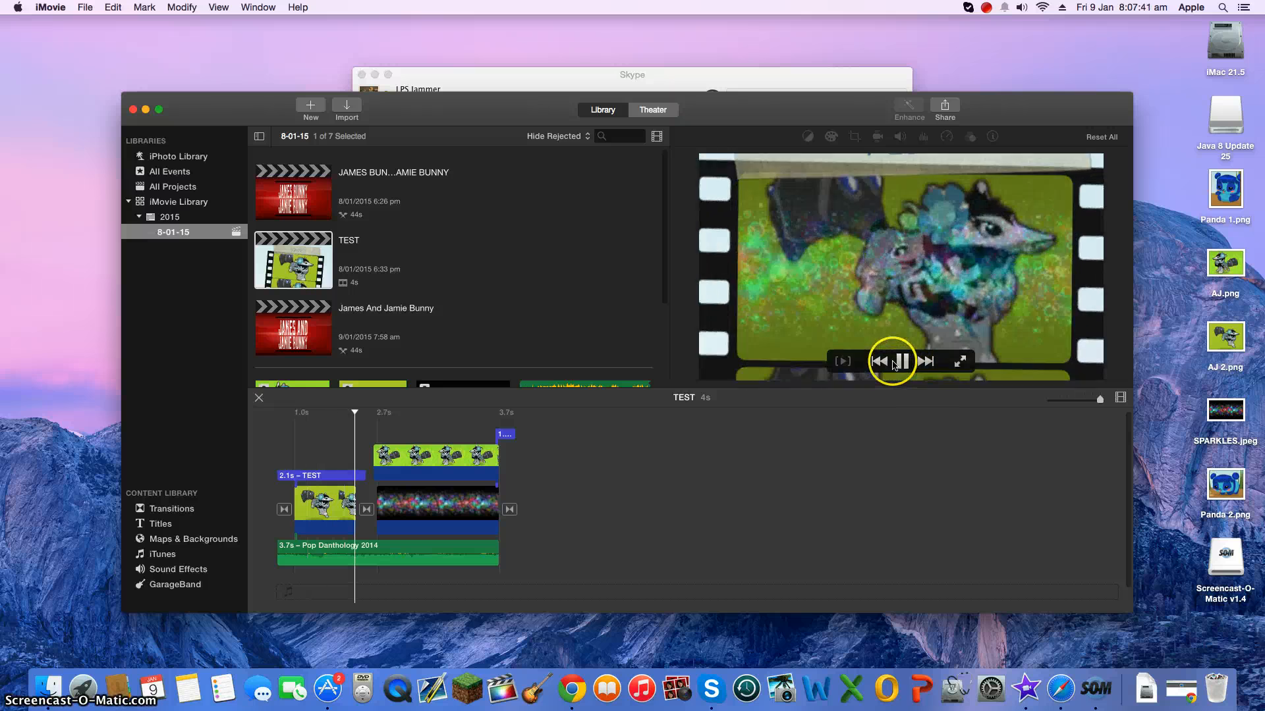
click(892, 362)
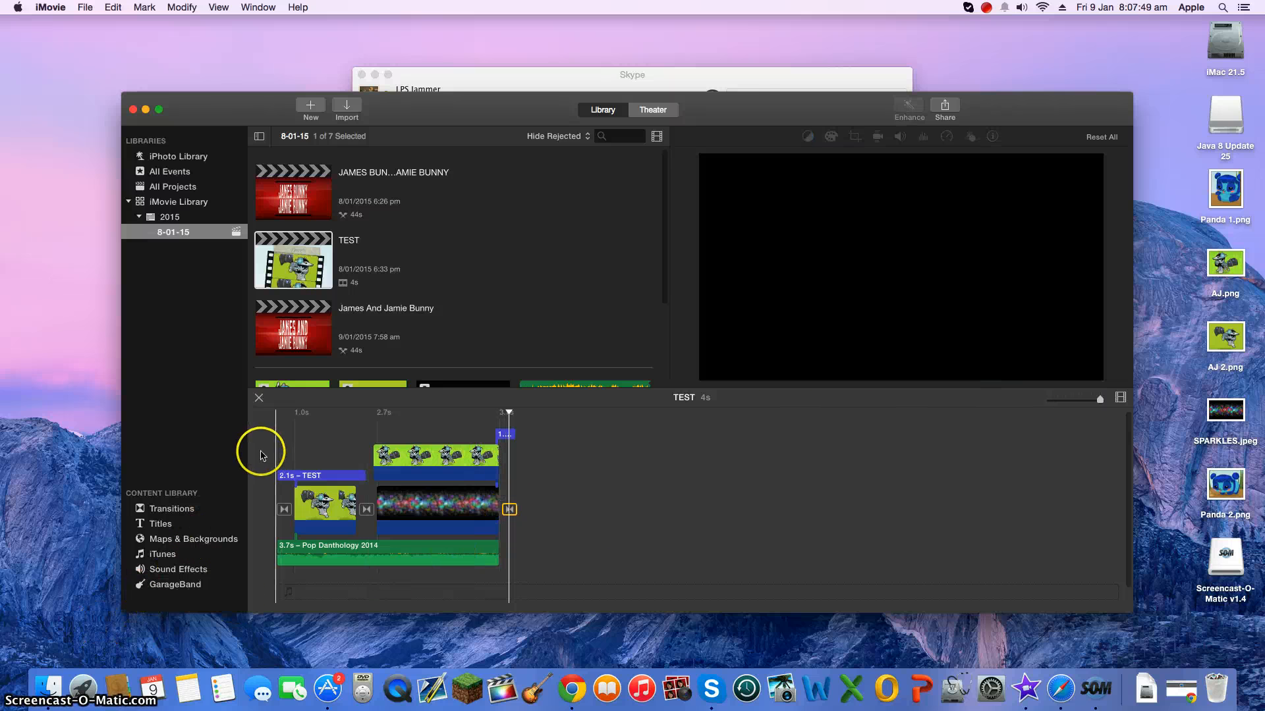
mouse_move(269, 456)
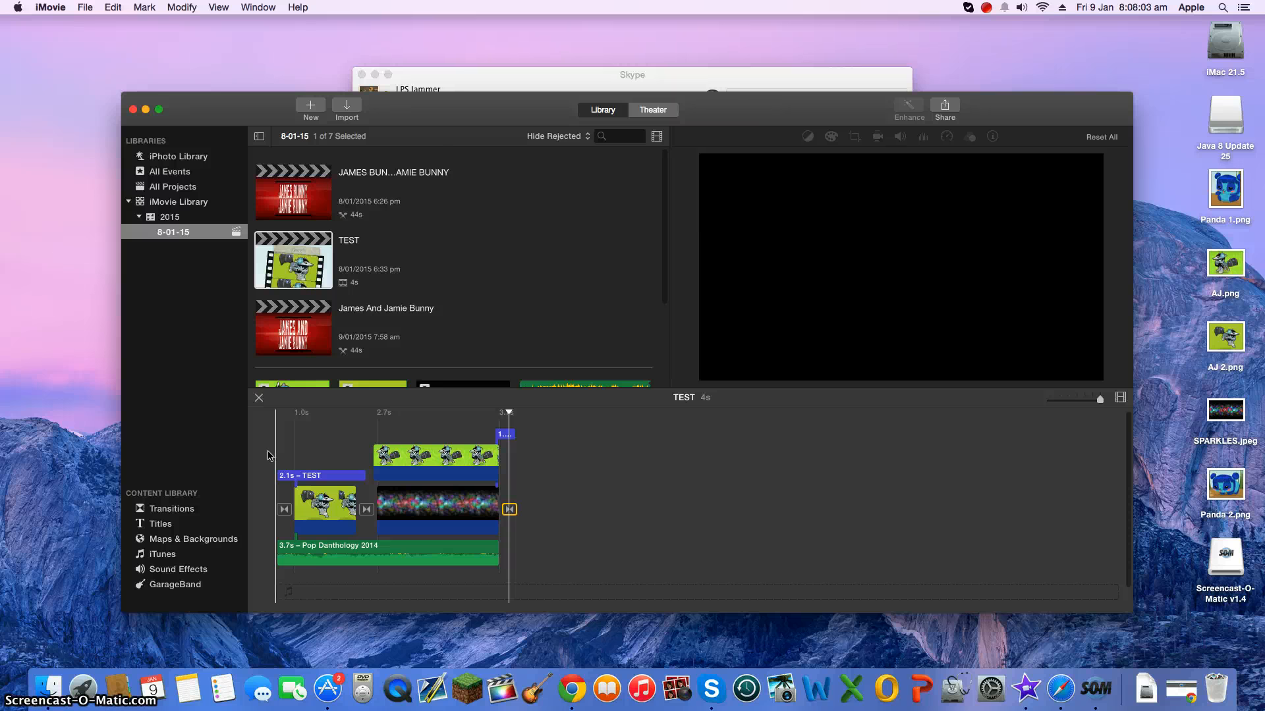
mouse_move(589, 666)
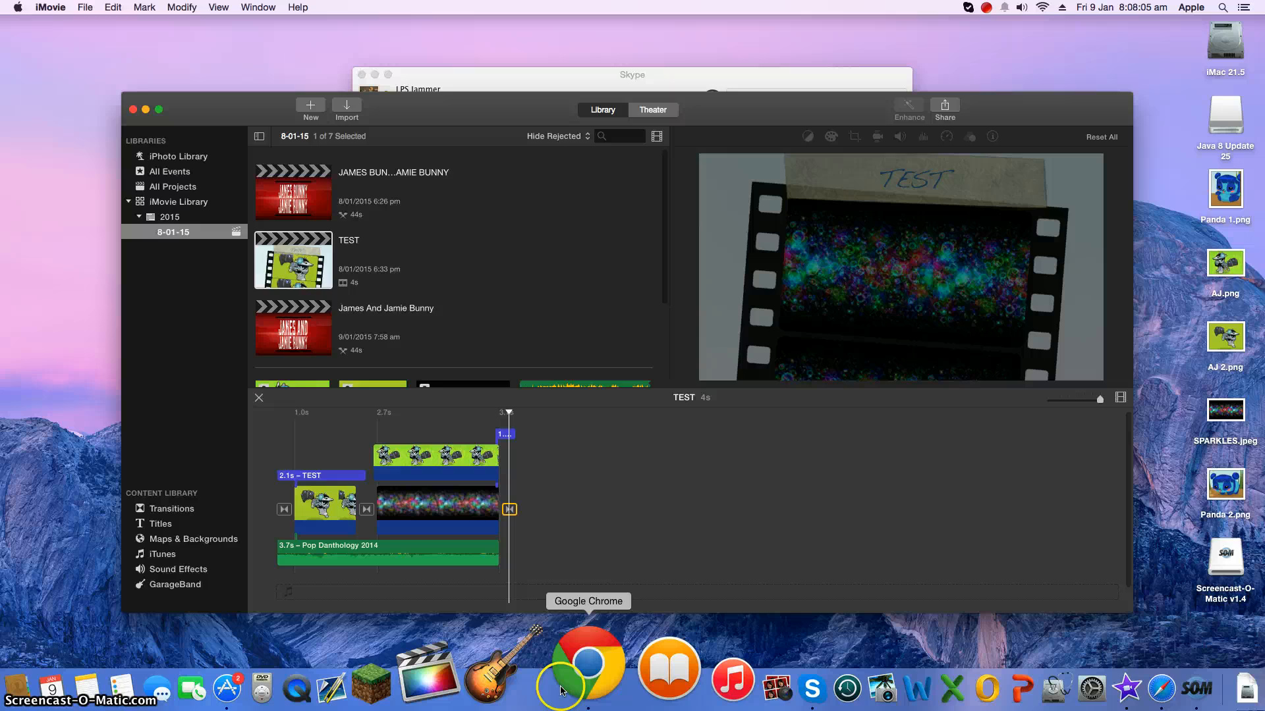
Step: In Chrome, replace the Gyazo tab with a new tab and show History
click(588, 668)
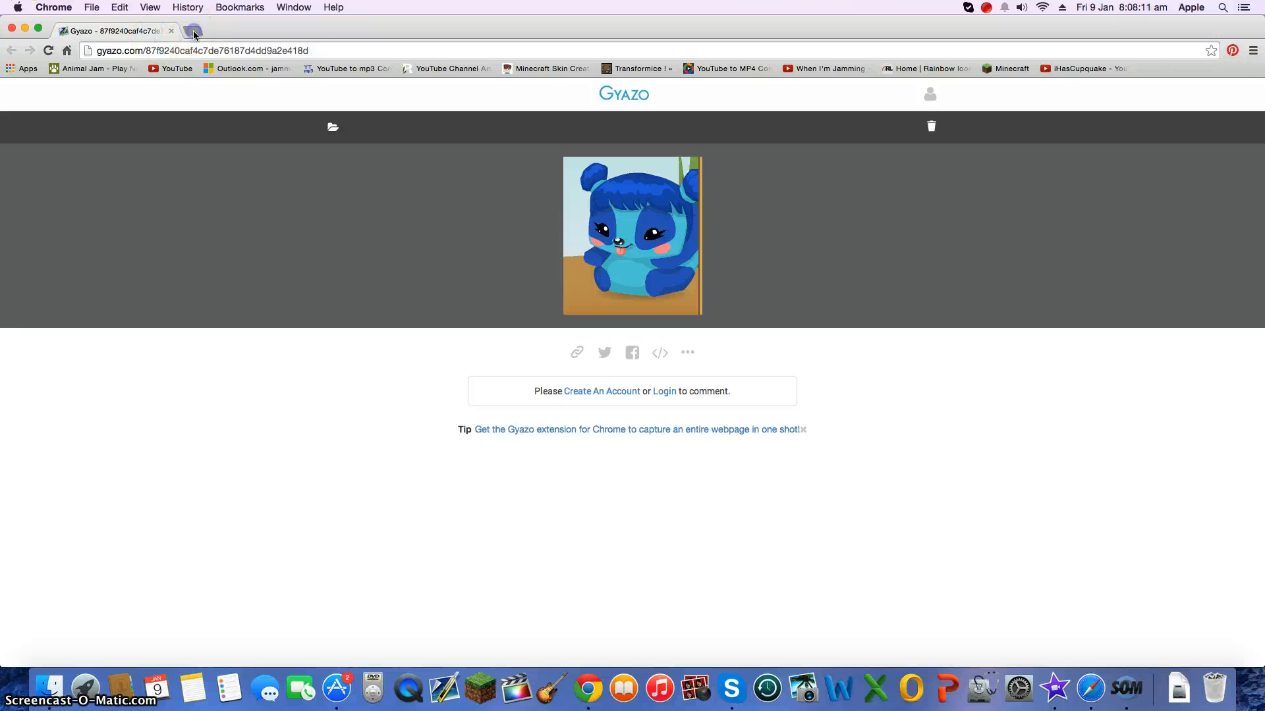
click(193, 34)
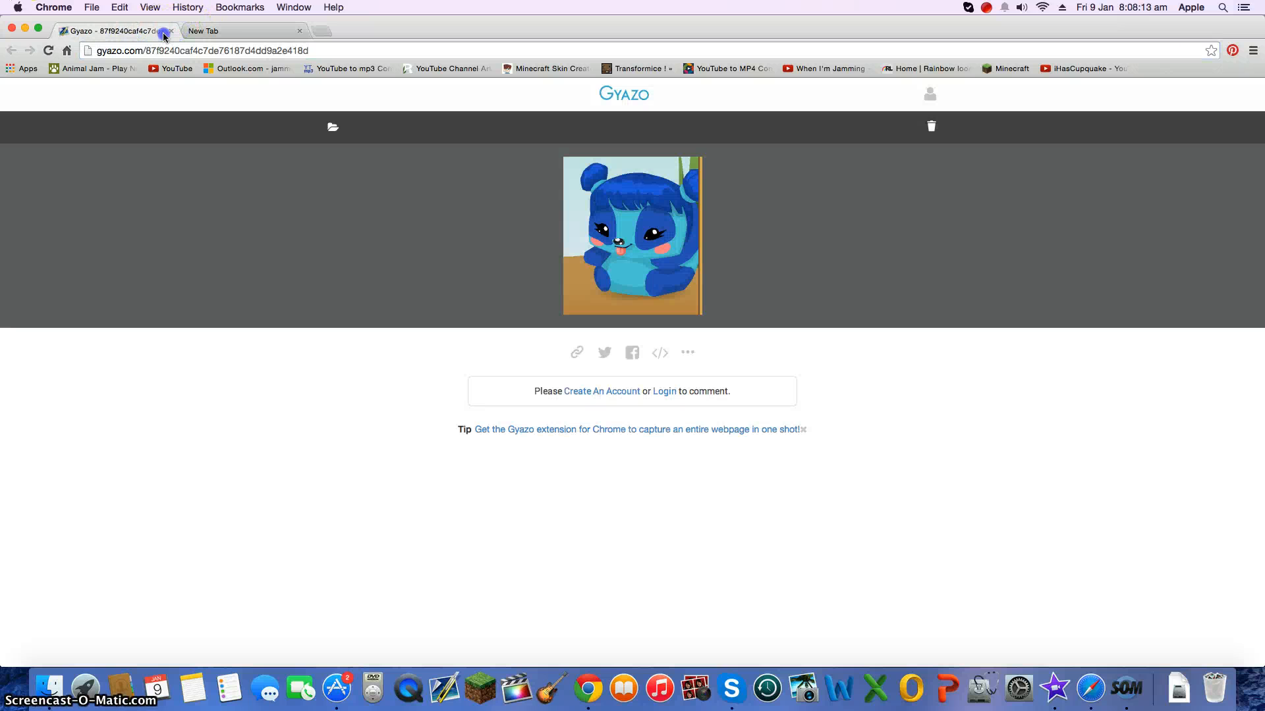
click(169, 30)
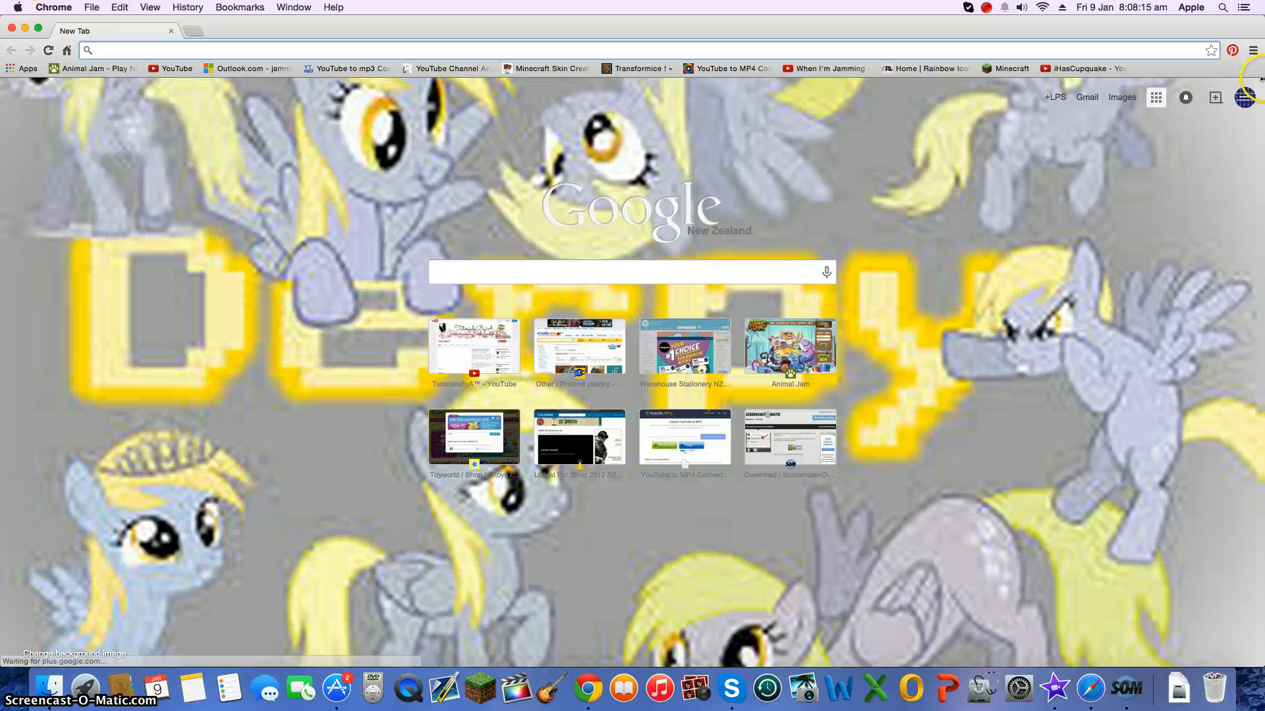
click(1250, 50)
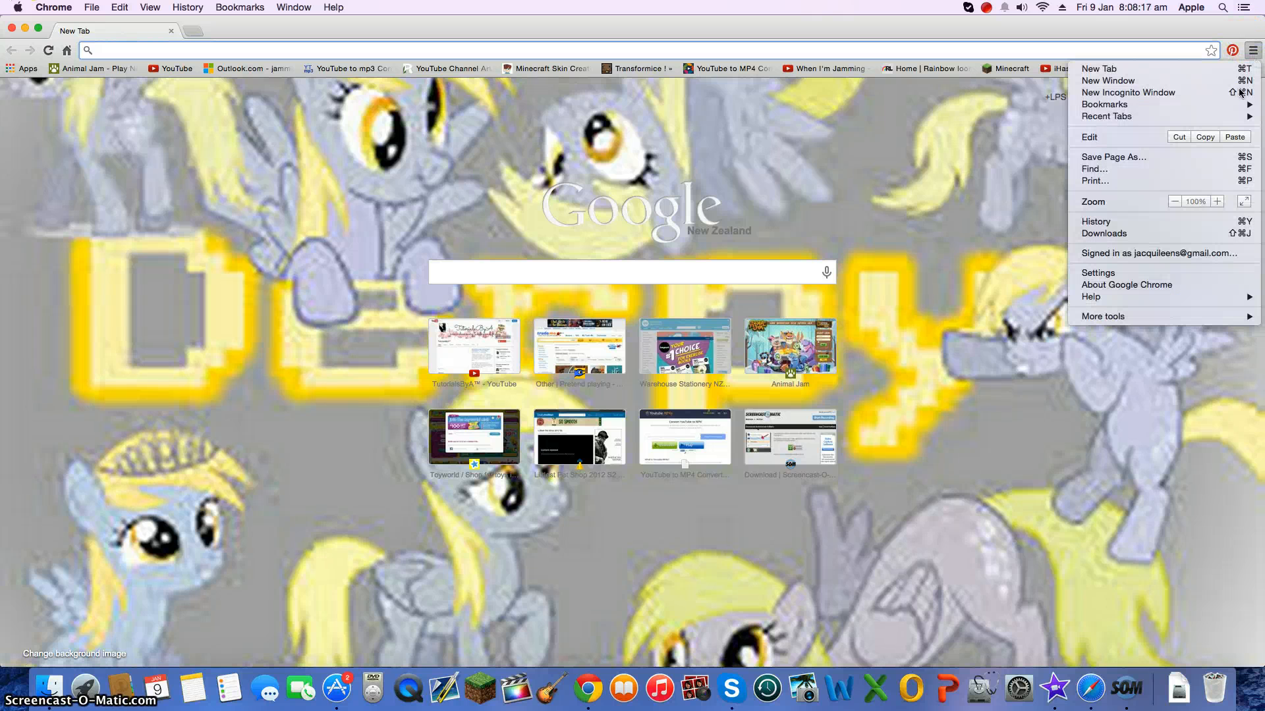
mouse_move(1161, 252)
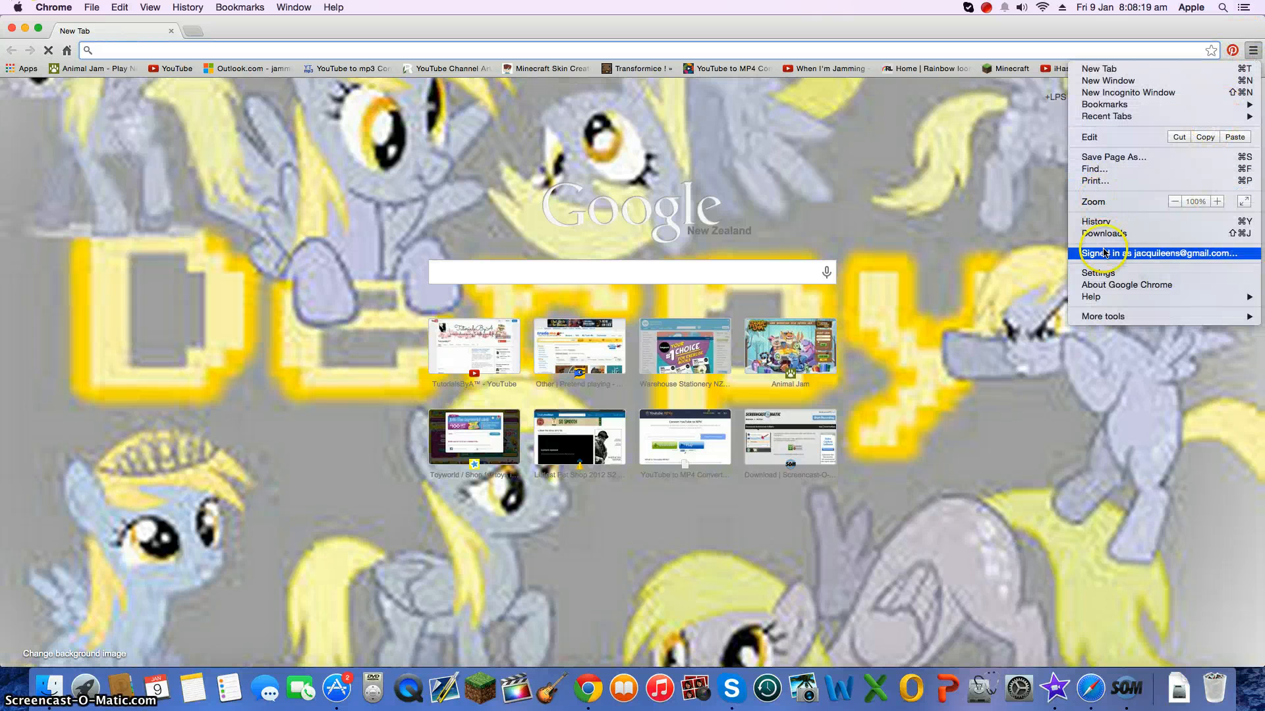
click(1096, 221)
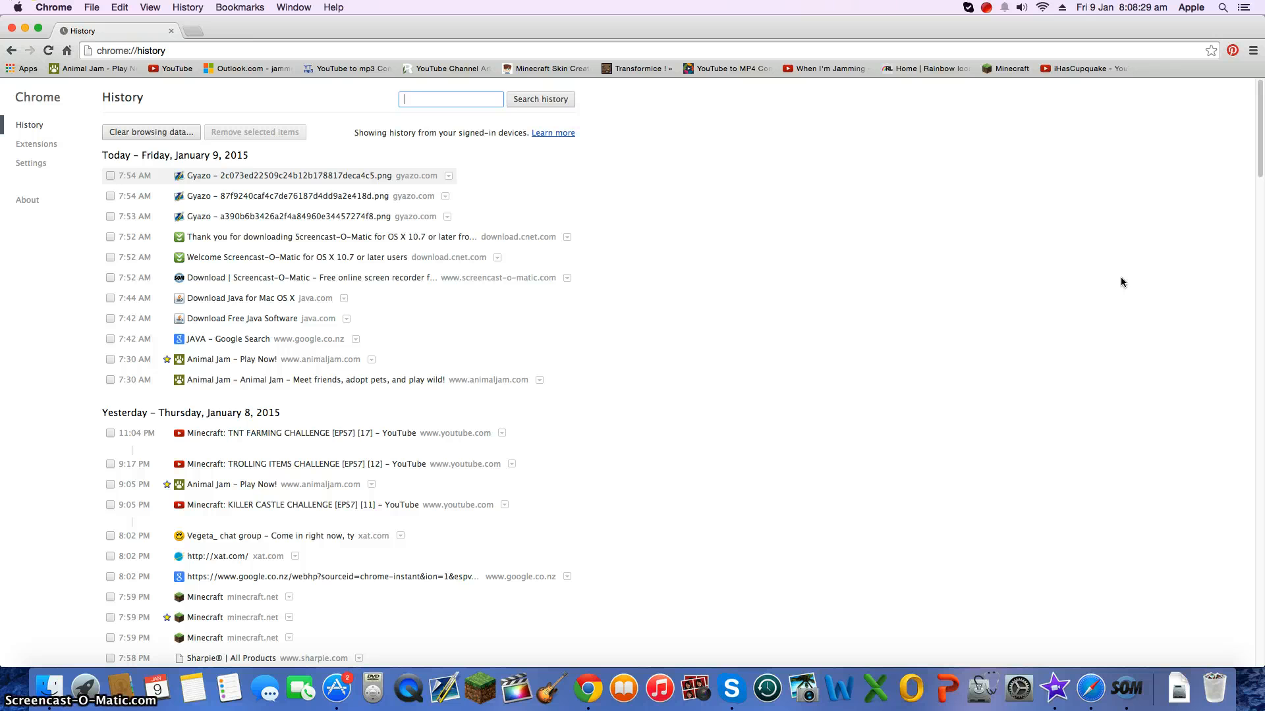
Step: Scroll the history back to mid-December 2014, then load the YouTube home page
scroll(down, 3)
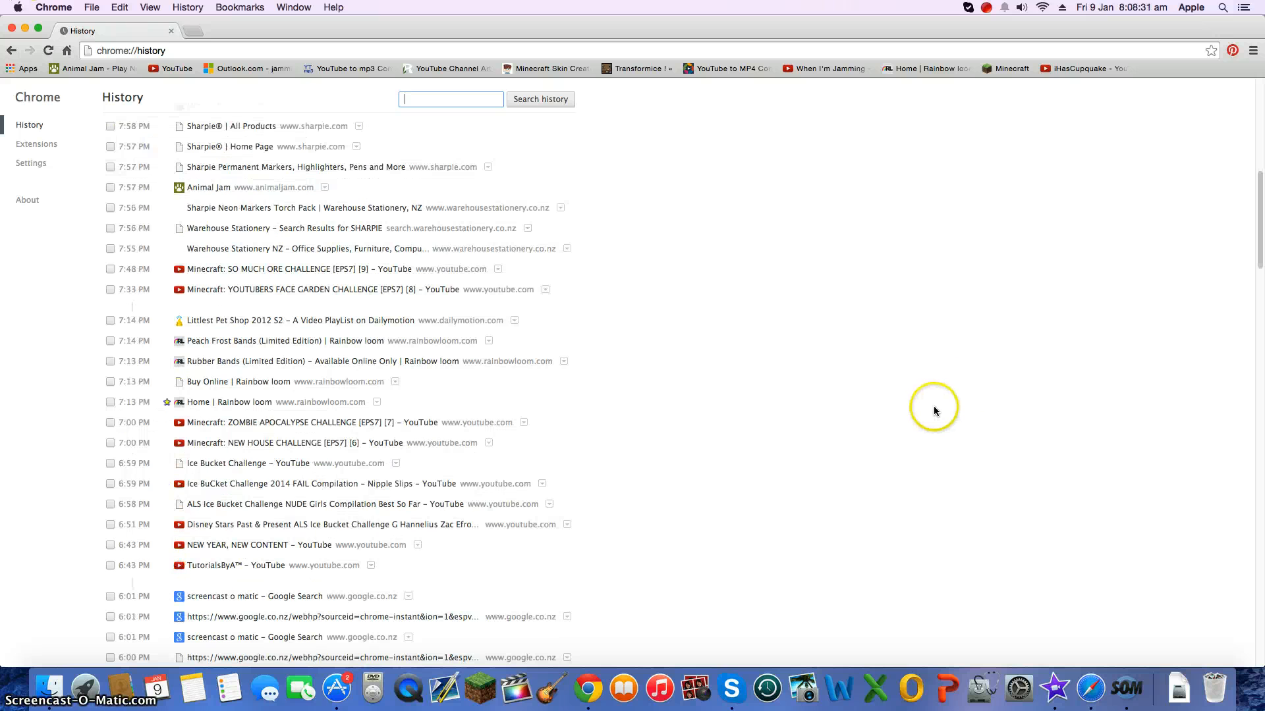
mouse_move(663, 527)
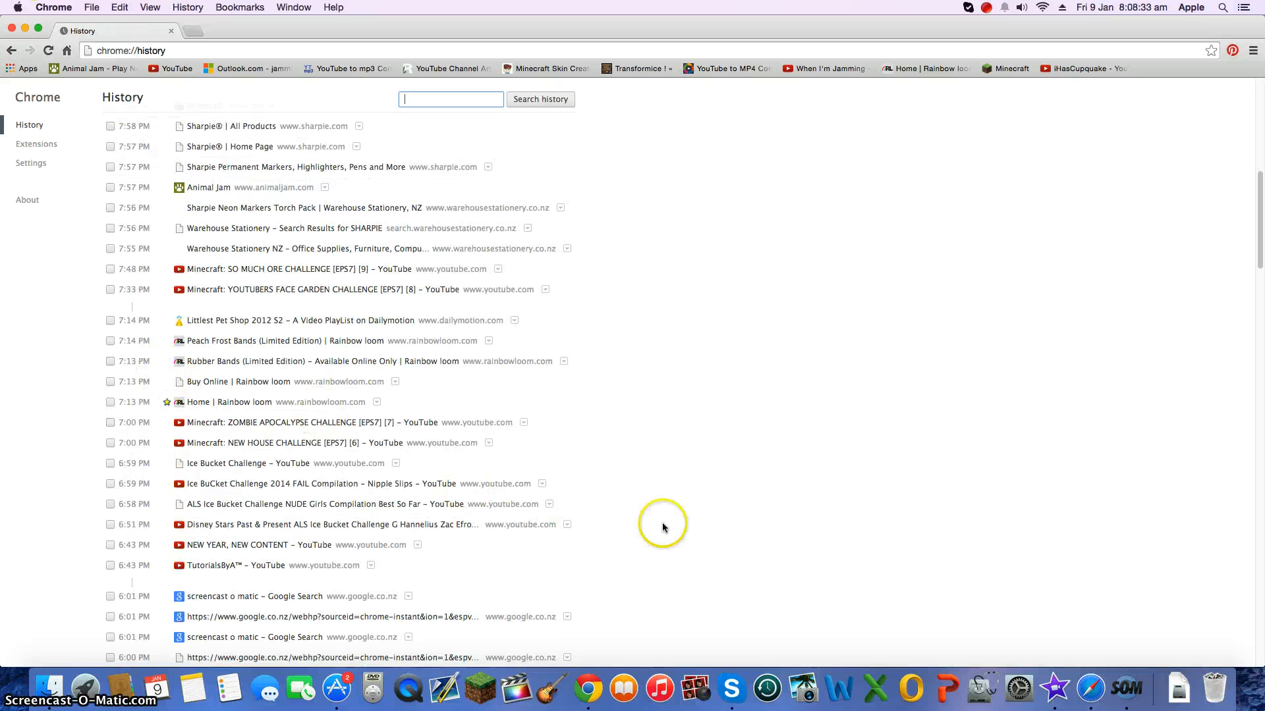
scroll(down, 3)
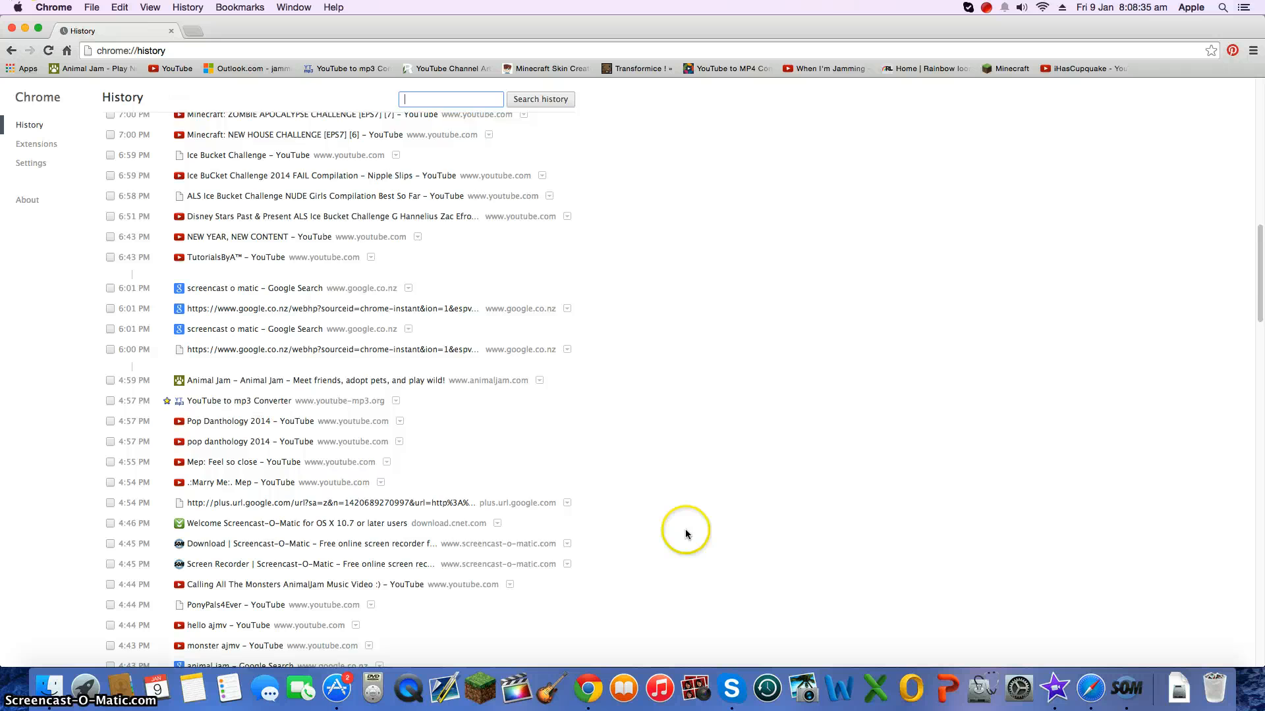
scroll(down, 3)
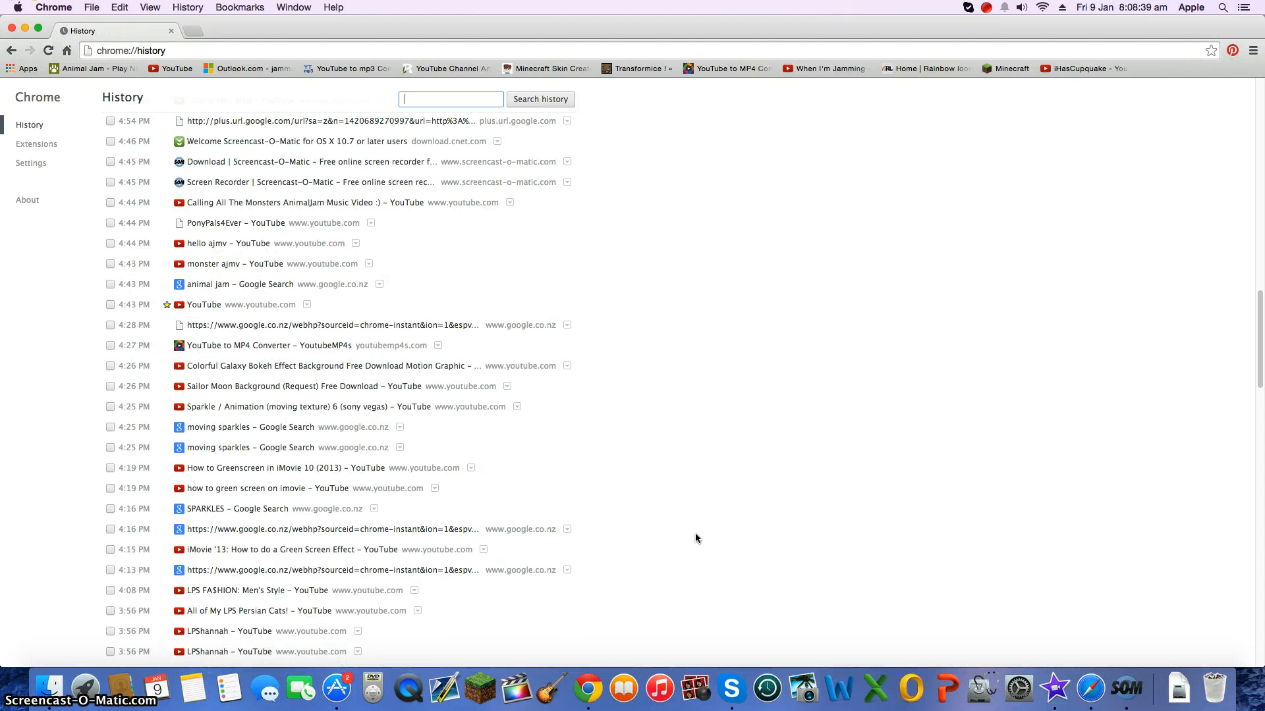
scroll(down, 3)
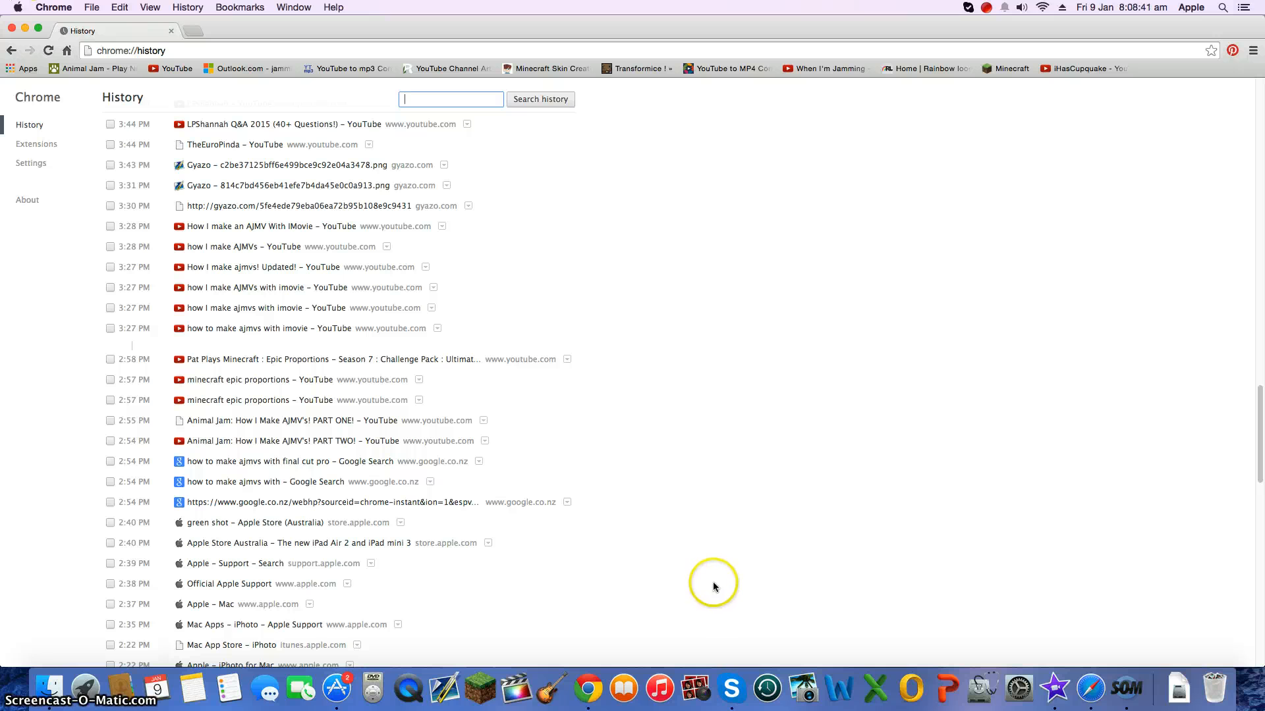
mouse_move(238, 328)
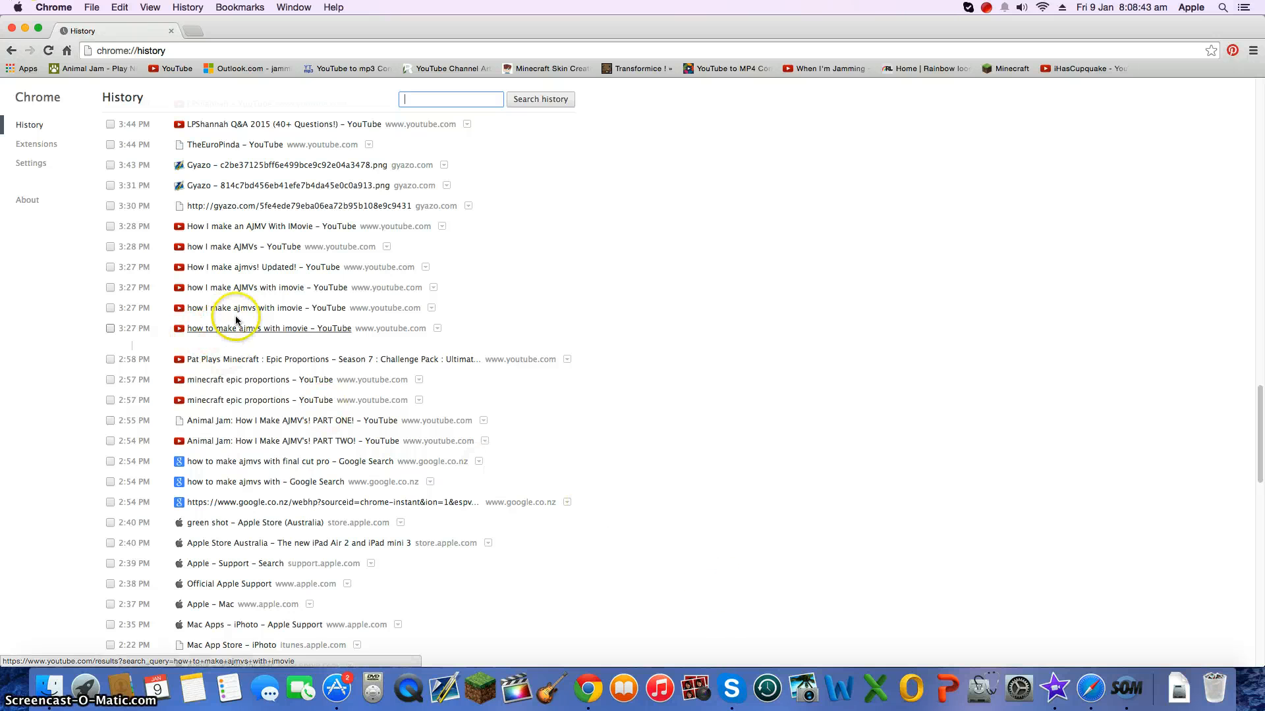
mouse_move(258, 324)
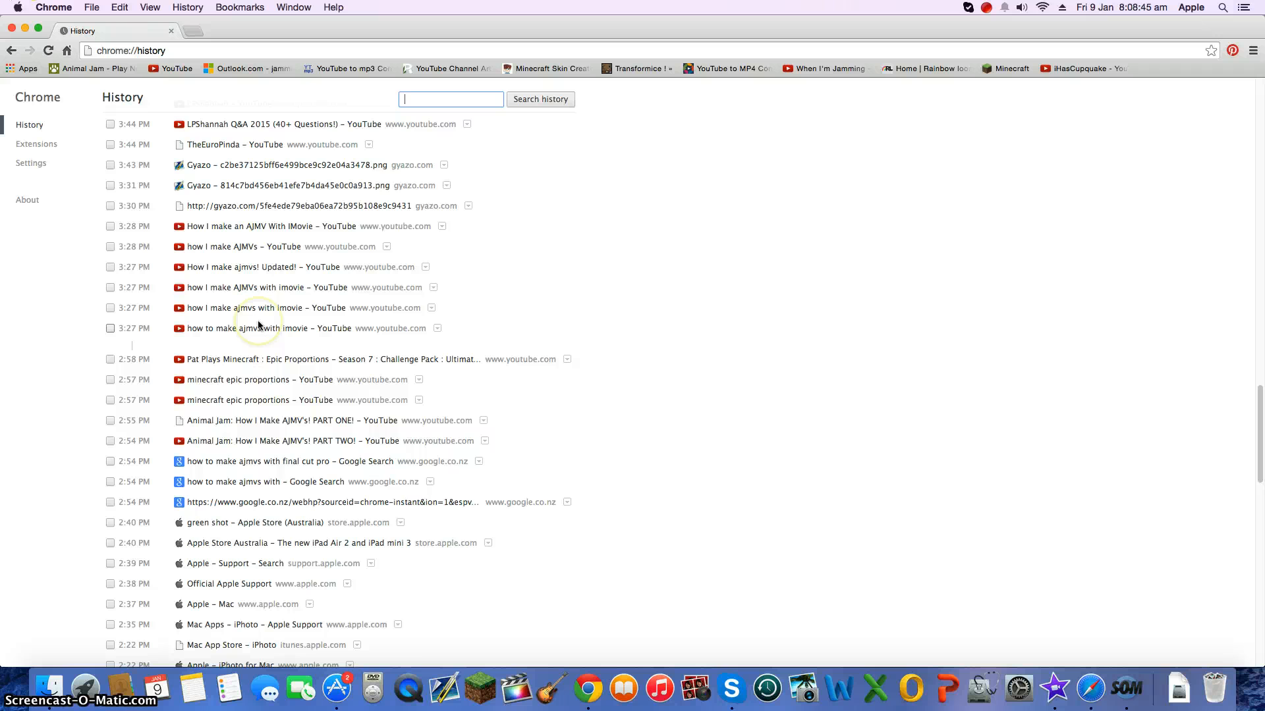
scroll(up, 3)
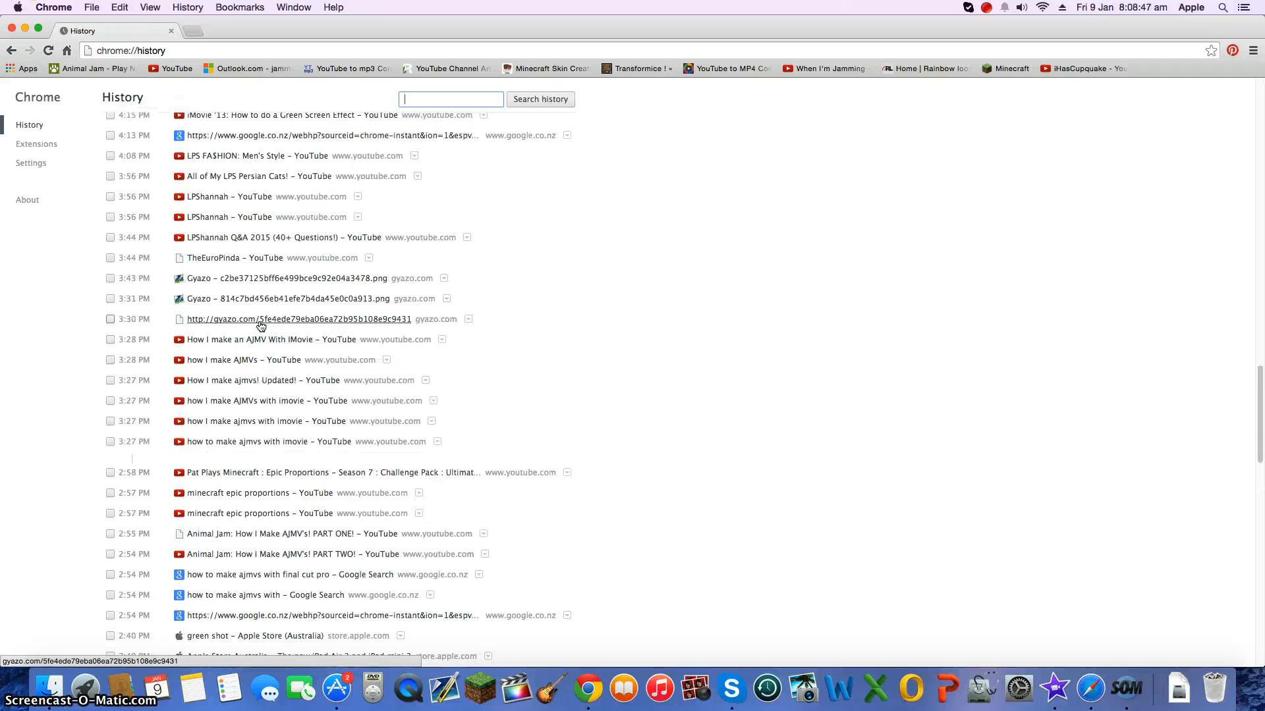
scroll(down, 3)
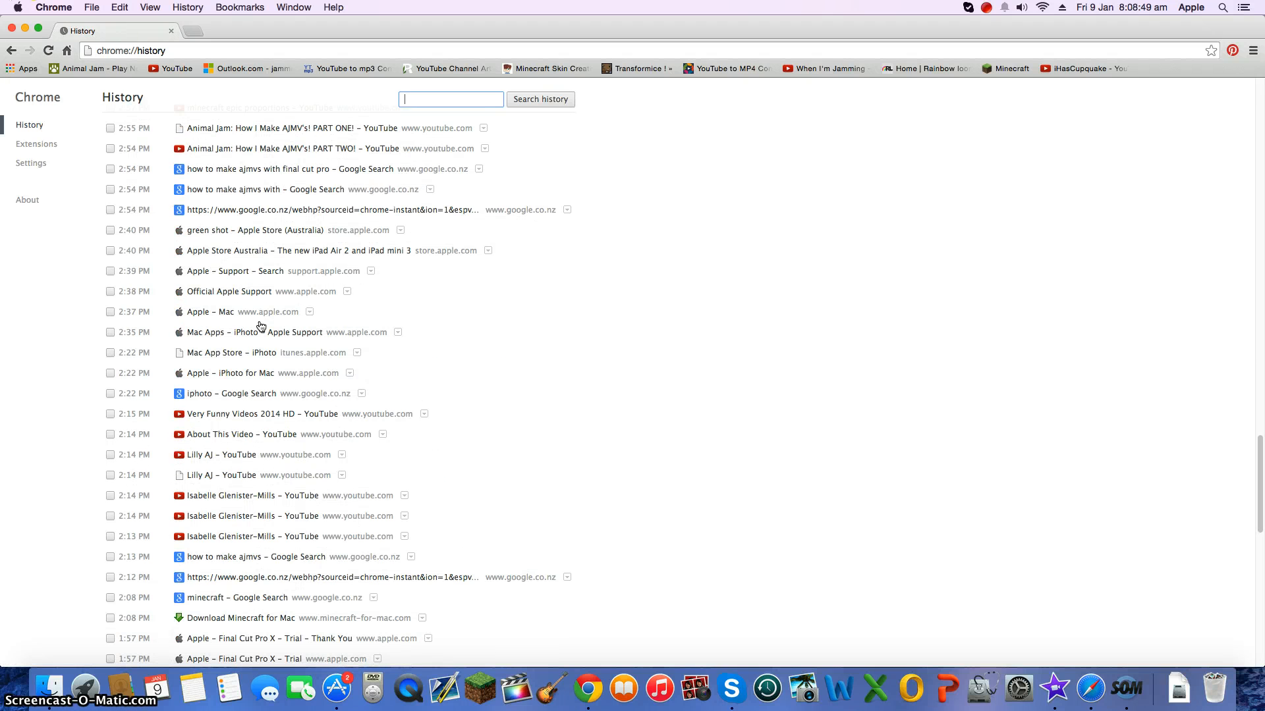
scroll(down, 3)
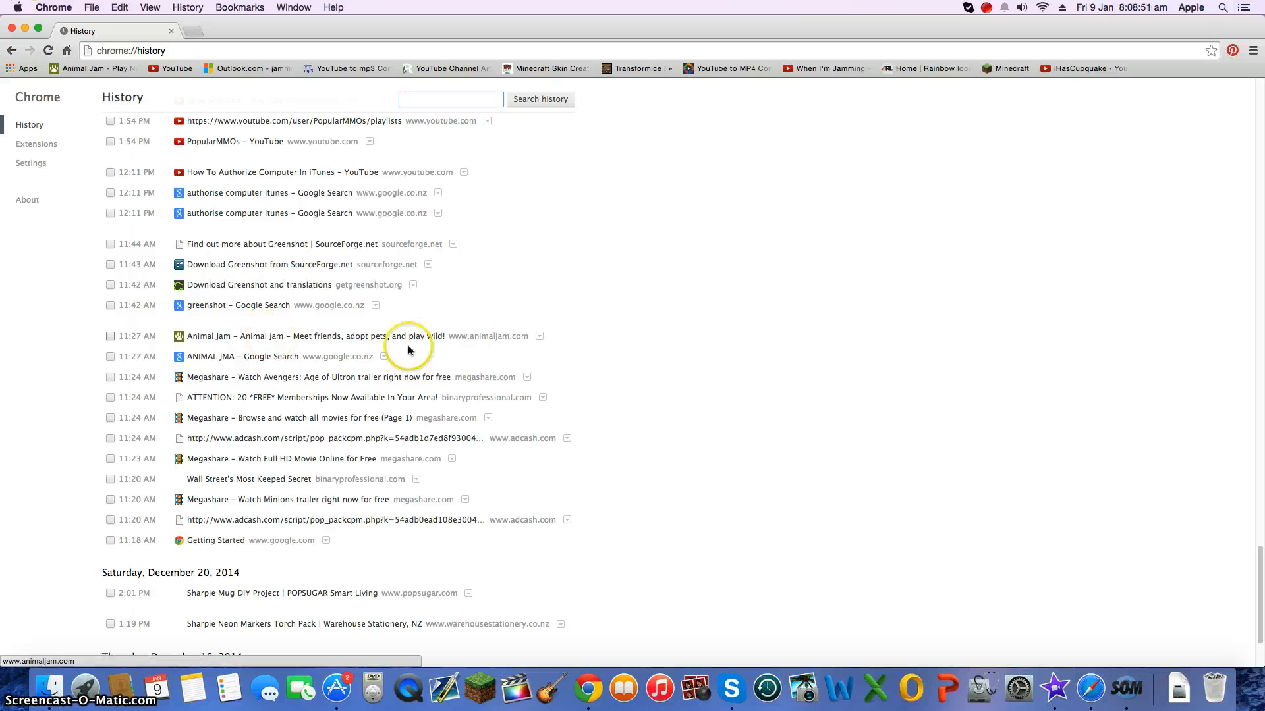
scroll(up, 3)
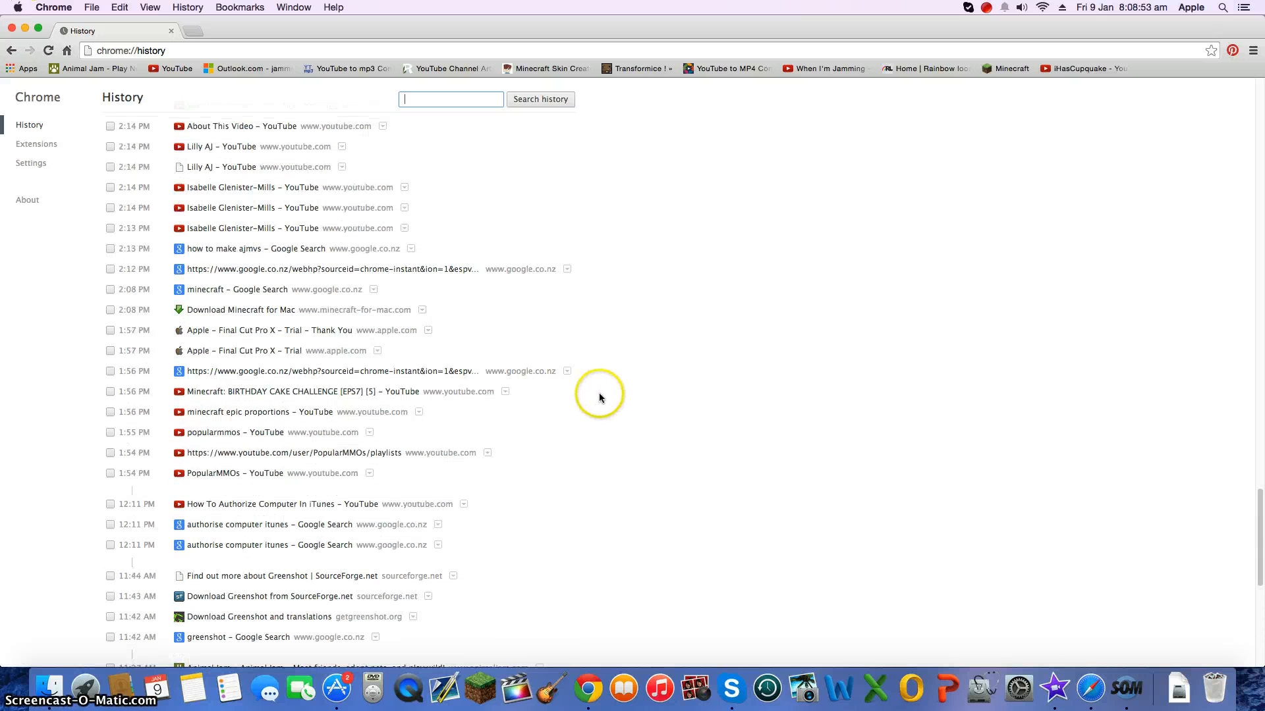
mouse_move(608, 415)
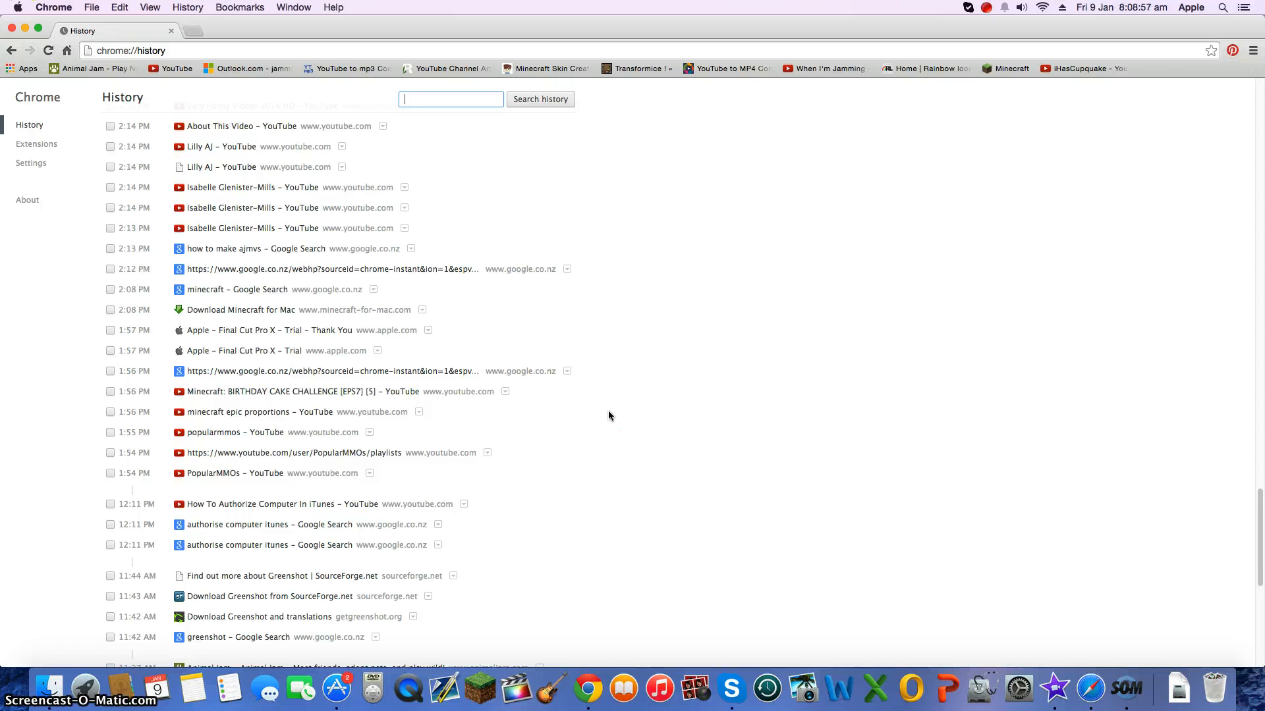
scroll(down, 3)
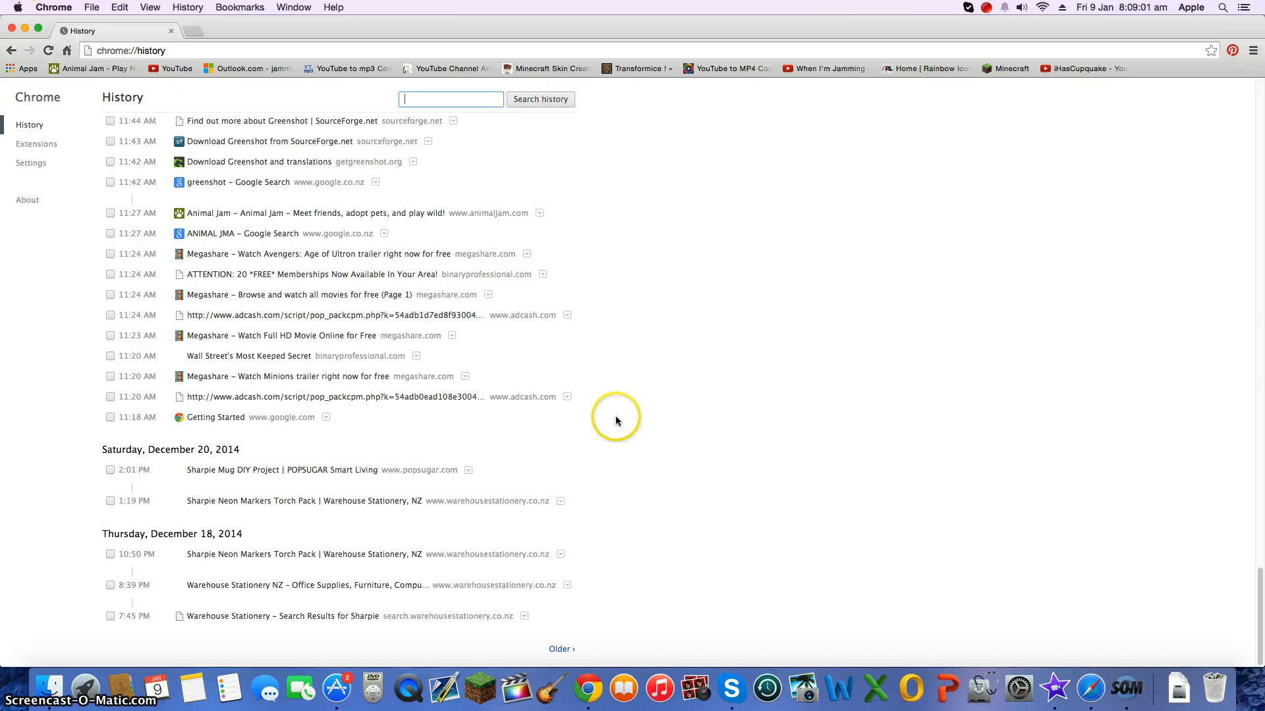
mouse_move(512, 106)
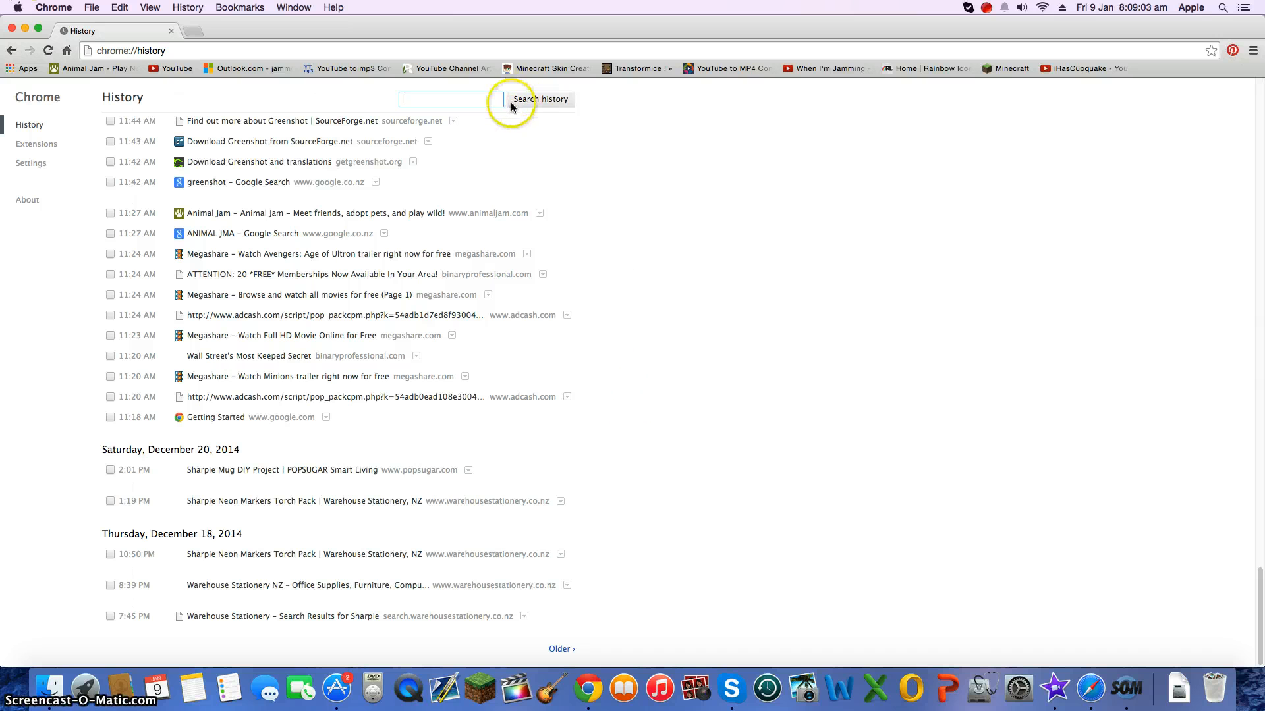
text(A)
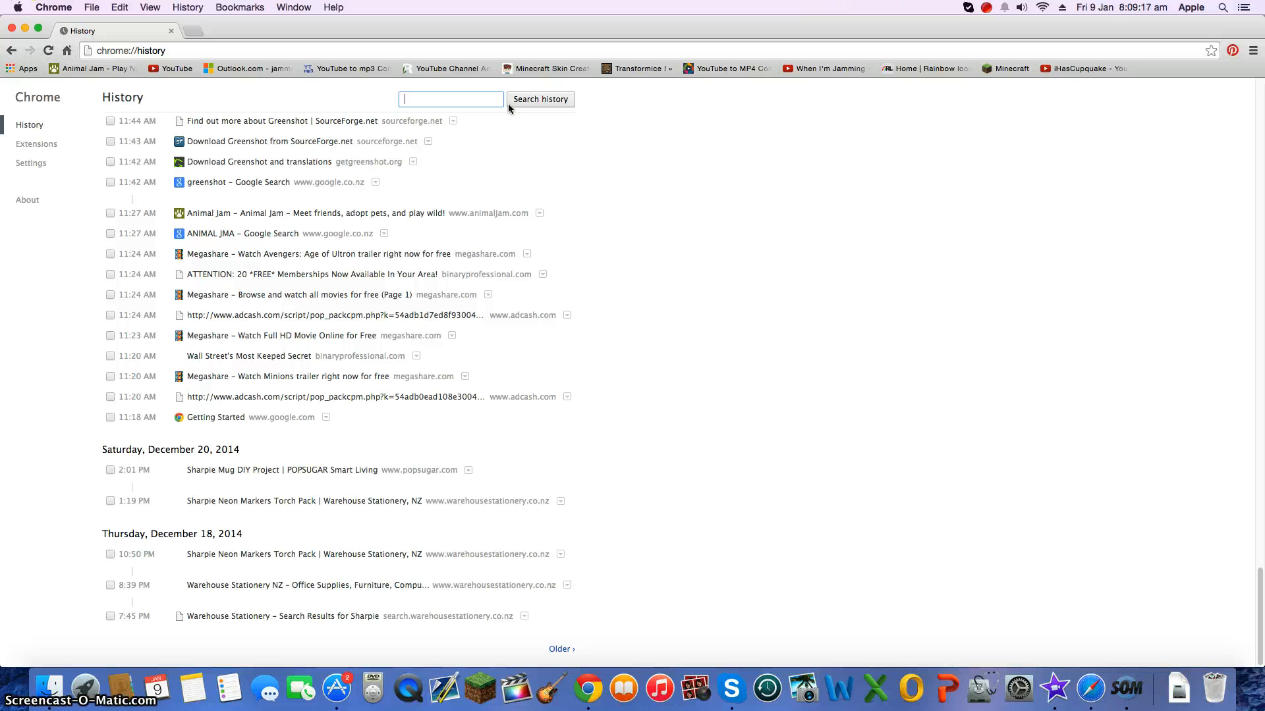
mouse_move(766, 689)
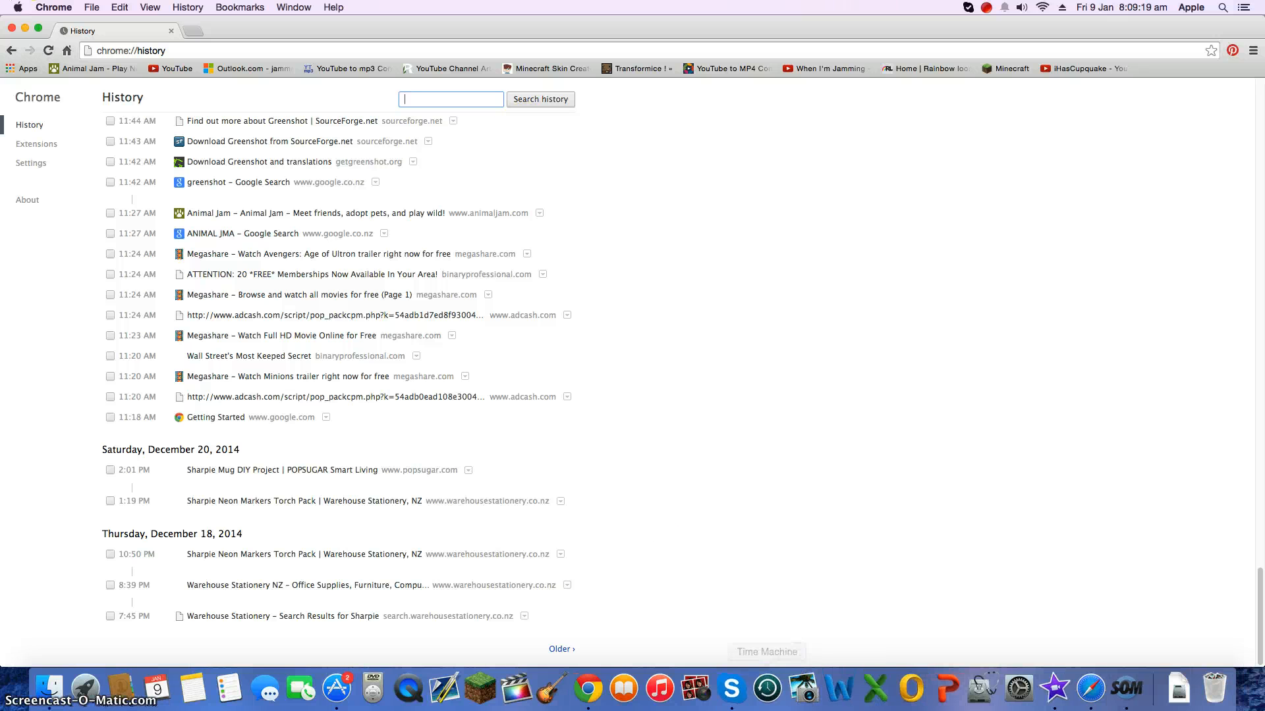
click(171, 68)
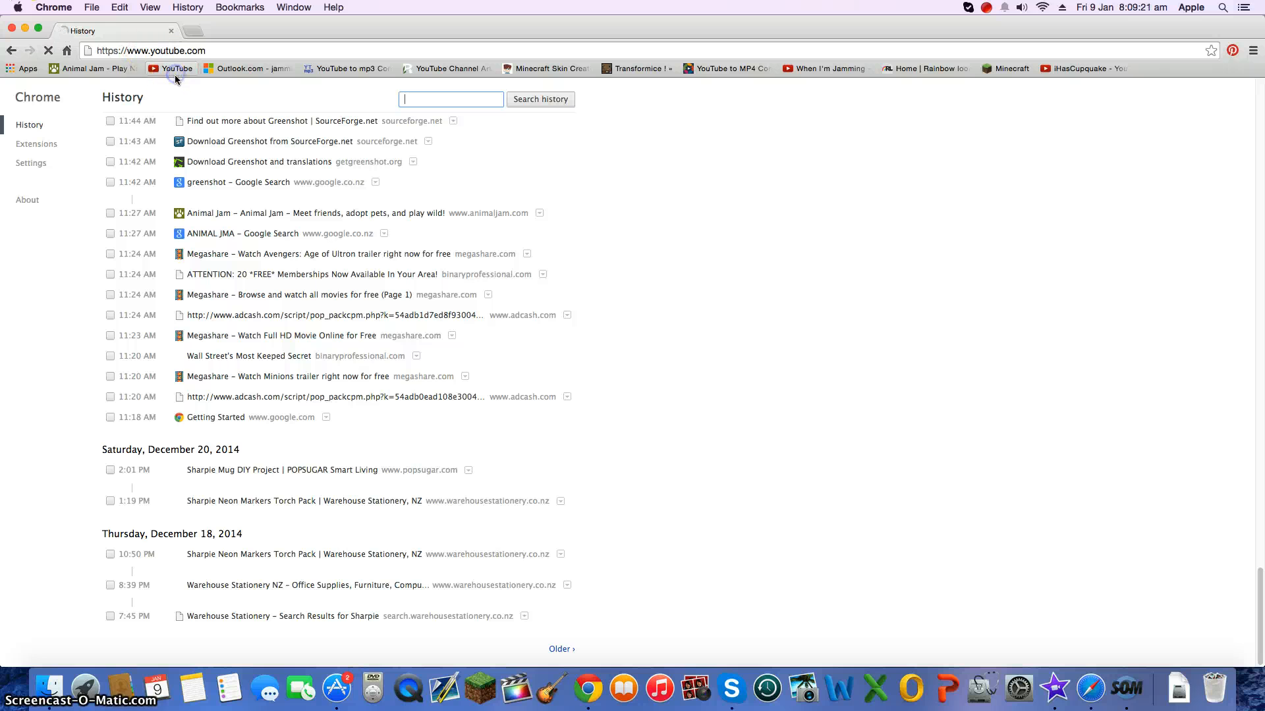
Step: Load the YouTube home page and sign in to the account
click(172, 68)
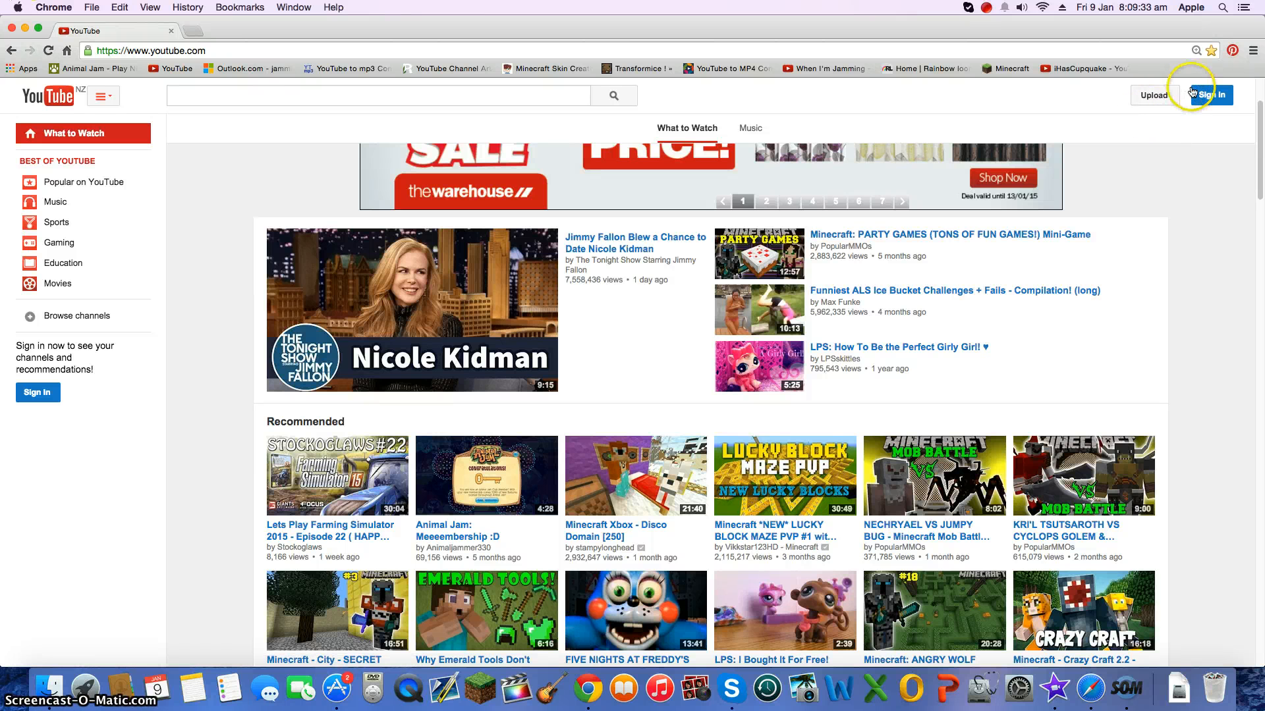
click(1209, 95)
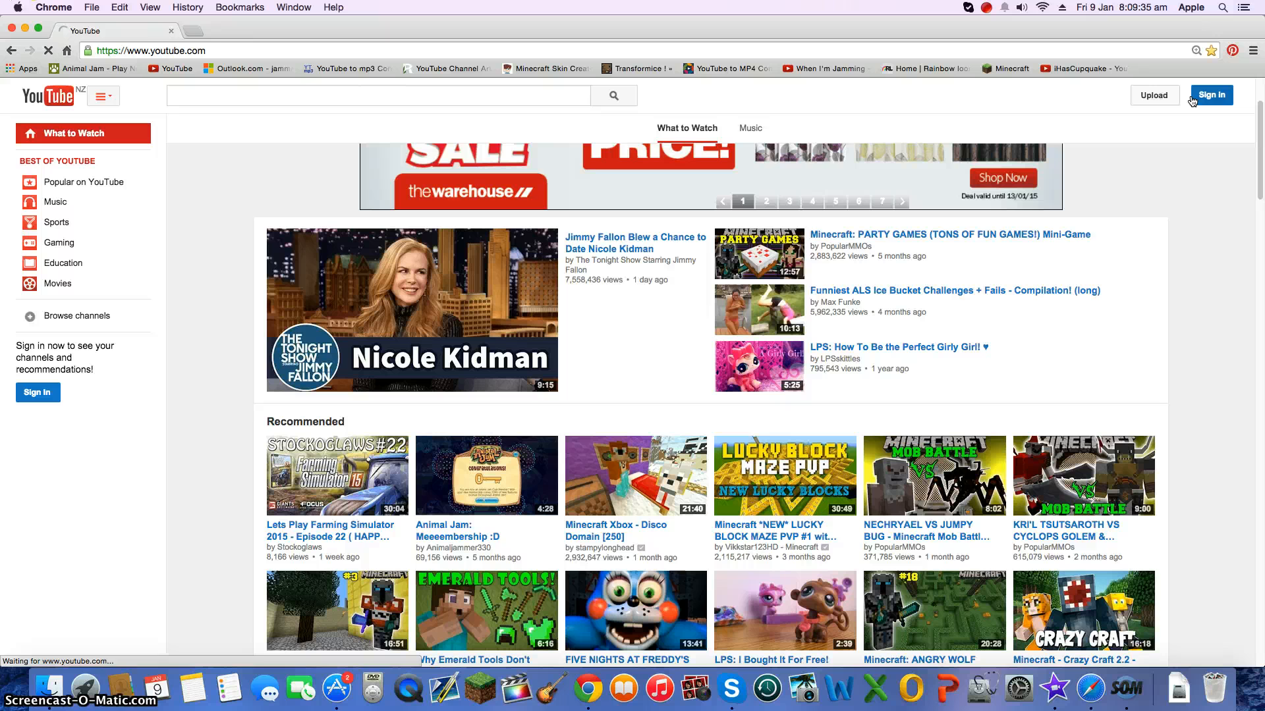
click(1209, 95)
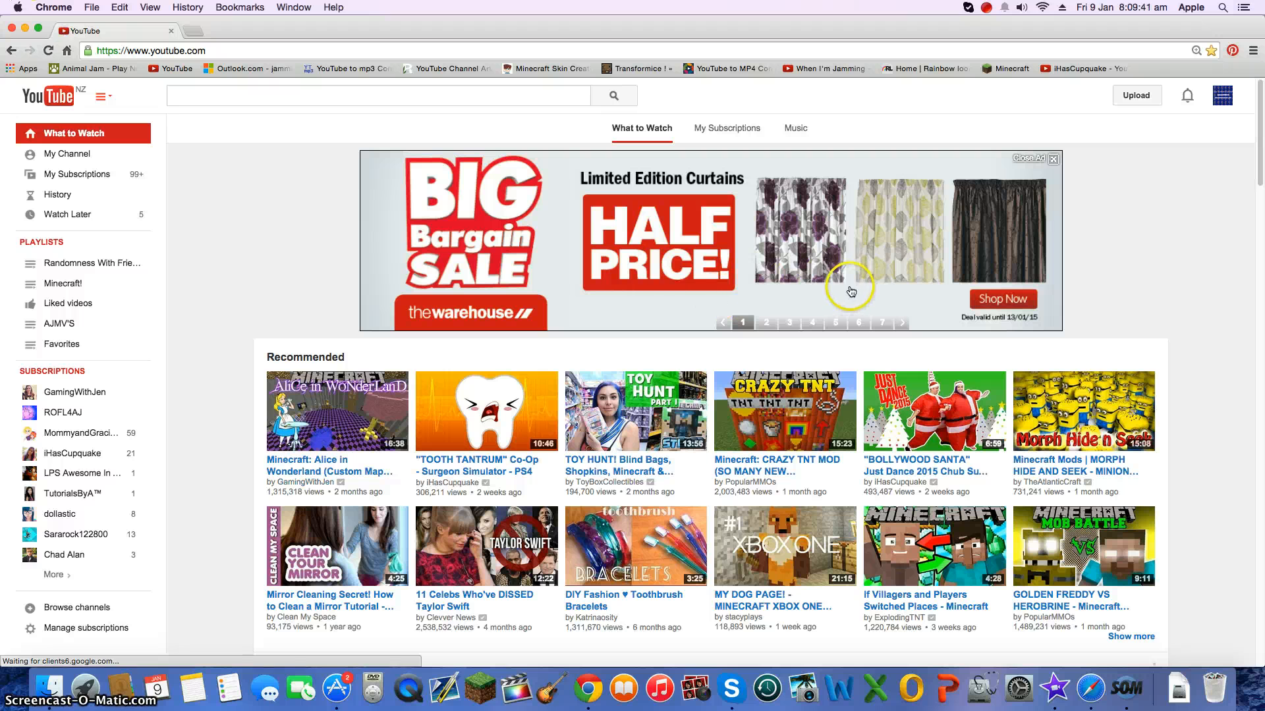
mouse_move(841, 281)
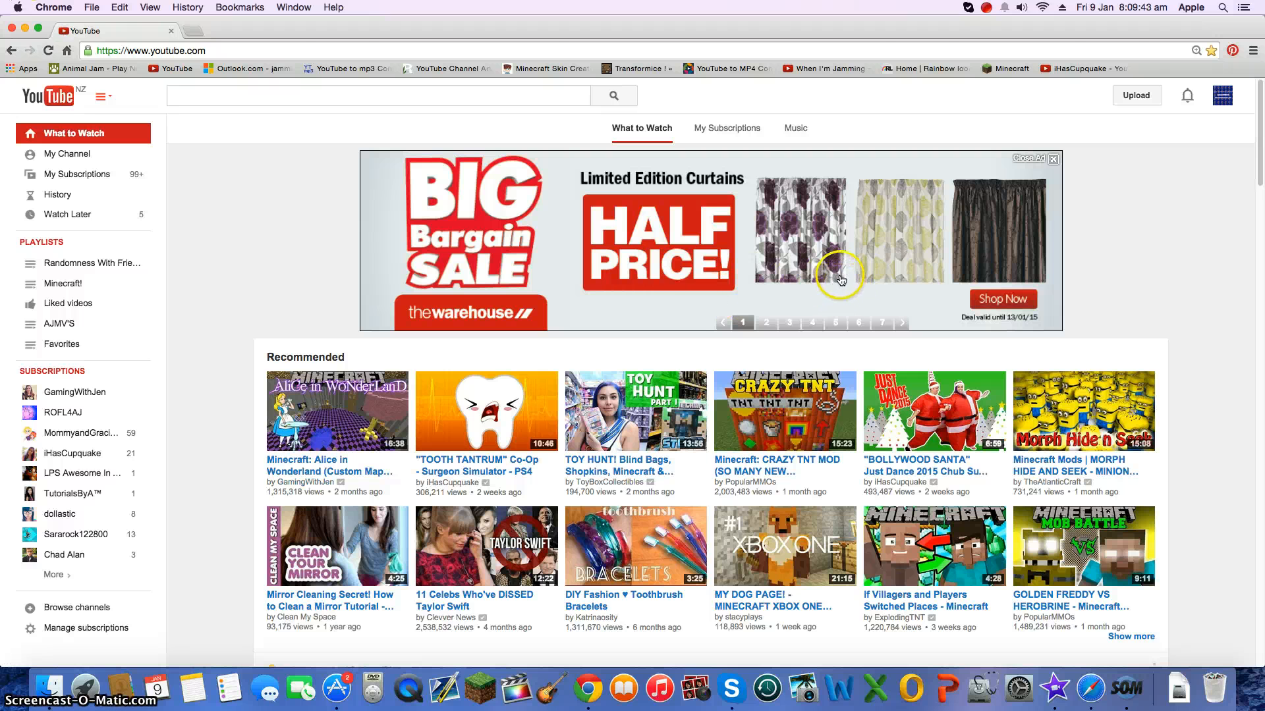
mouse_move(651, 466)
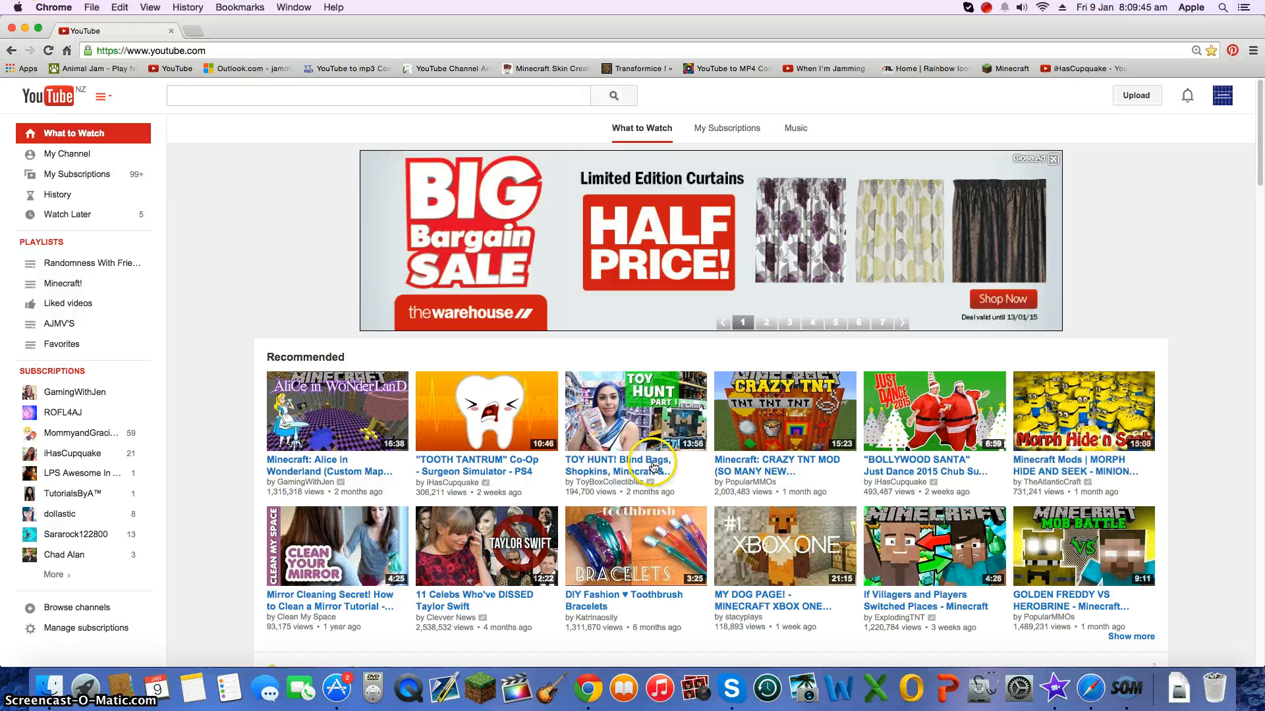
mouse_move(516, 490)
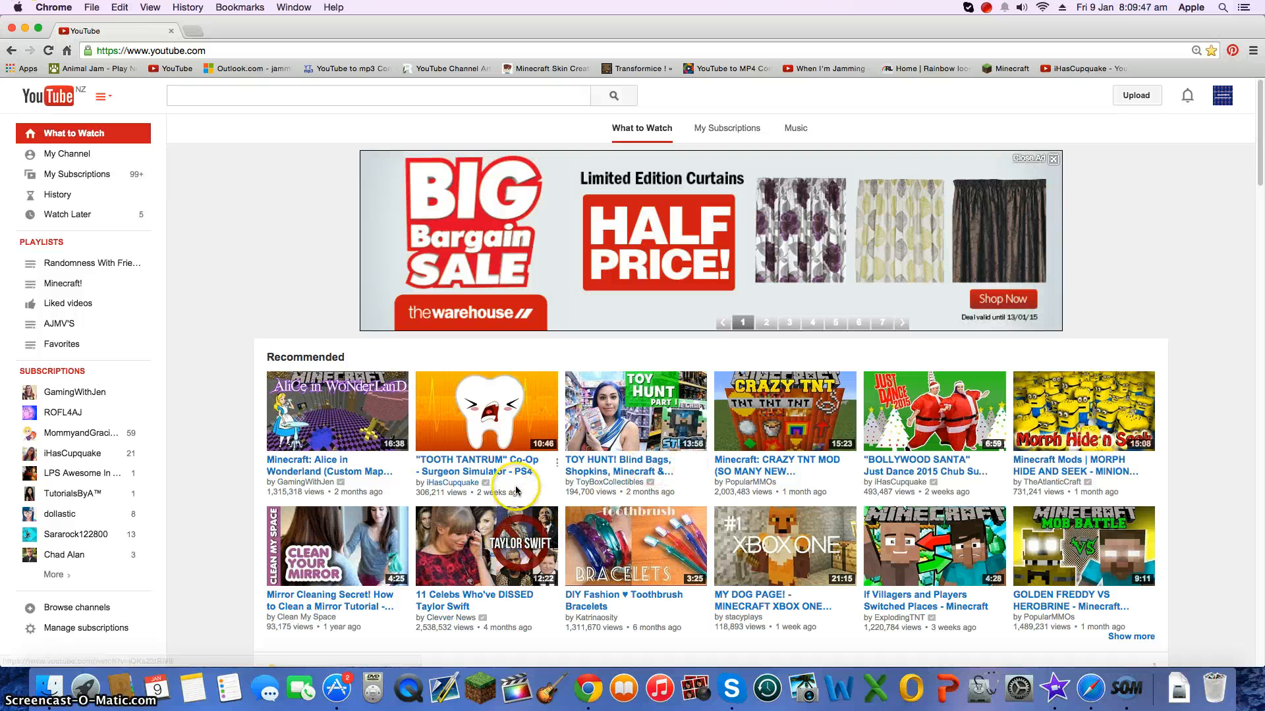
mouse_move(1238, 323)
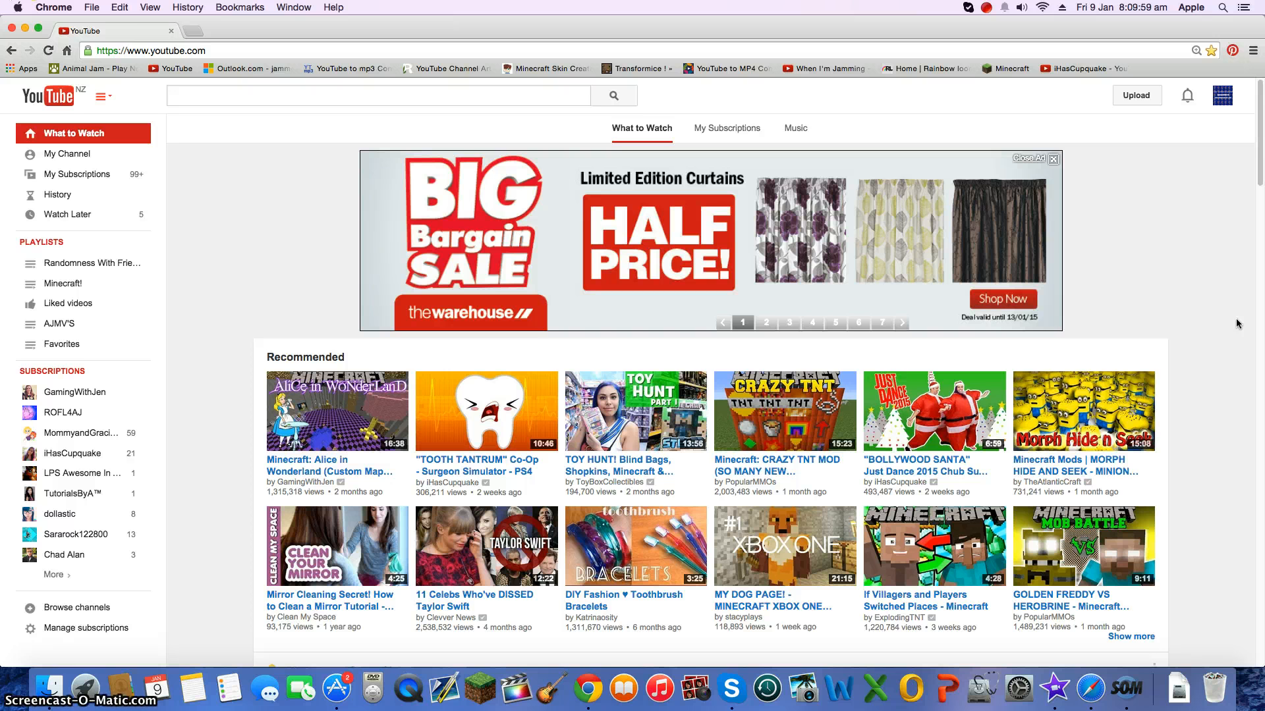
Step: Expand the full list of subscribed channels, then close it
click(198, 100)
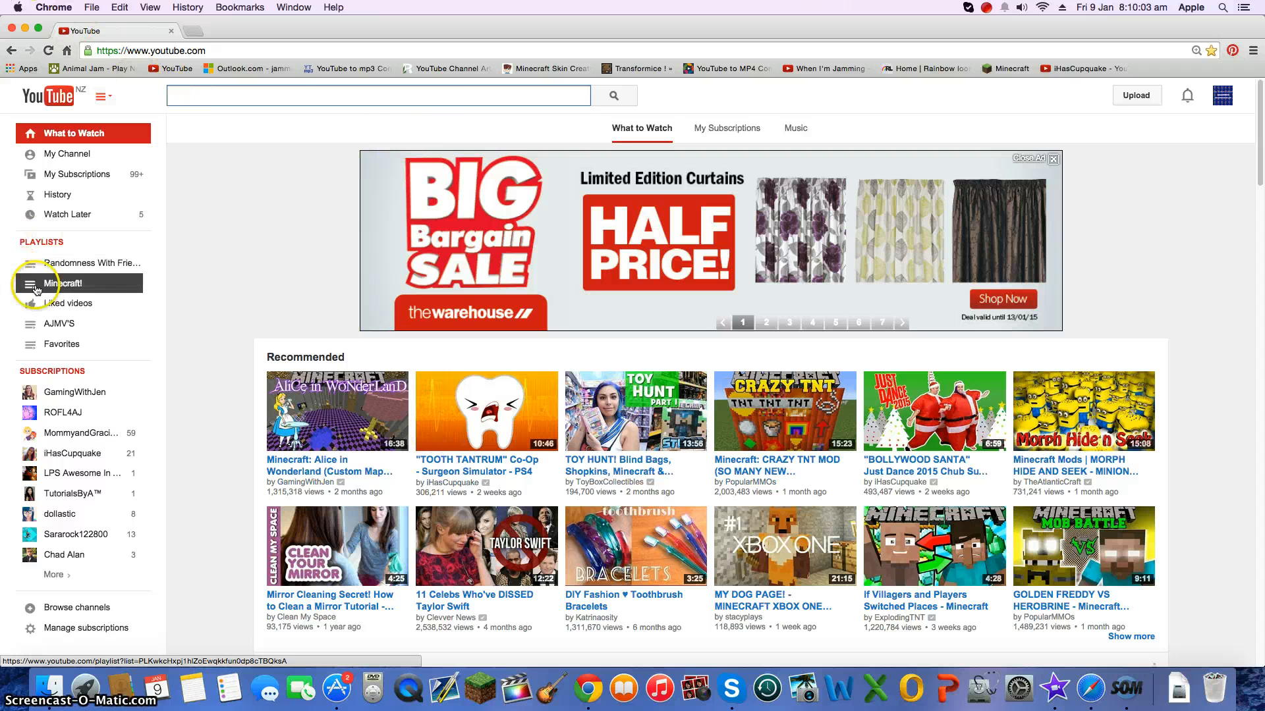
mouse_move(87, 413)
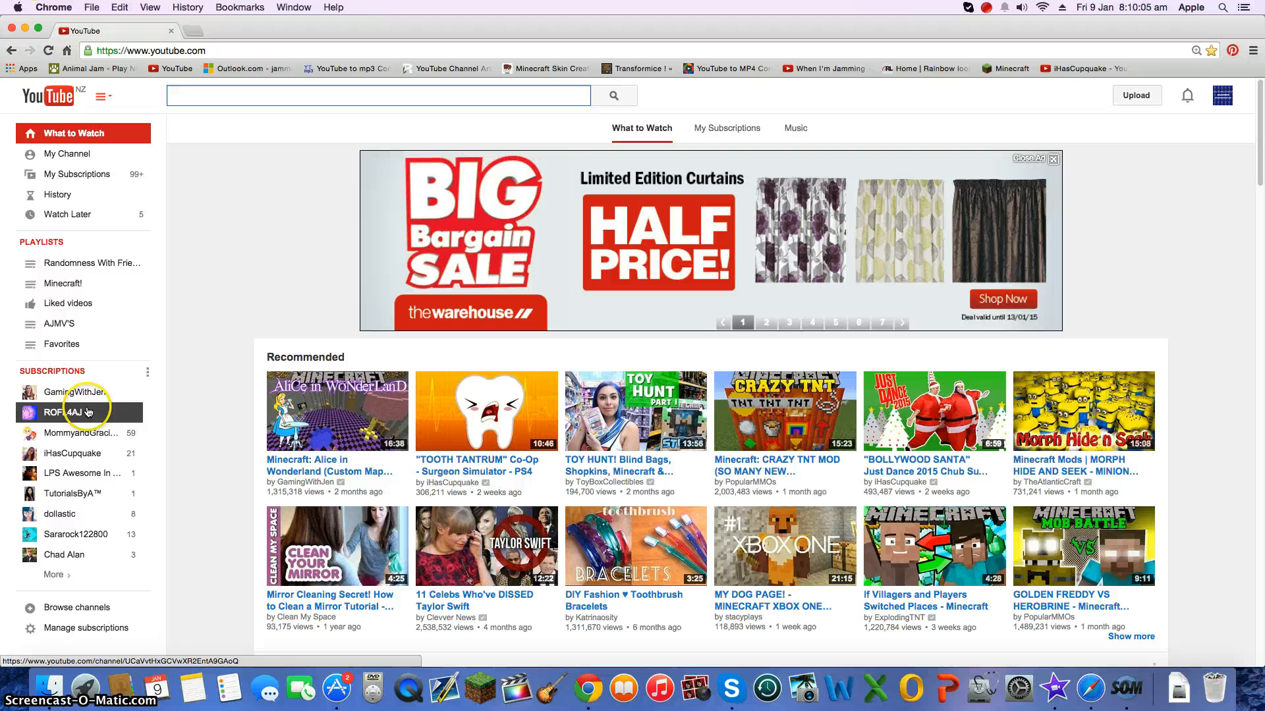
click(53, 575)
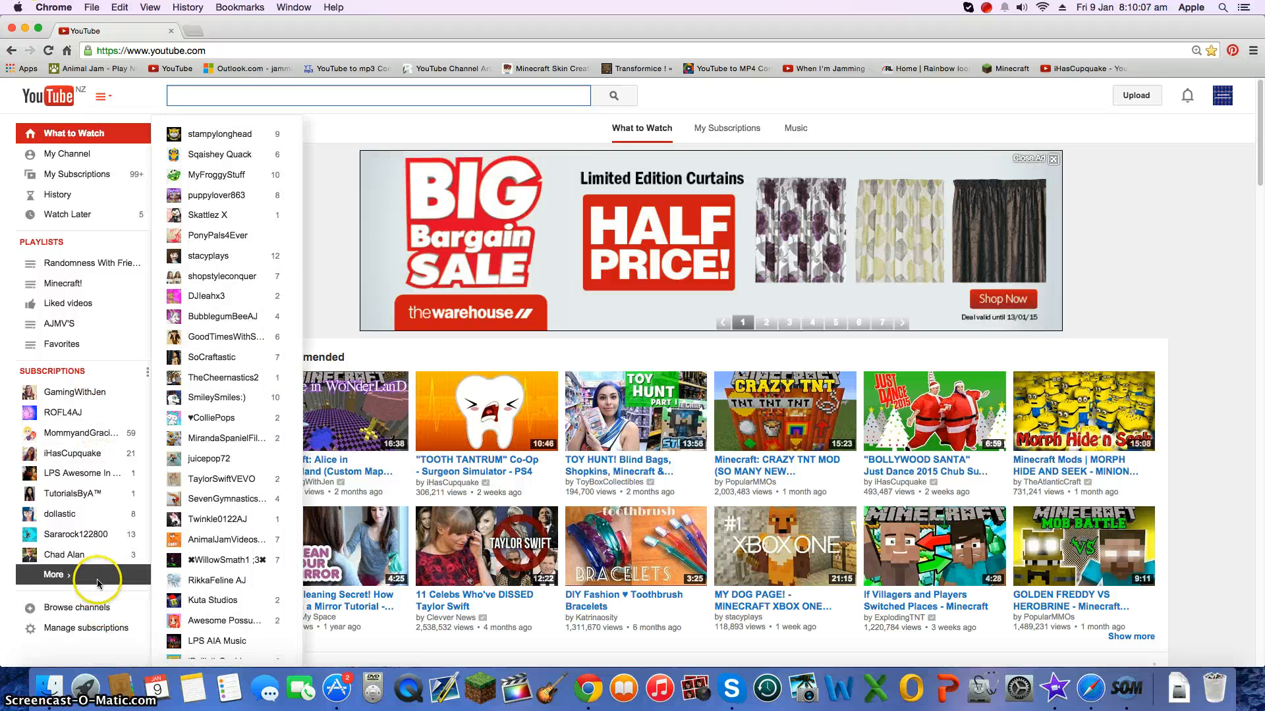
mouse_move(262, 178)
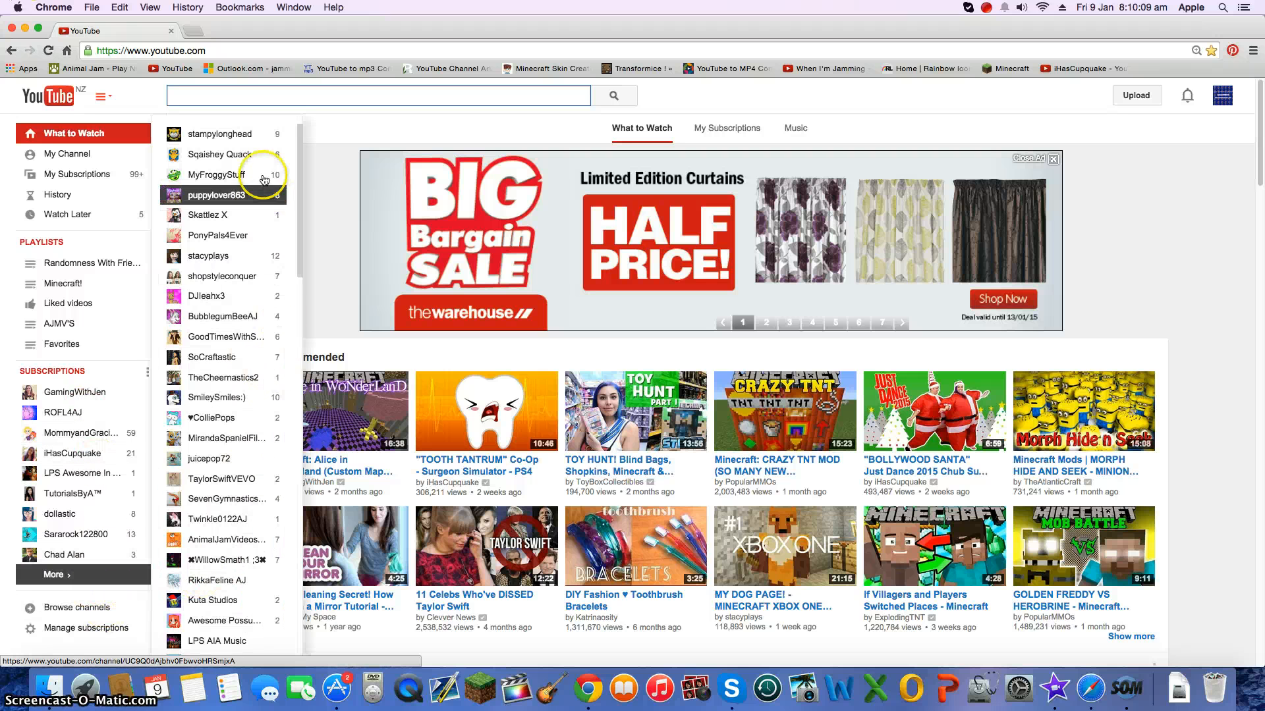
mouse_move(222, 397)
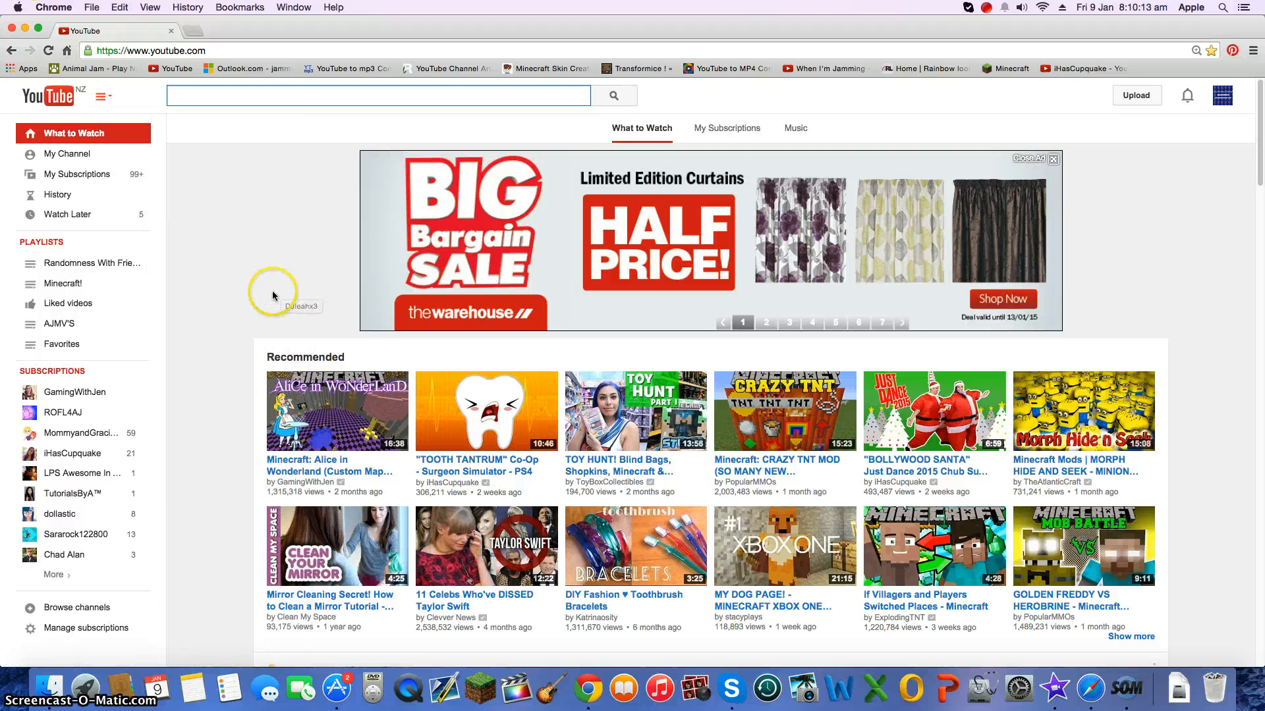
click(402, 94)
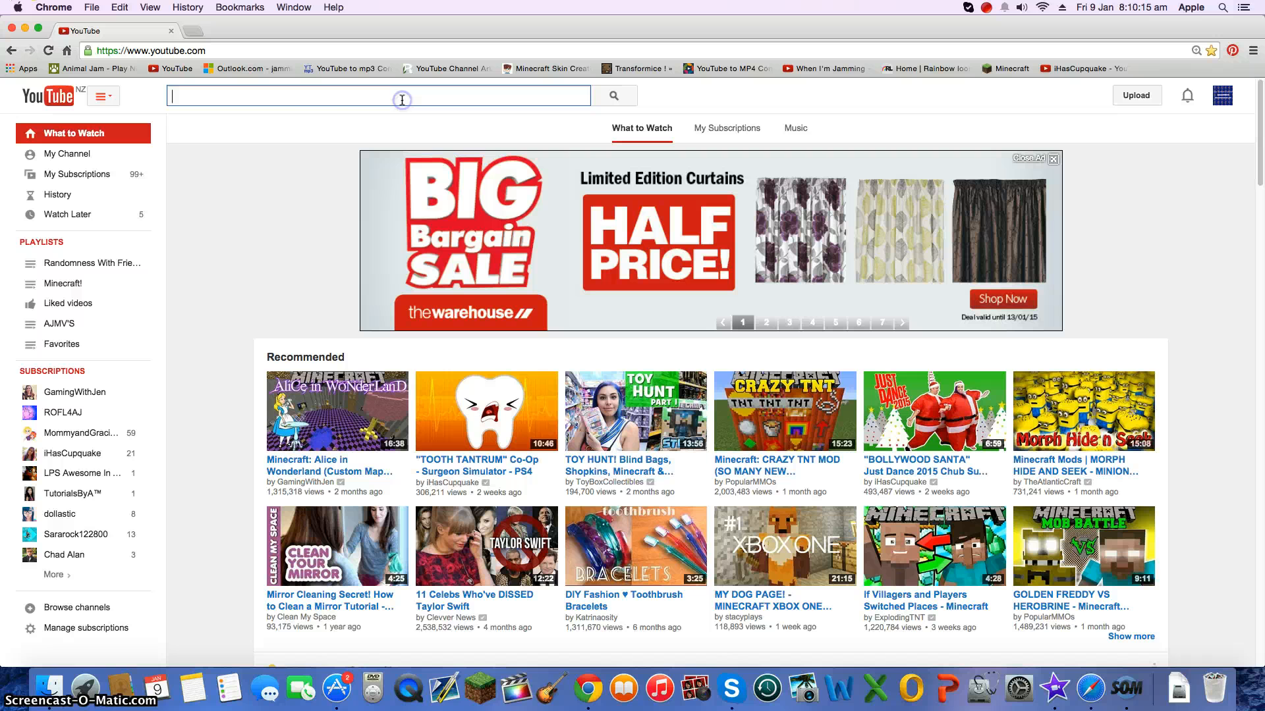
Step: Search YouTube for 'Willo Smath AJ' and expand the full subscriptions list again
text(AJ M)
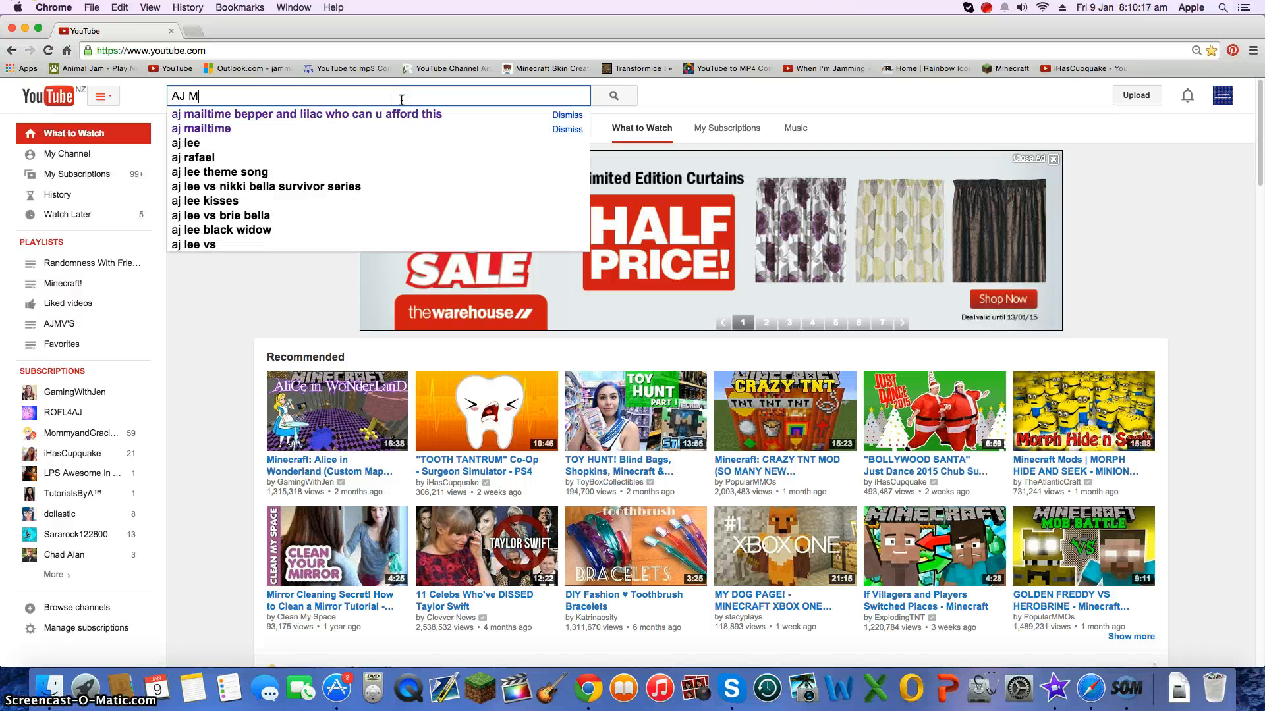
text(ep)
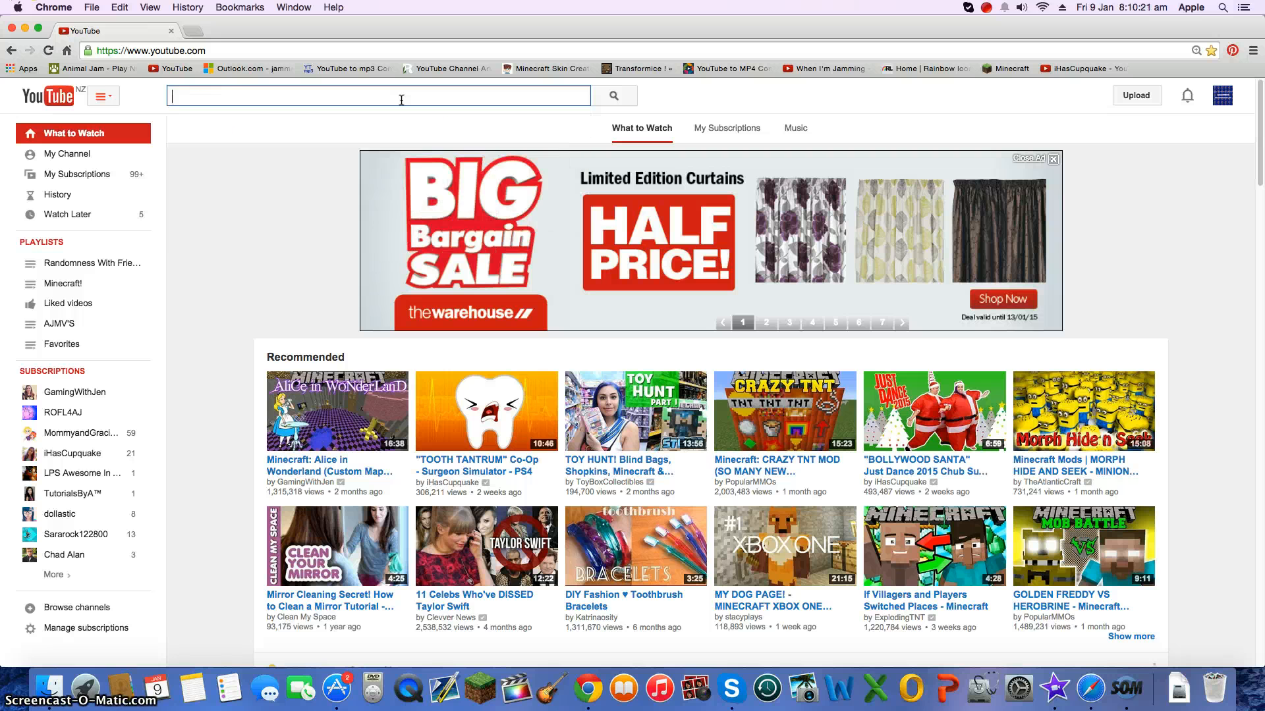
text(Willo Smat)
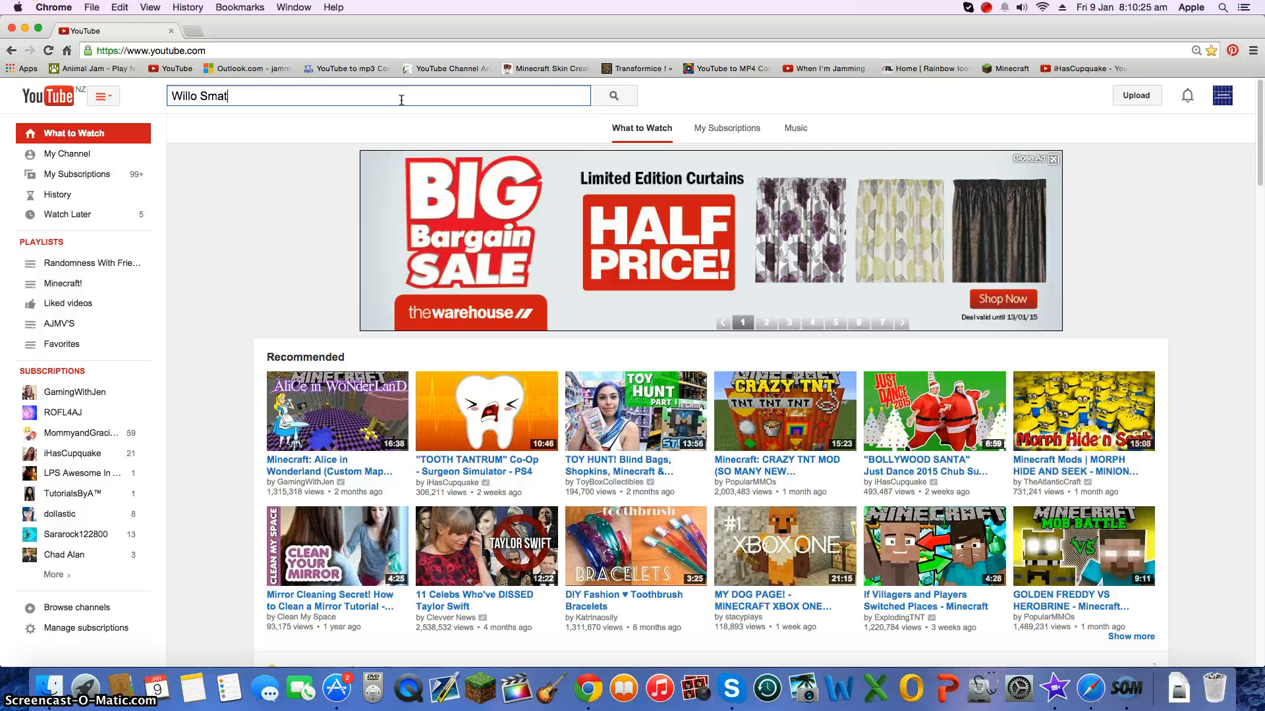
text(h)
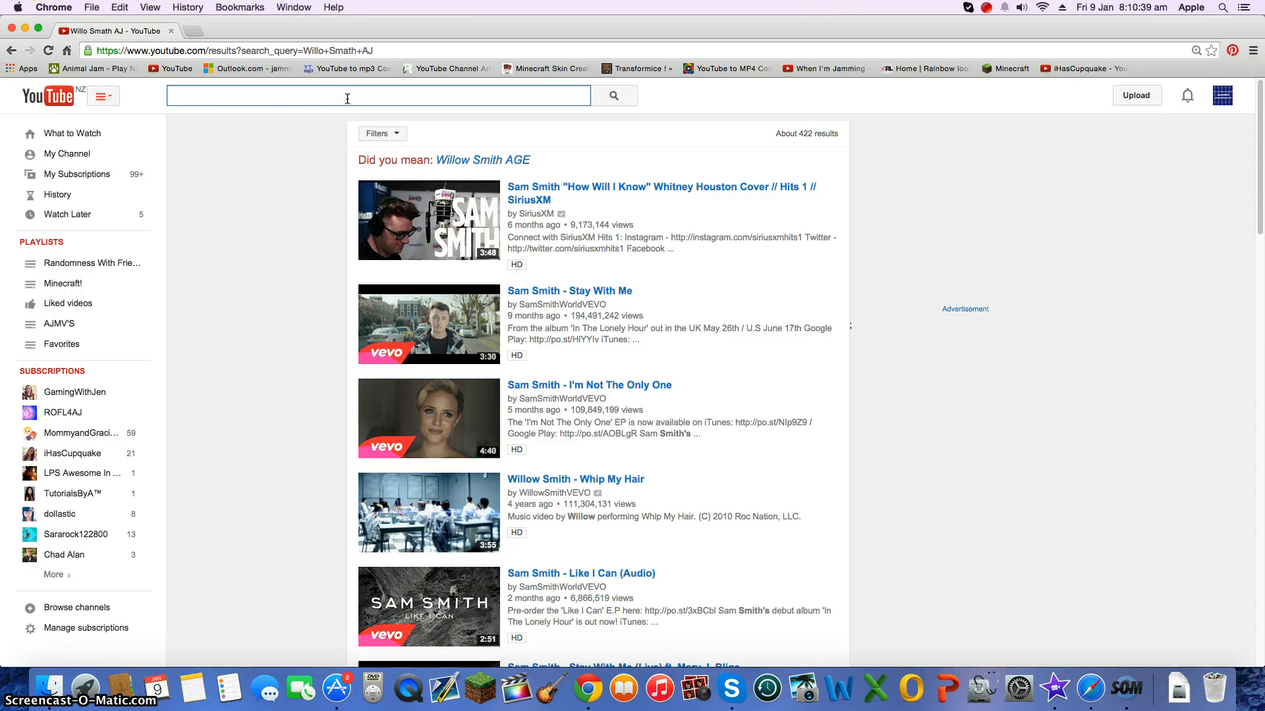
mouse_move(89, 595)
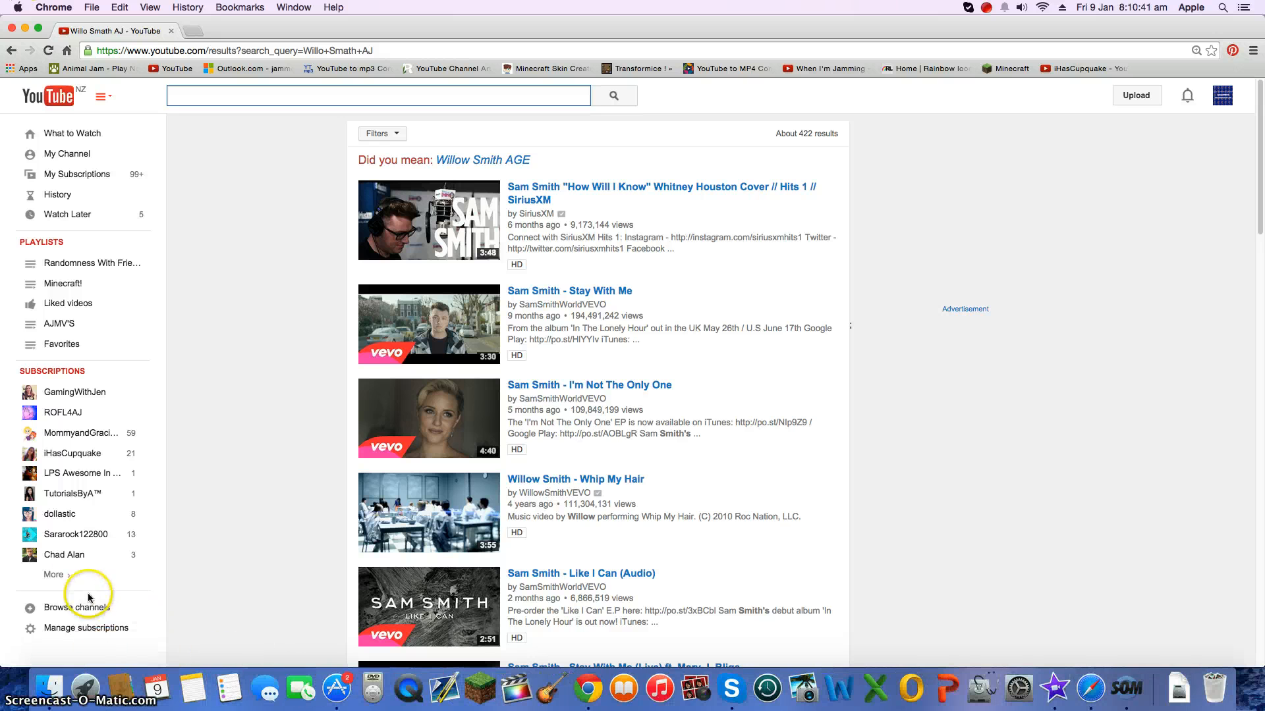
click(54, 574)
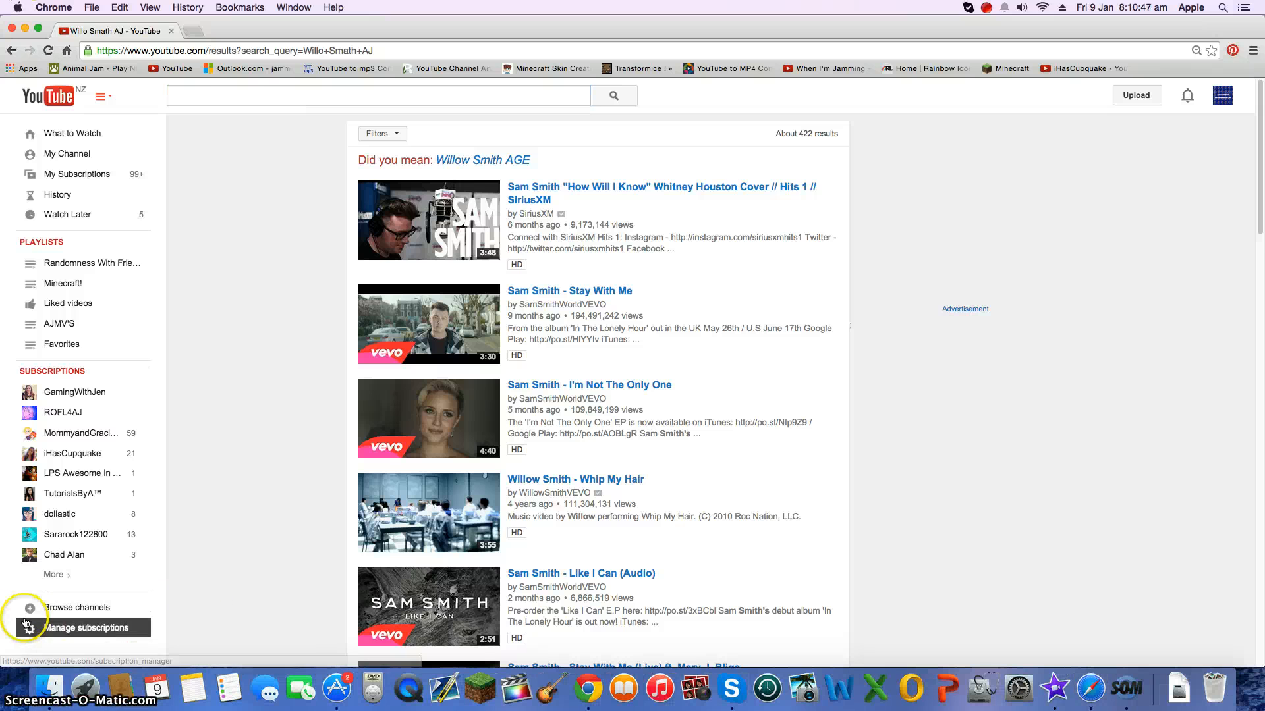
click(54, 575)
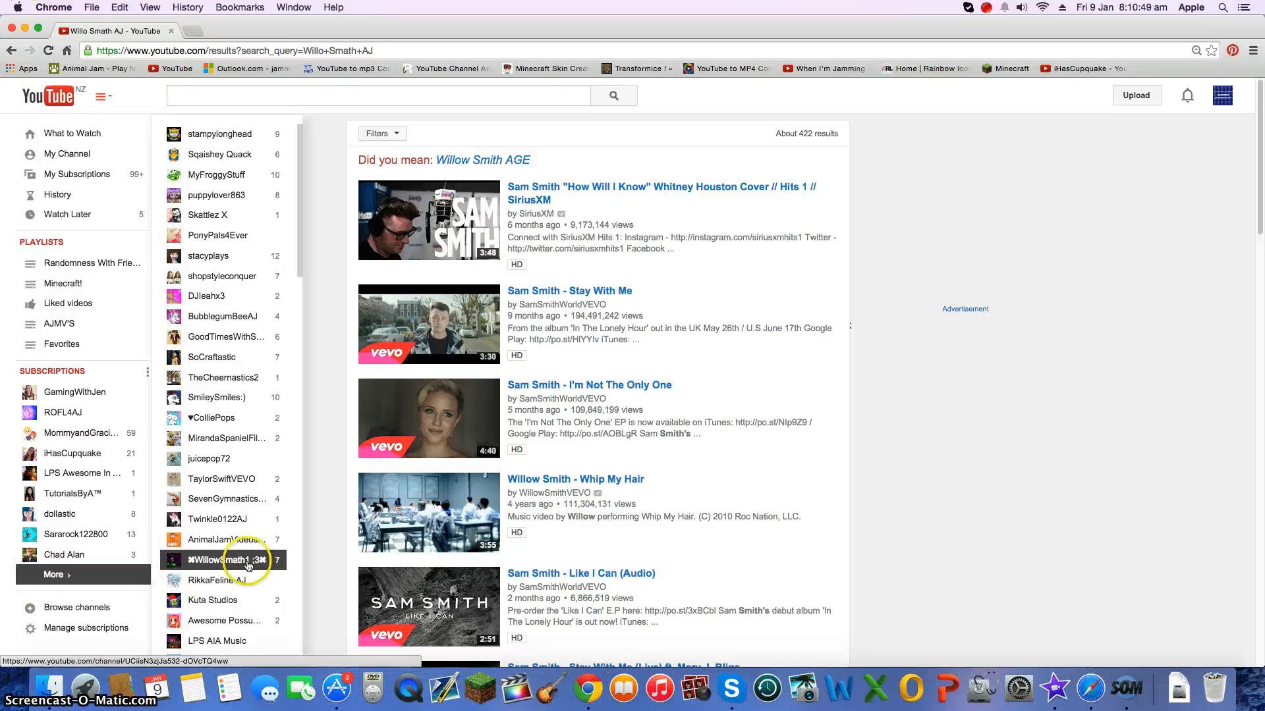
Step: Open the WillowSmath1 channel page and scroll down to its Popular uploads
click(222, 560)
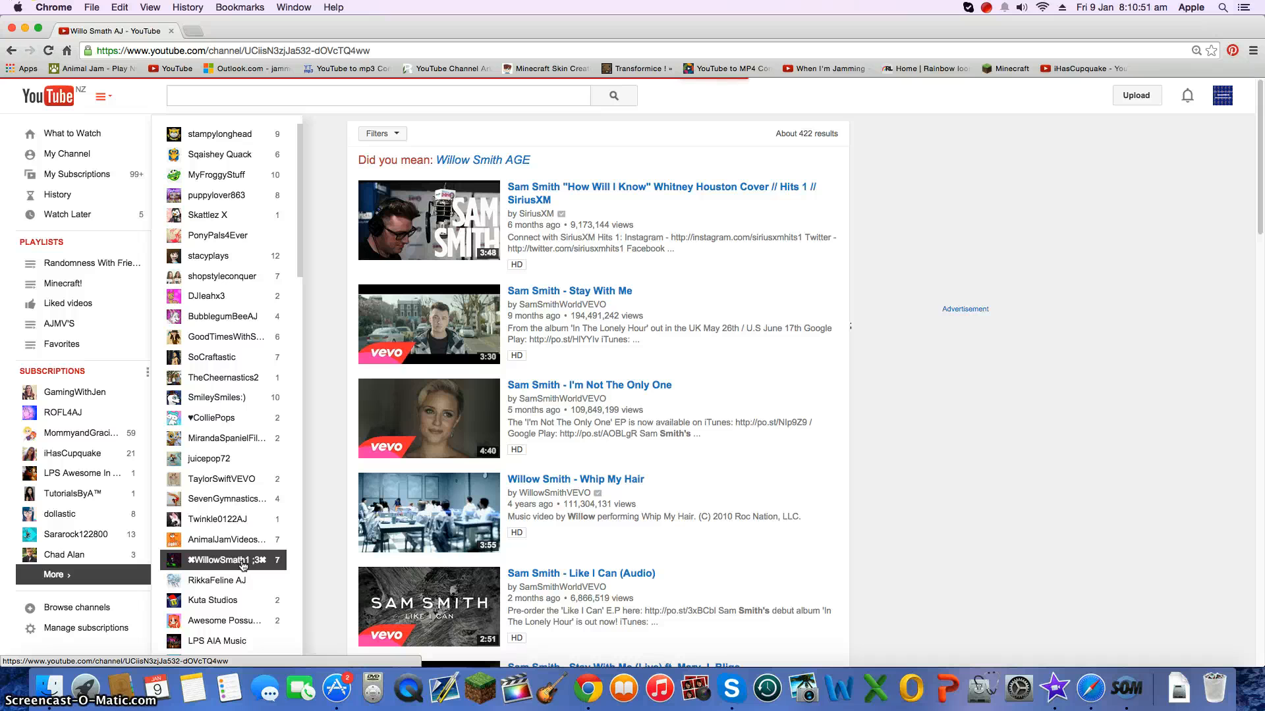
click(226, 560)
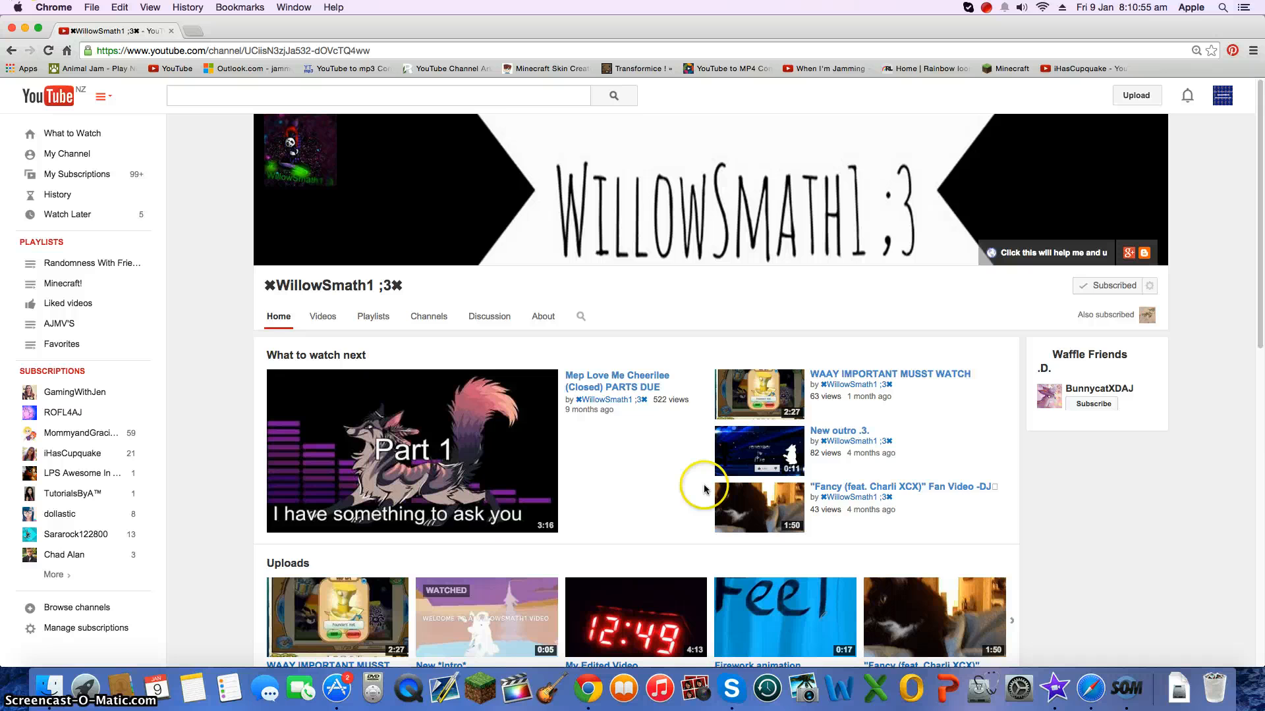
scroll(down, 3)
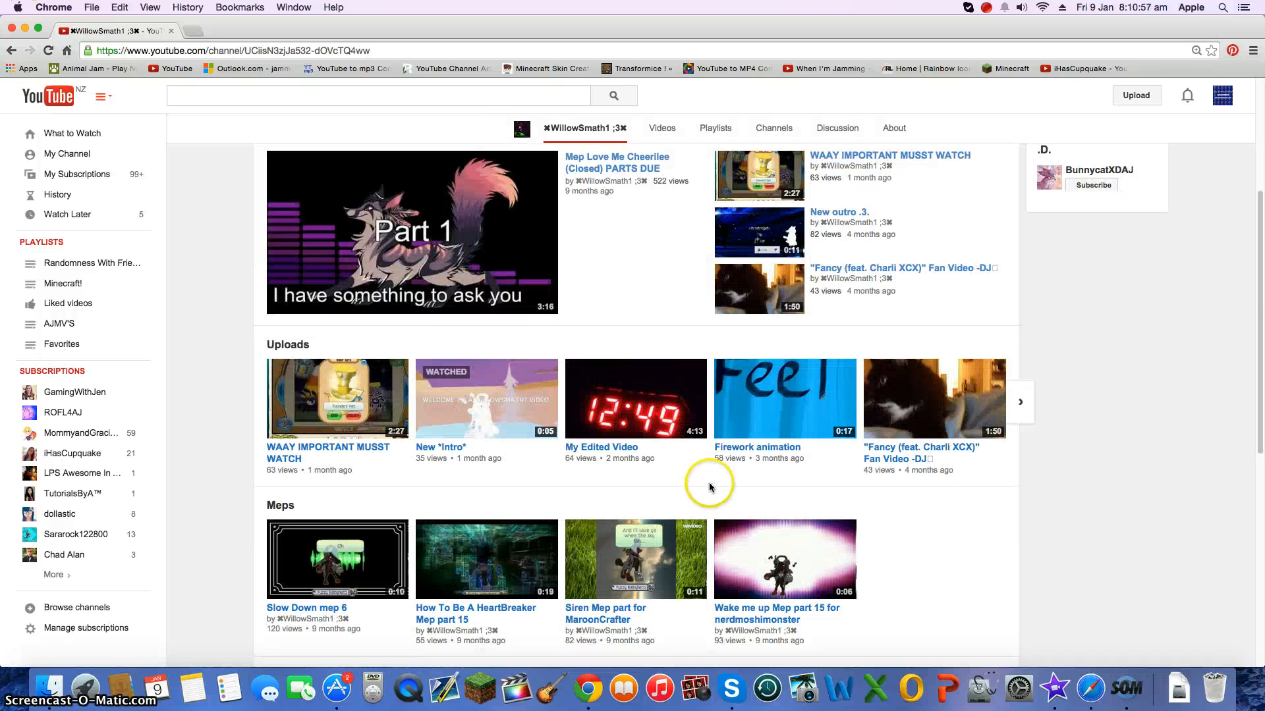
scroll(down, 3)
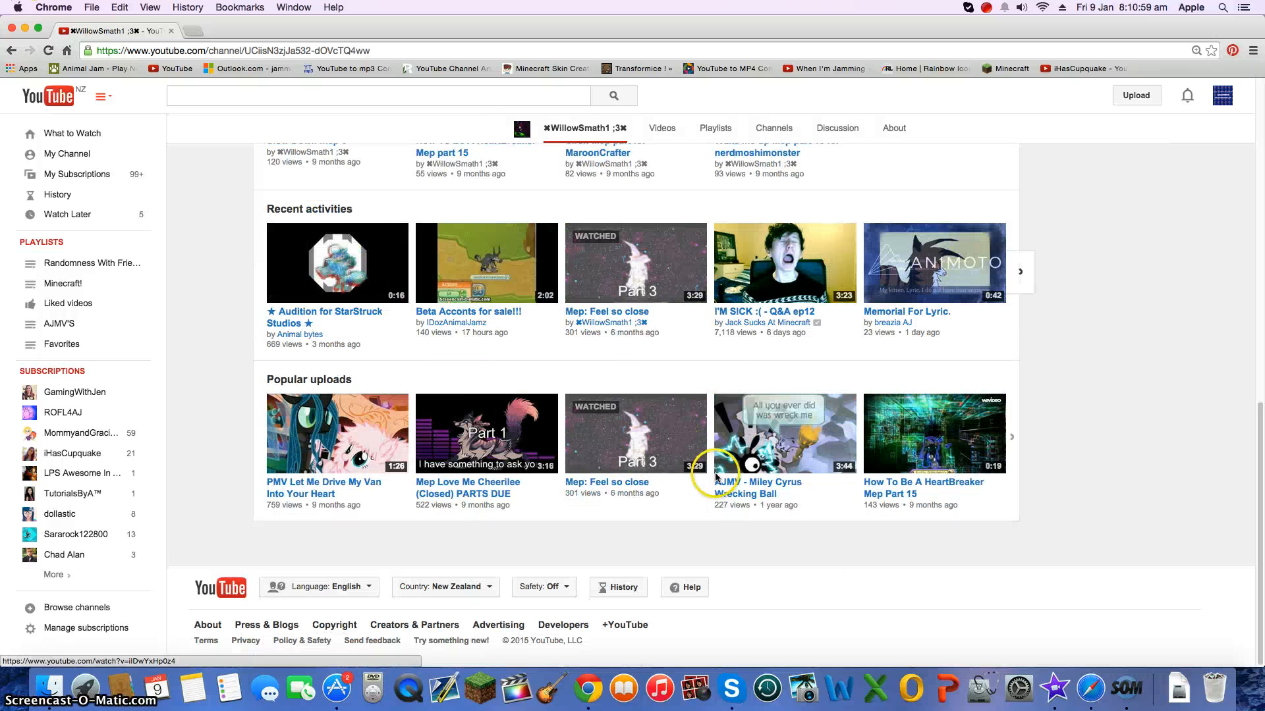
mouse_move(568, 508)
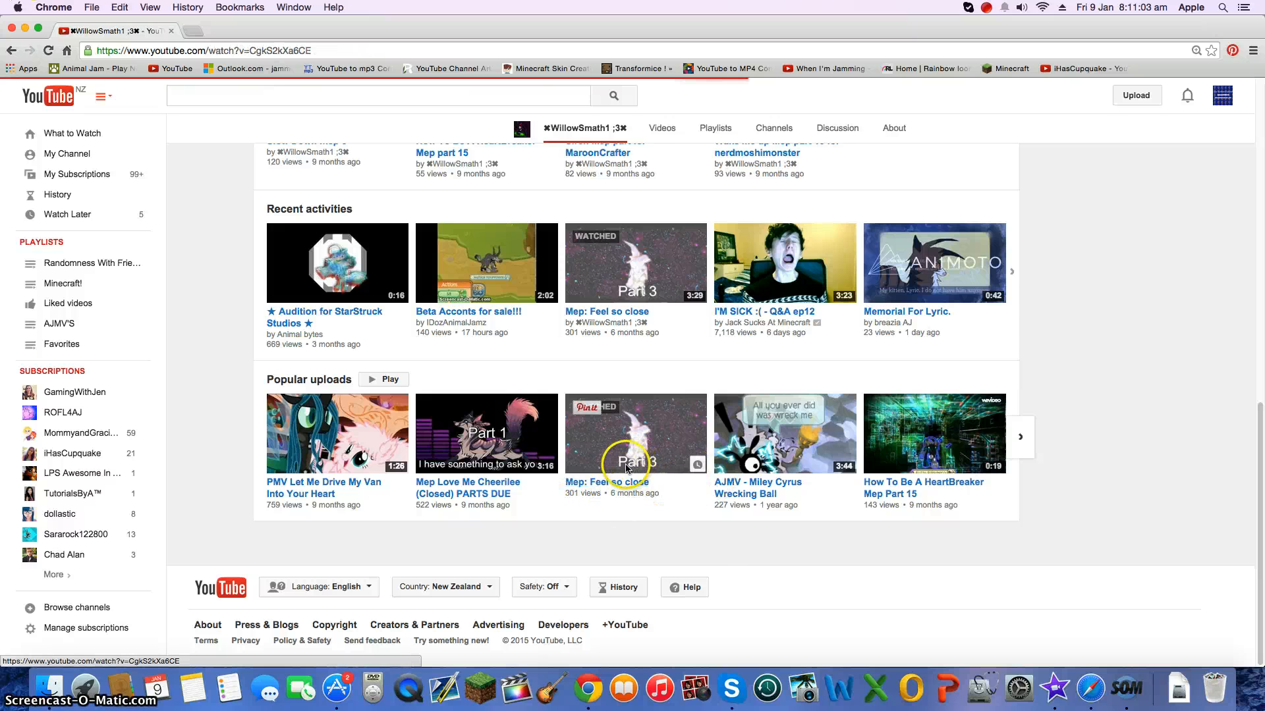
Step: Play 'Mep: Feel so close' from WillowSmath1, then scroll down to its description
click(636, 433)
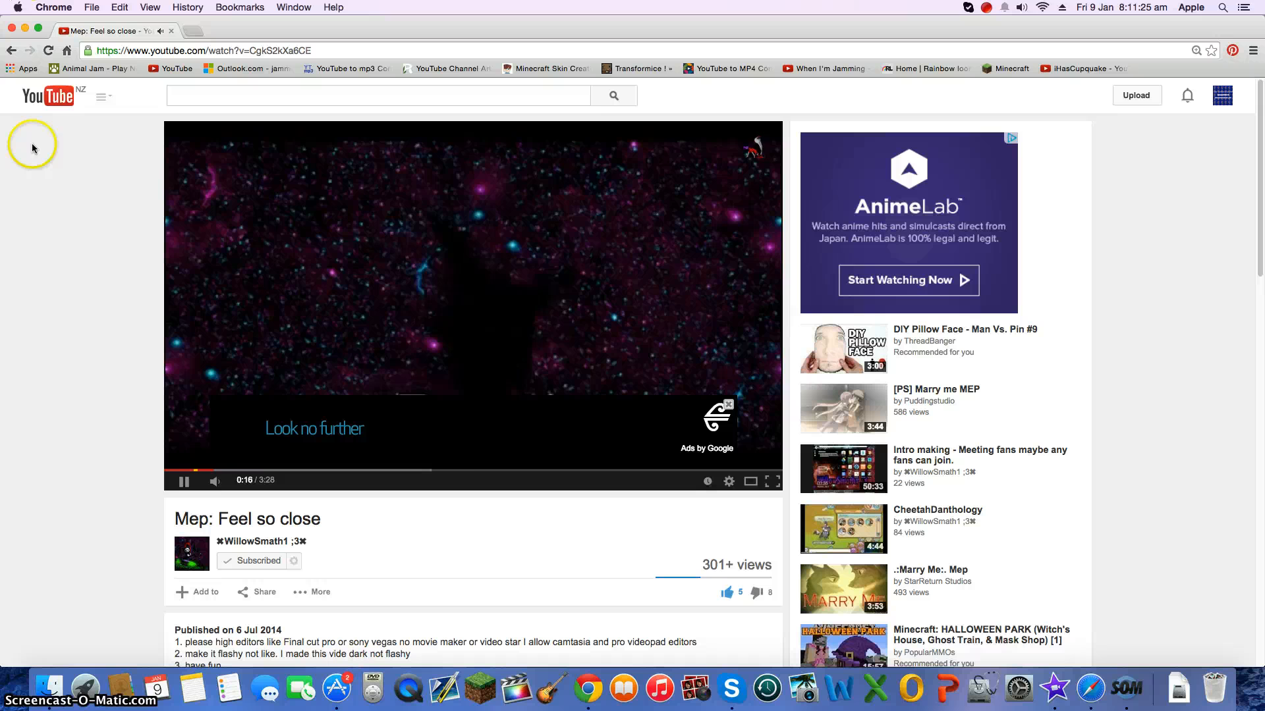
mouse_move(521, 669)
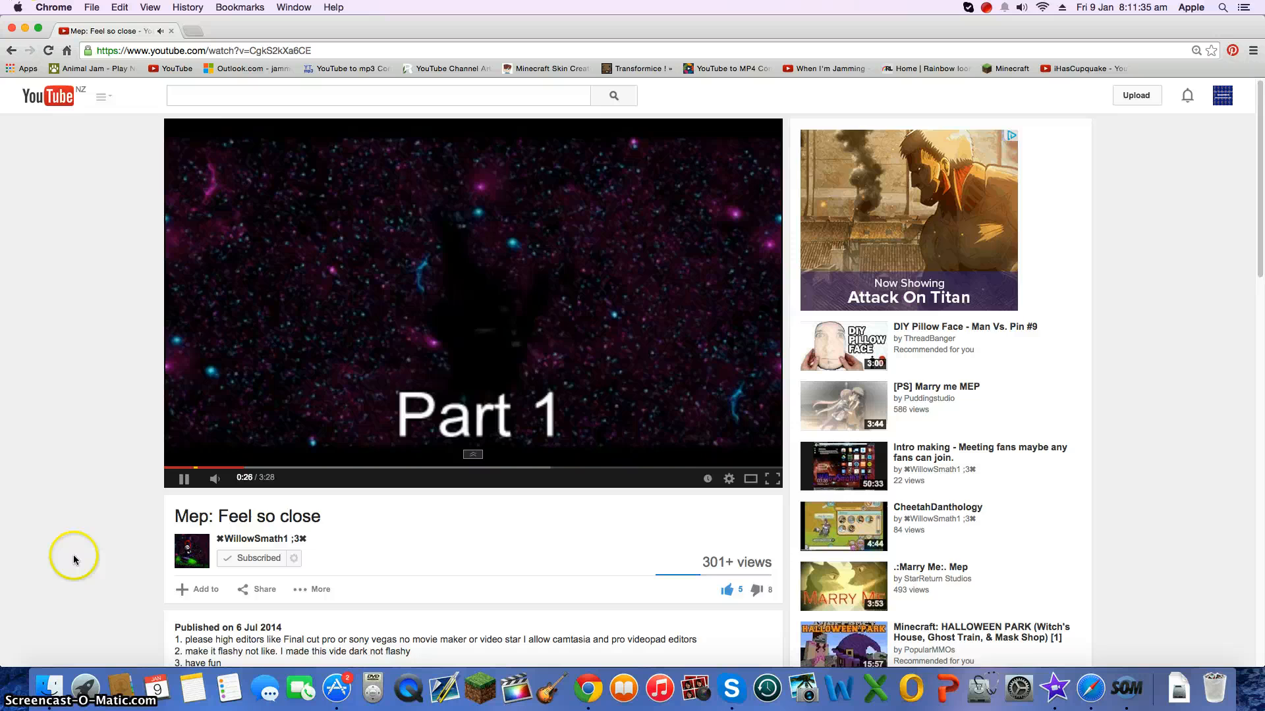
scroll(down, 3)
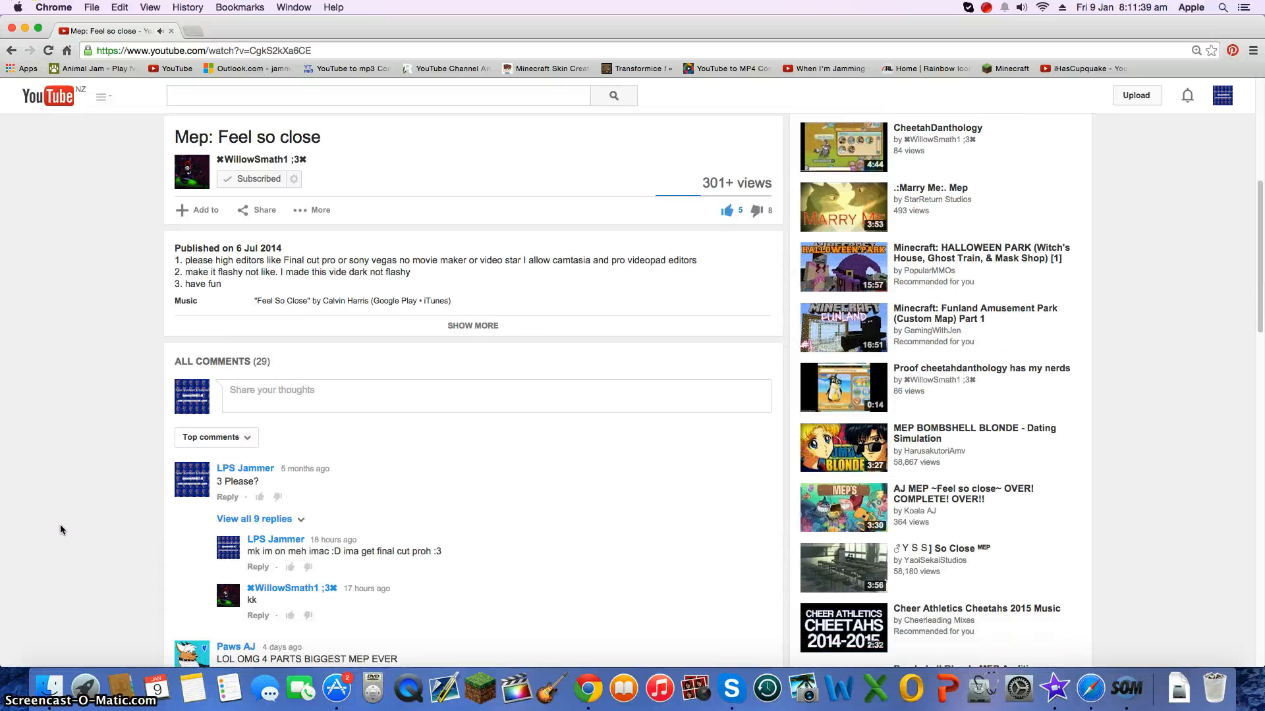
mouse_move(289, 456)
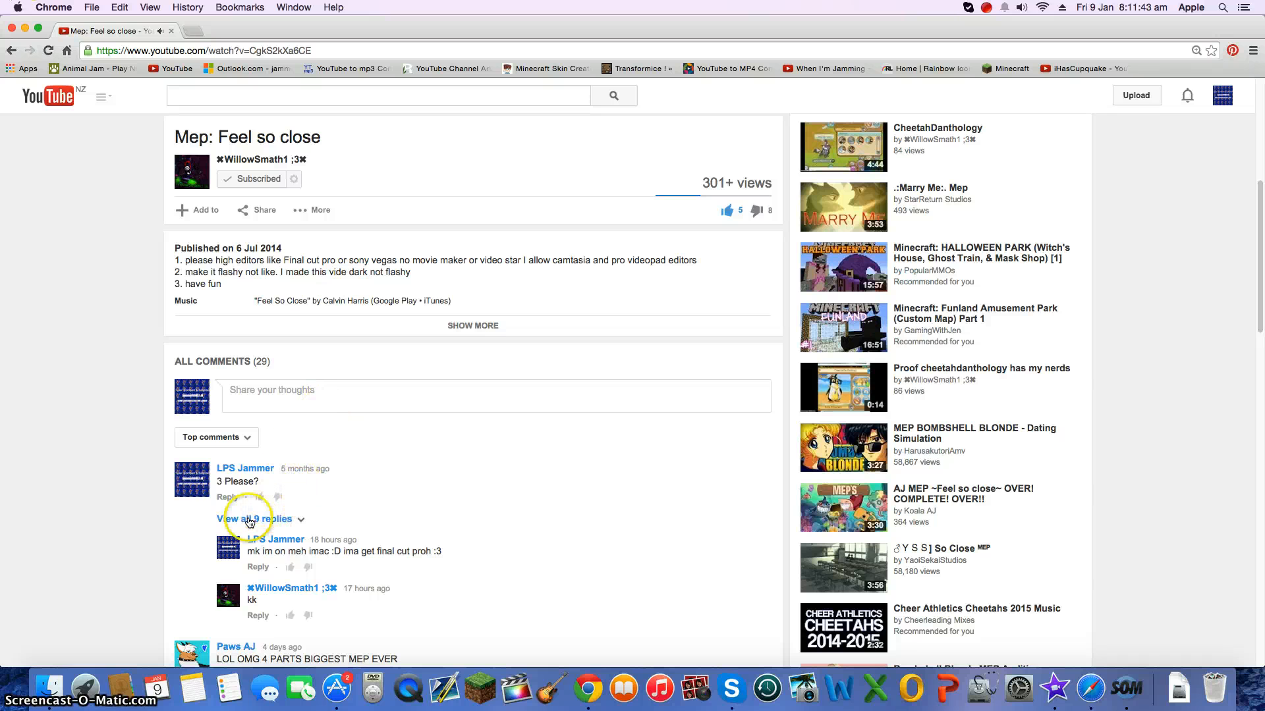
Step: Expand the top comment's 9 replies, read through them, then hide them
click(252, 518)
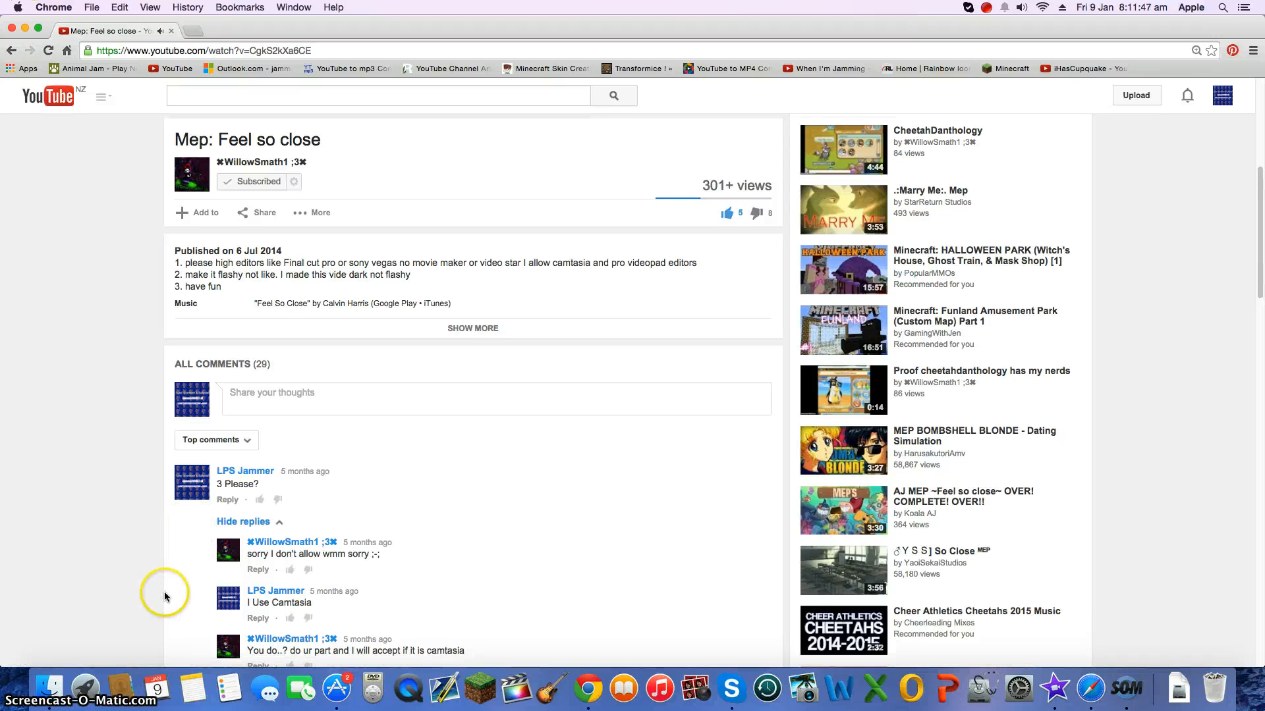
scroll(down, 3)
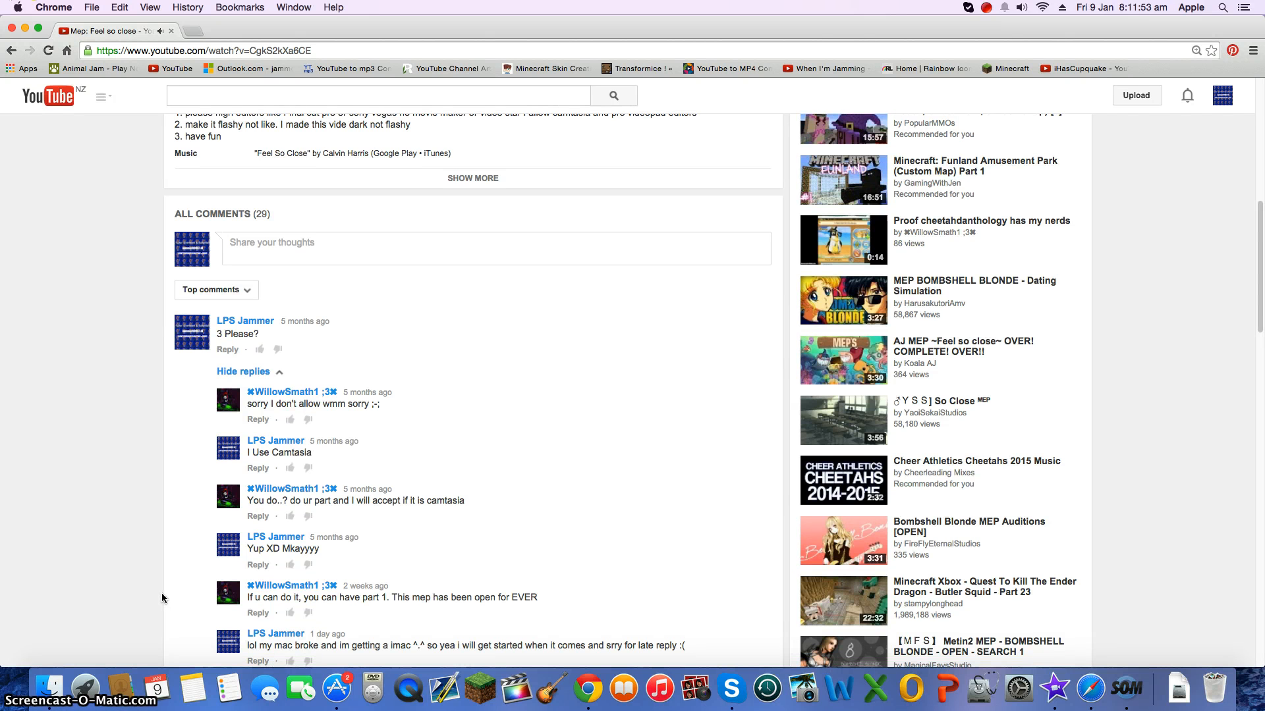
mouse_move(354, 610)
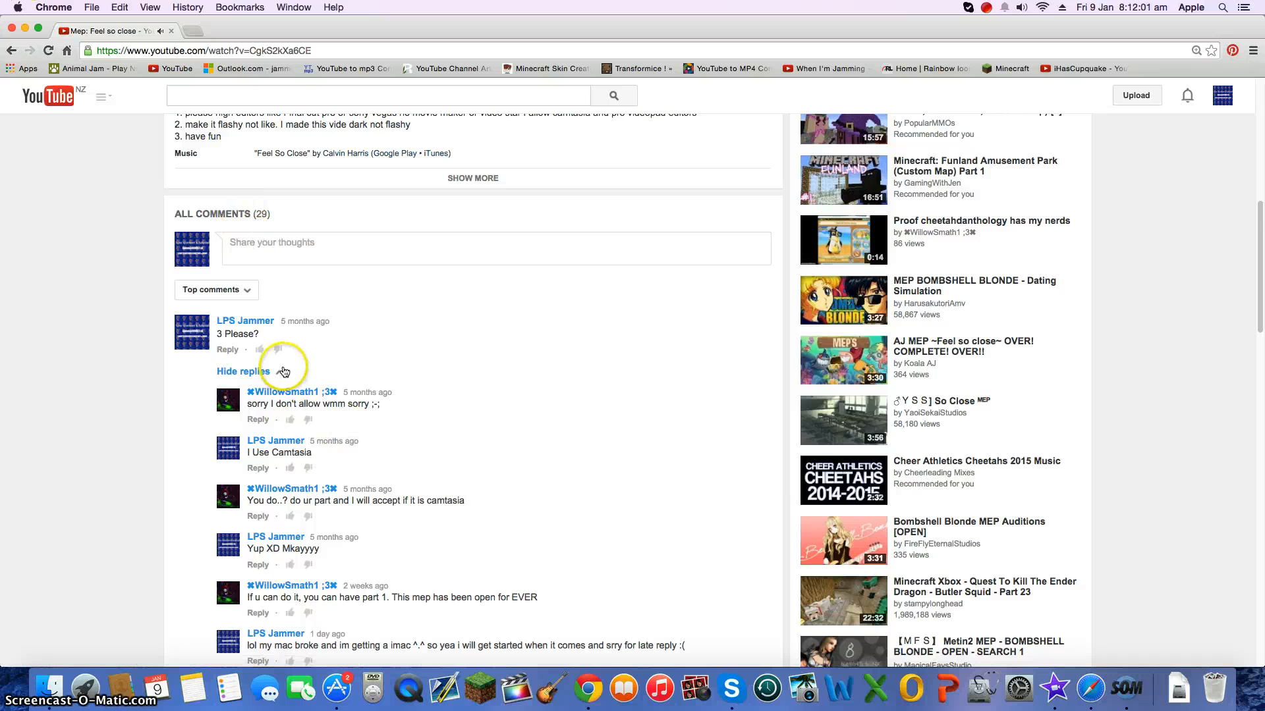
click(241, 371)
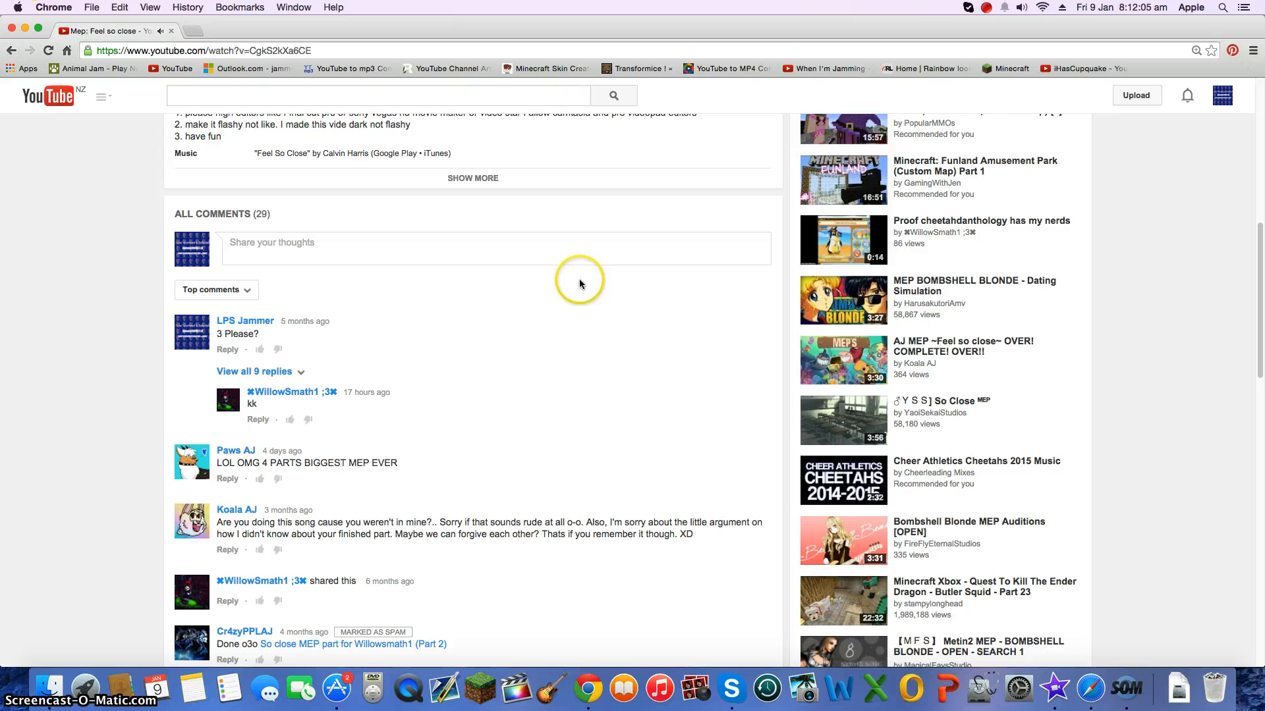
Step: Scroll the comments down and back up, then open a new Chrome tab
scroll(down, 3)
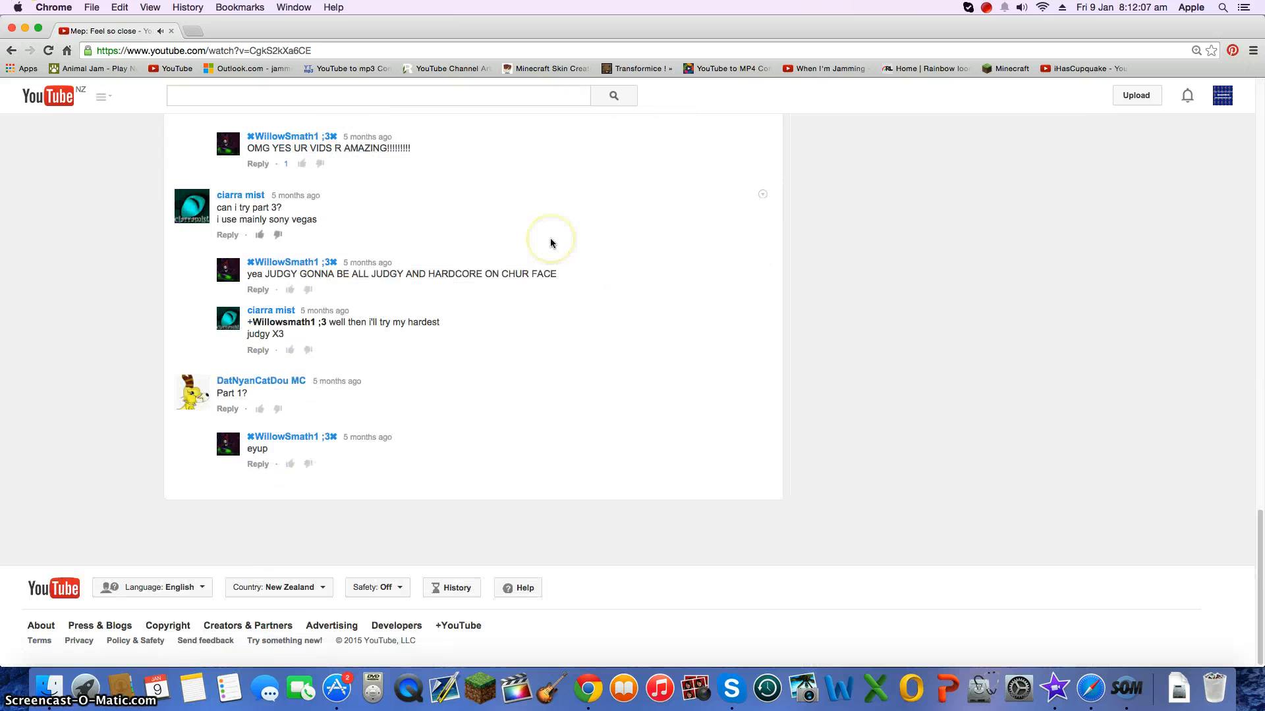
scroll(up, 3)
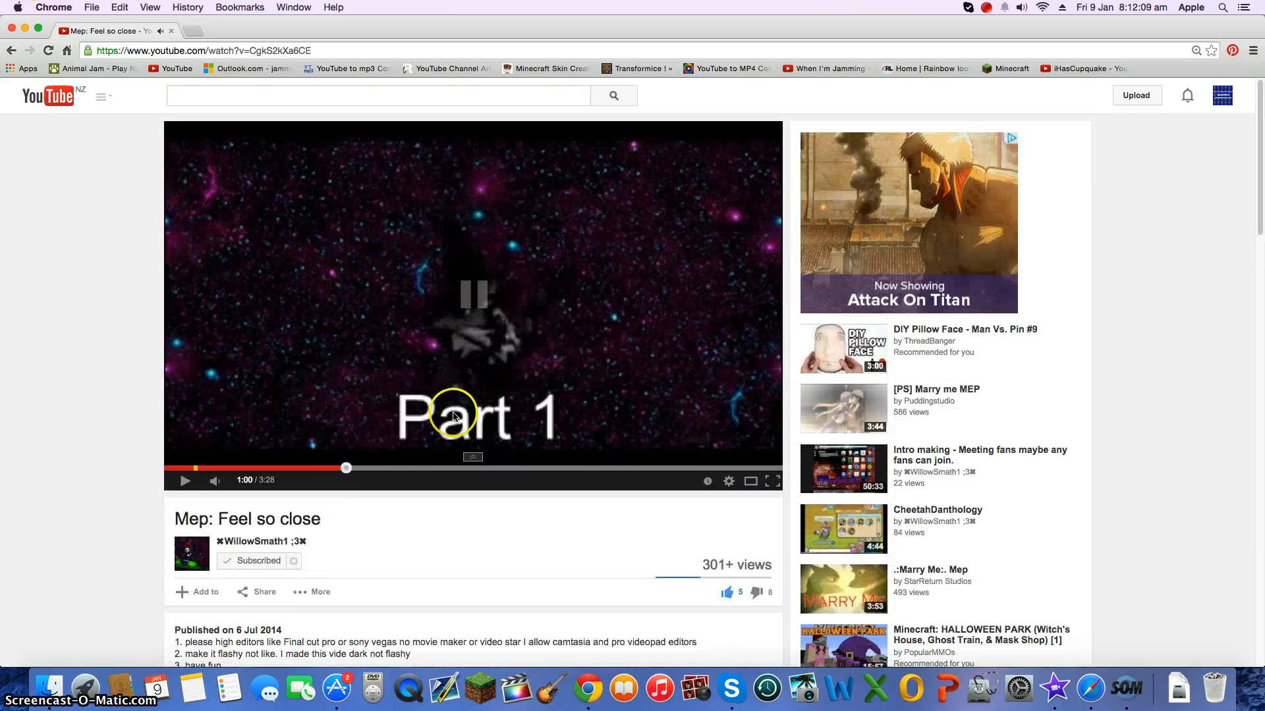
mouse_move(273, 107)
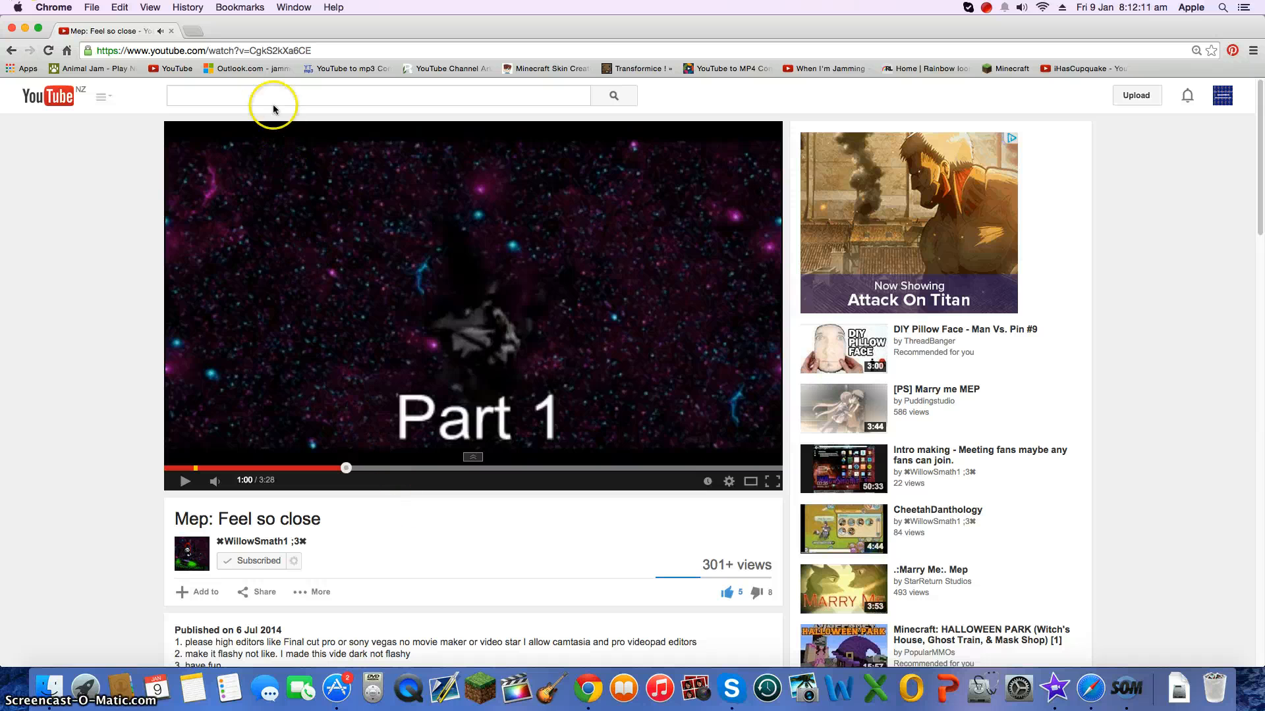
mouse_move(202, 29)
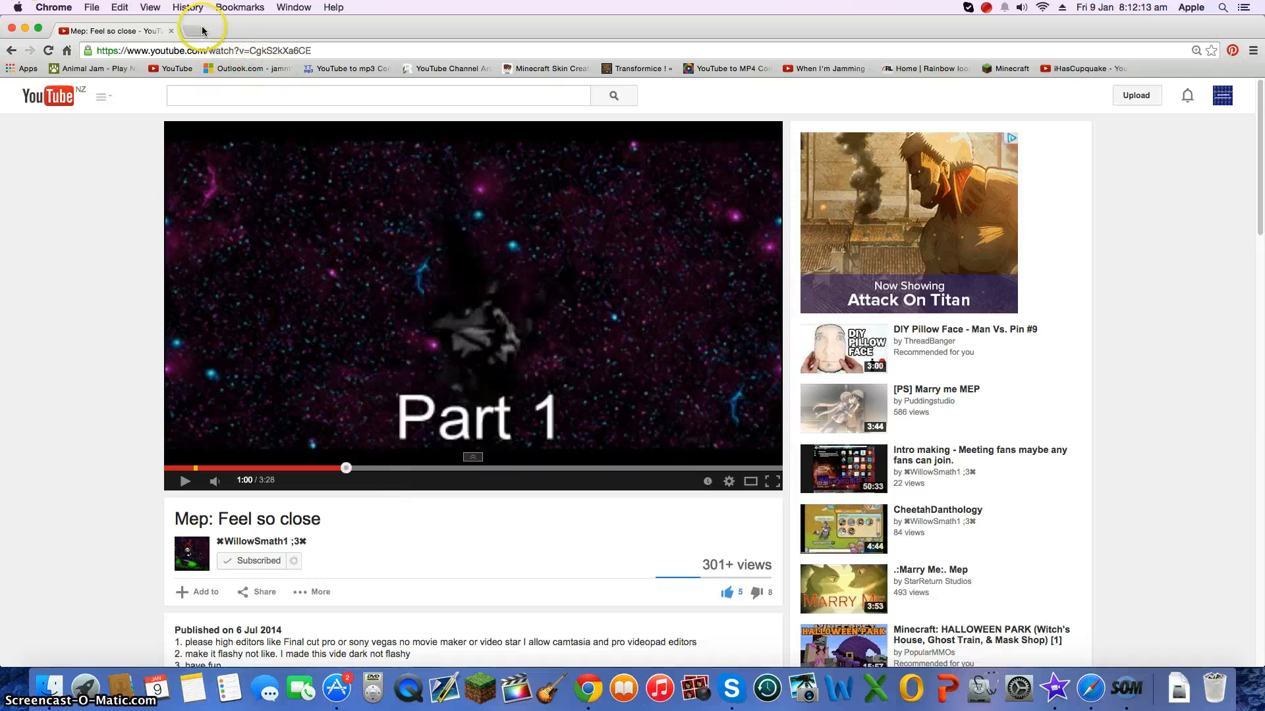
click(207, 31)
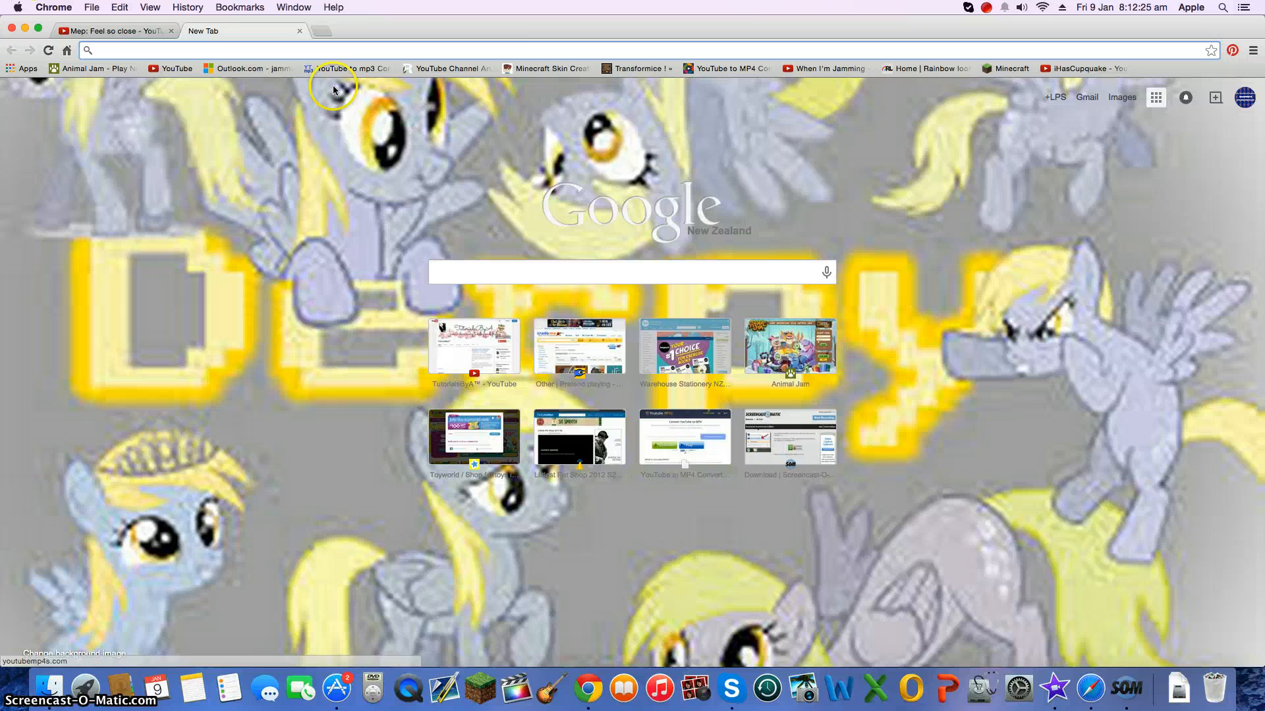
mouse_move(982, 6)
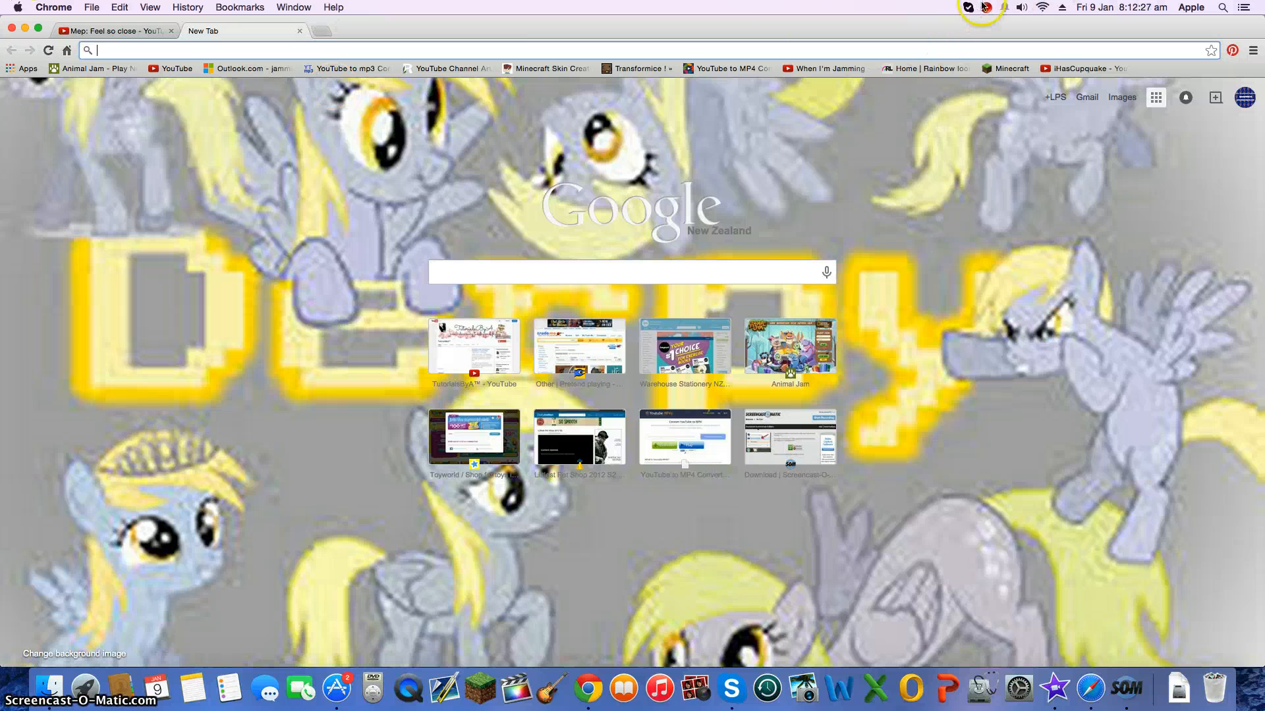
Step: Show Skype's online-status choices from the menu bar over the Google start page
click(967, 7)
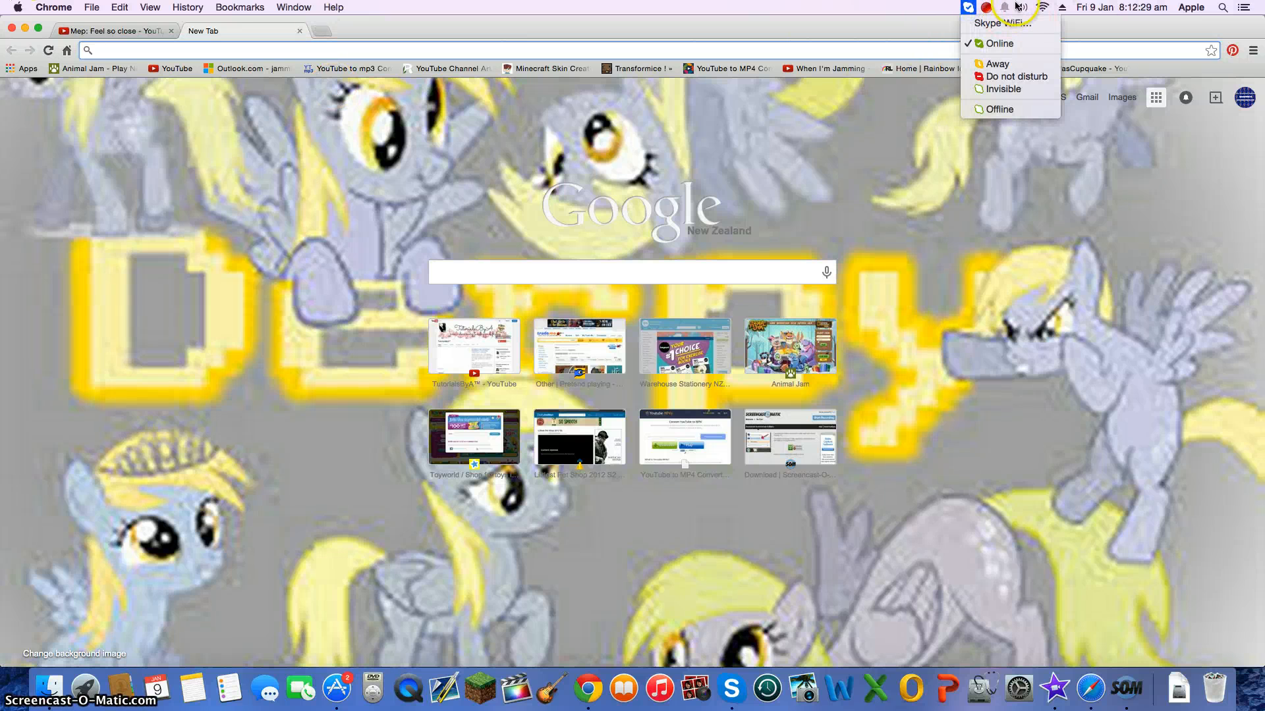